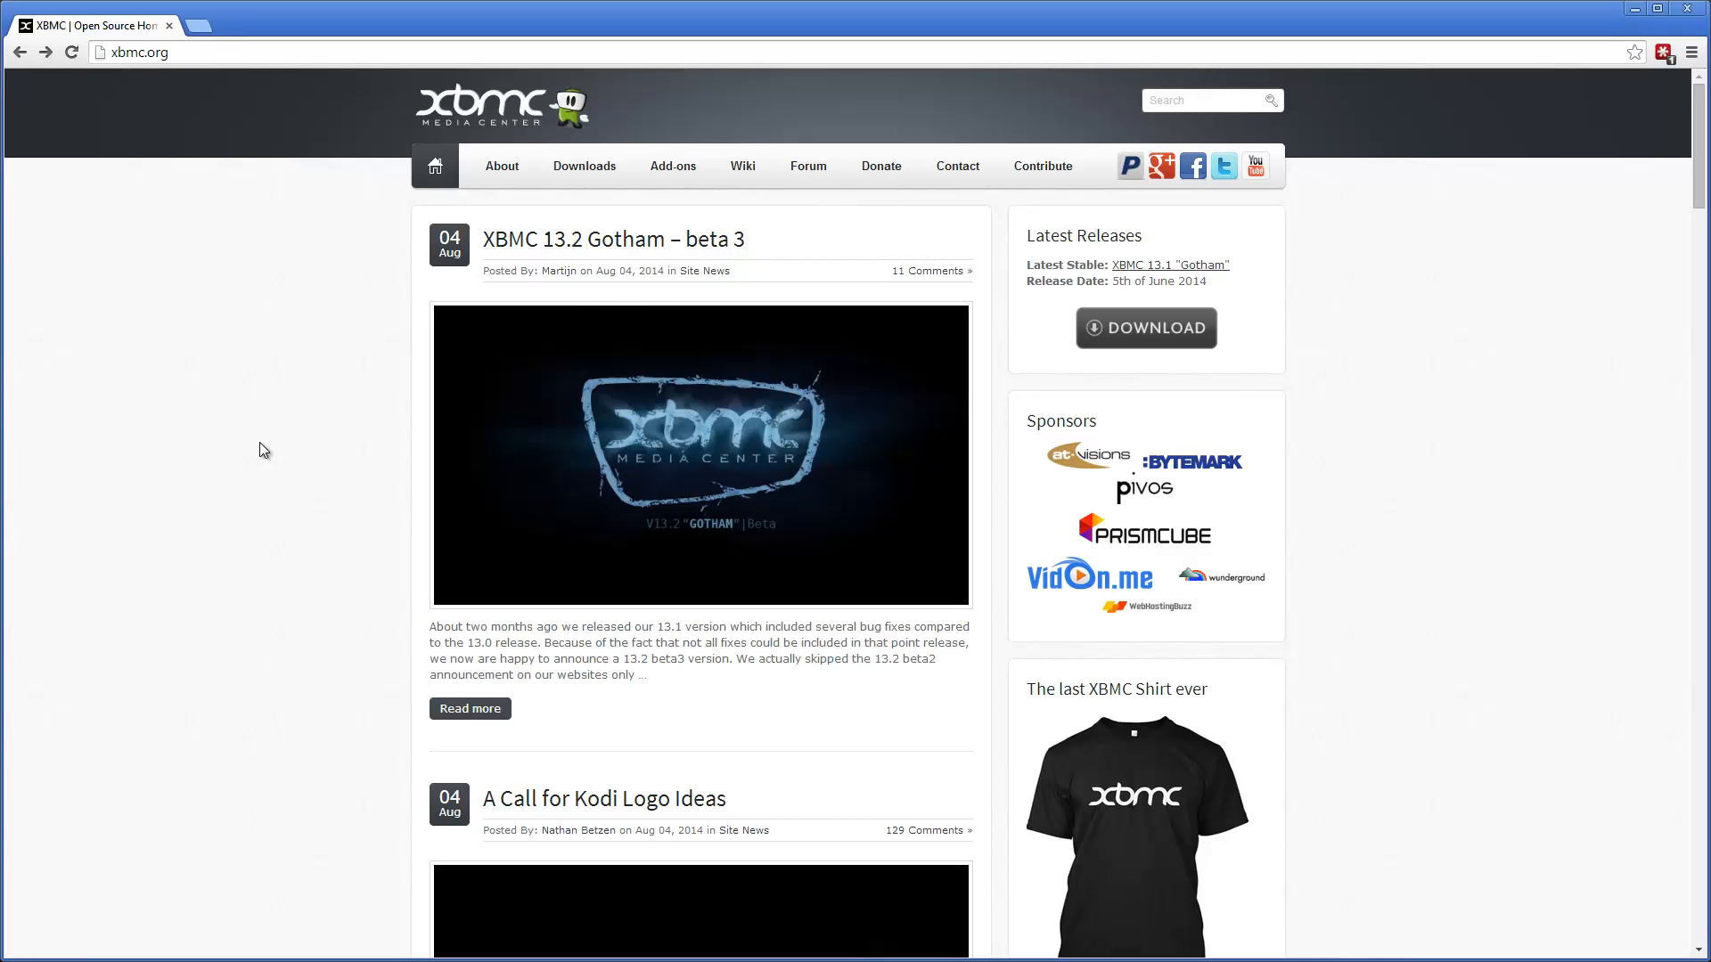
{"action": "mouse_move", "coordinate": [306, 451]}
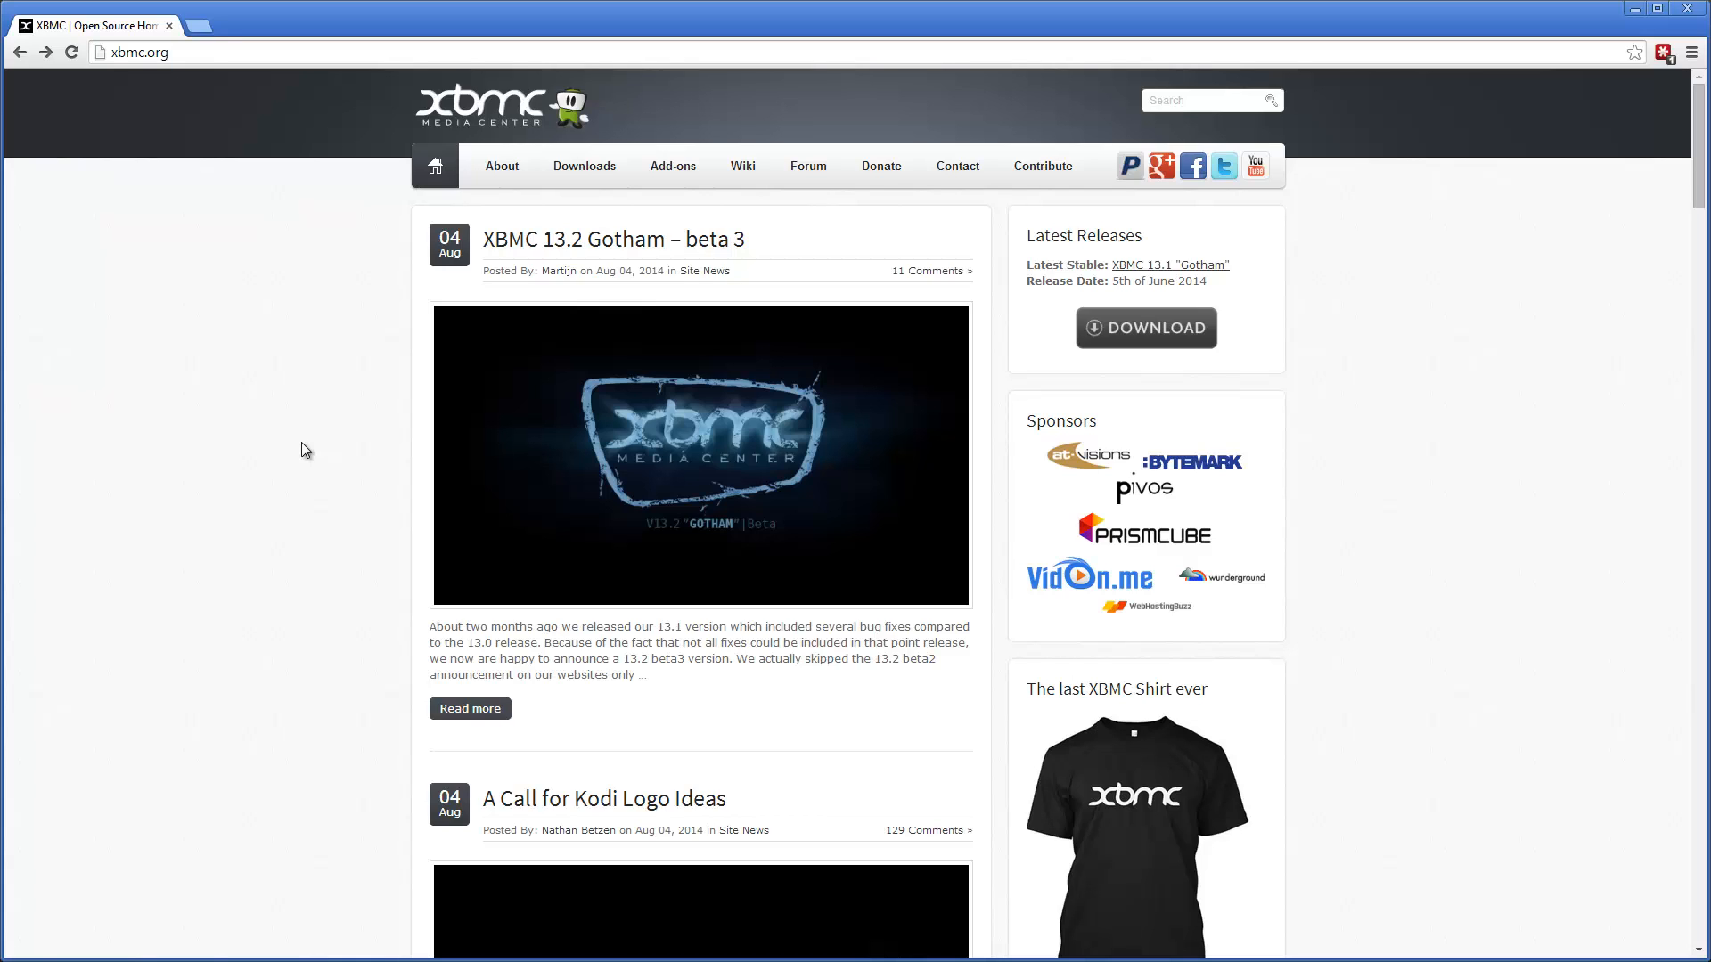
{"action": "mouse_move", "coordinate": [305, 438]}
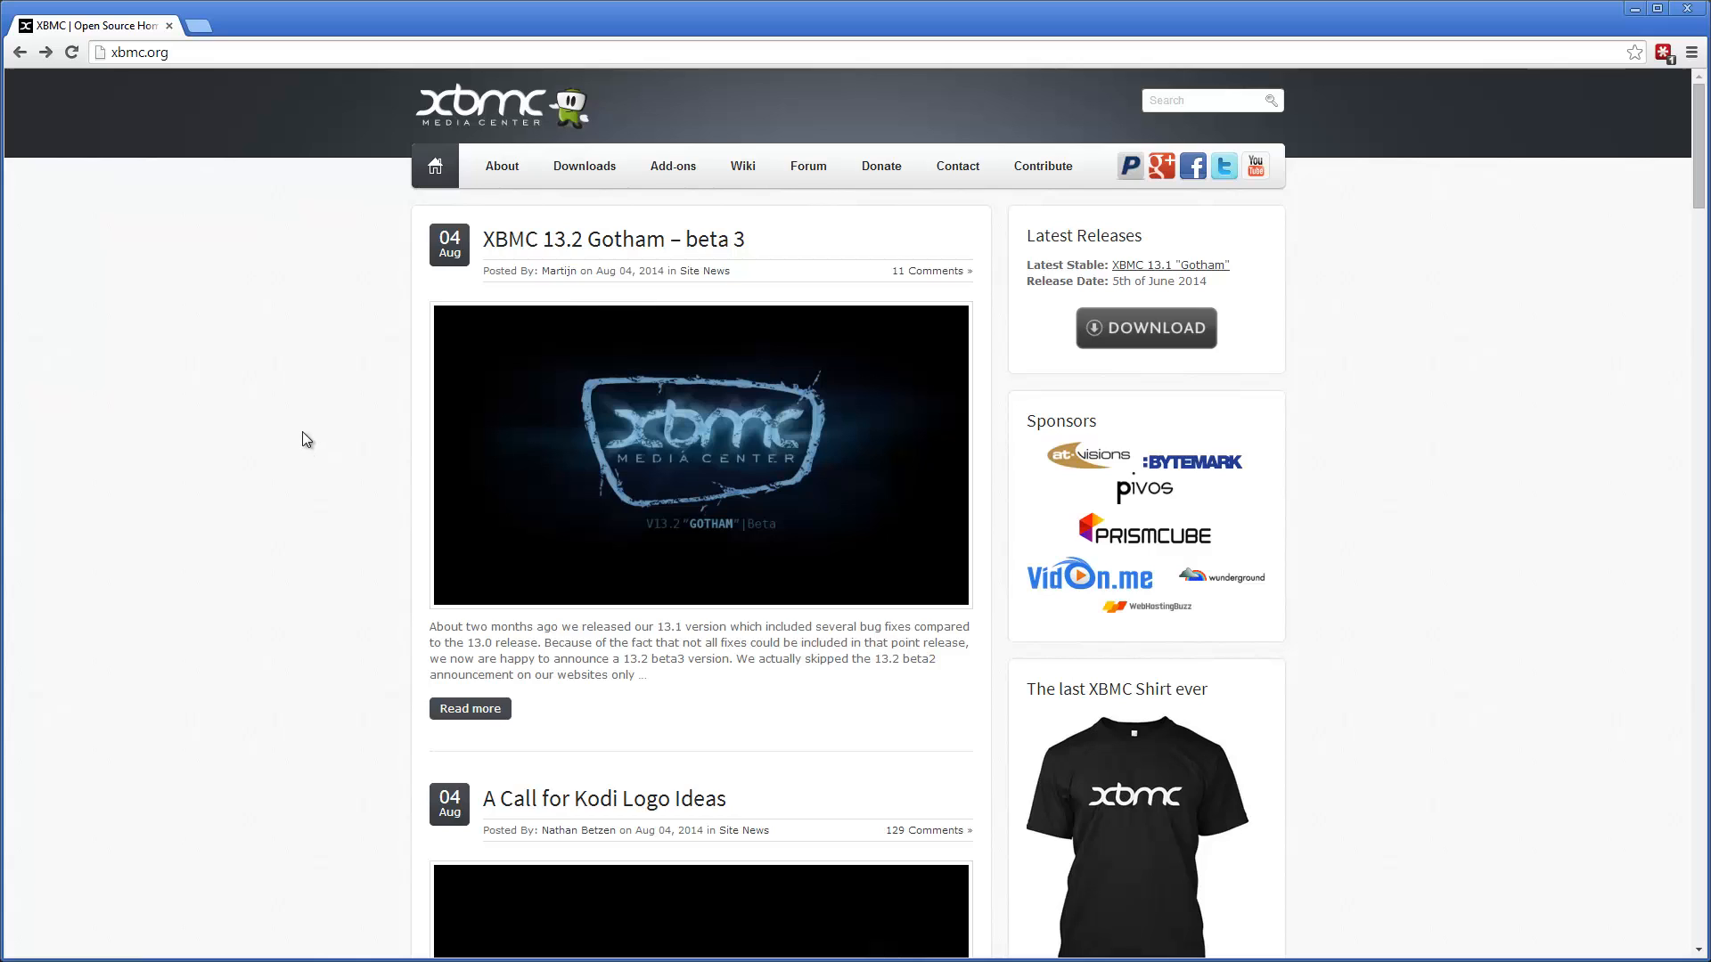
{"action": "mouse_move", "coordinate": [273, 353]}
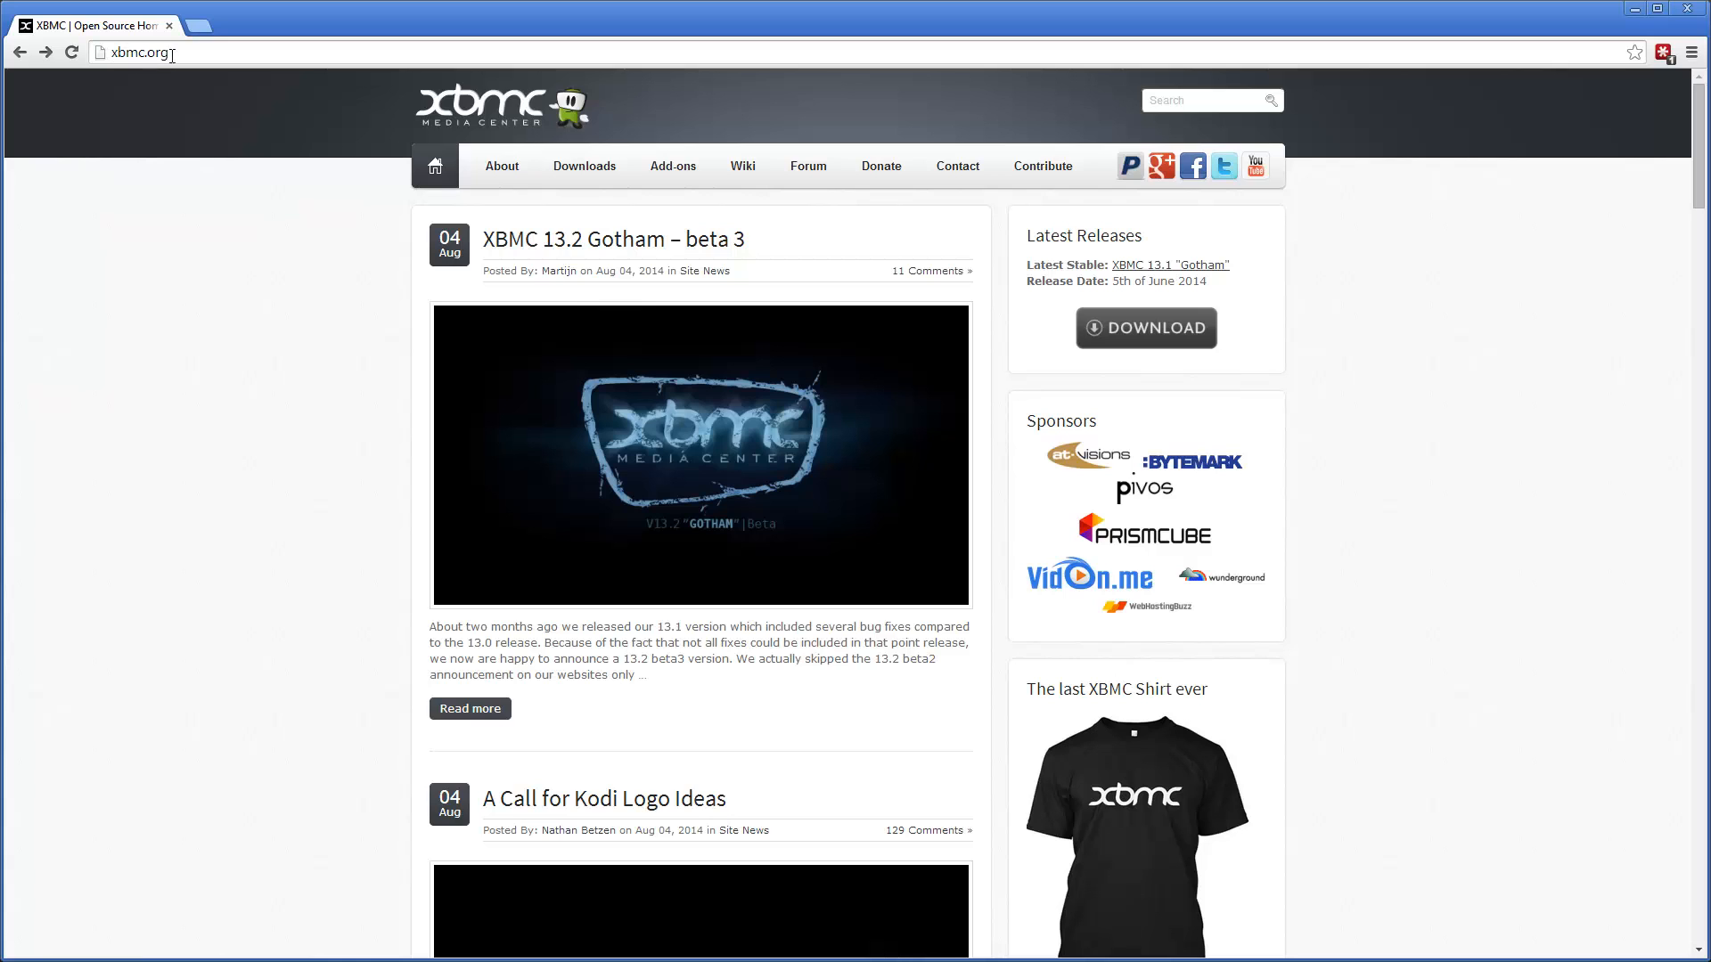
{"action": "mouse_move", "coordinate": [585, 166]}
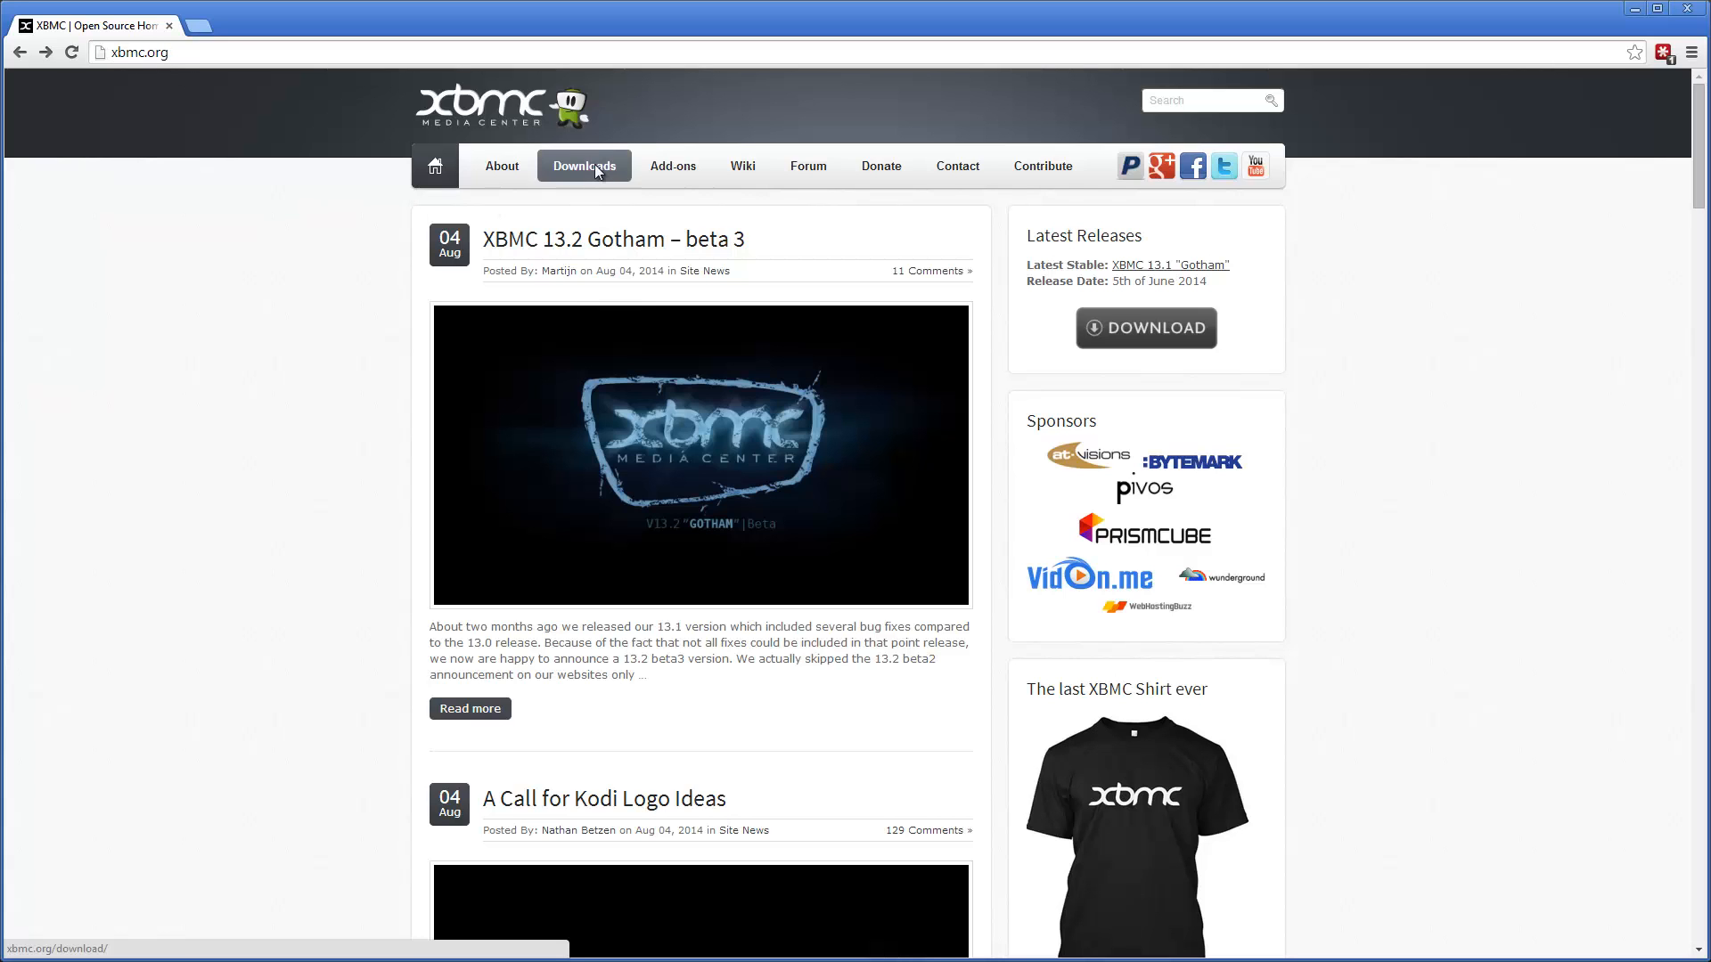
Go to the XBMC.org Downloads page and scroll to the Kodi 14.0 Helix development builds section
{"action": "left_click", "coordinate": [585, 166]}
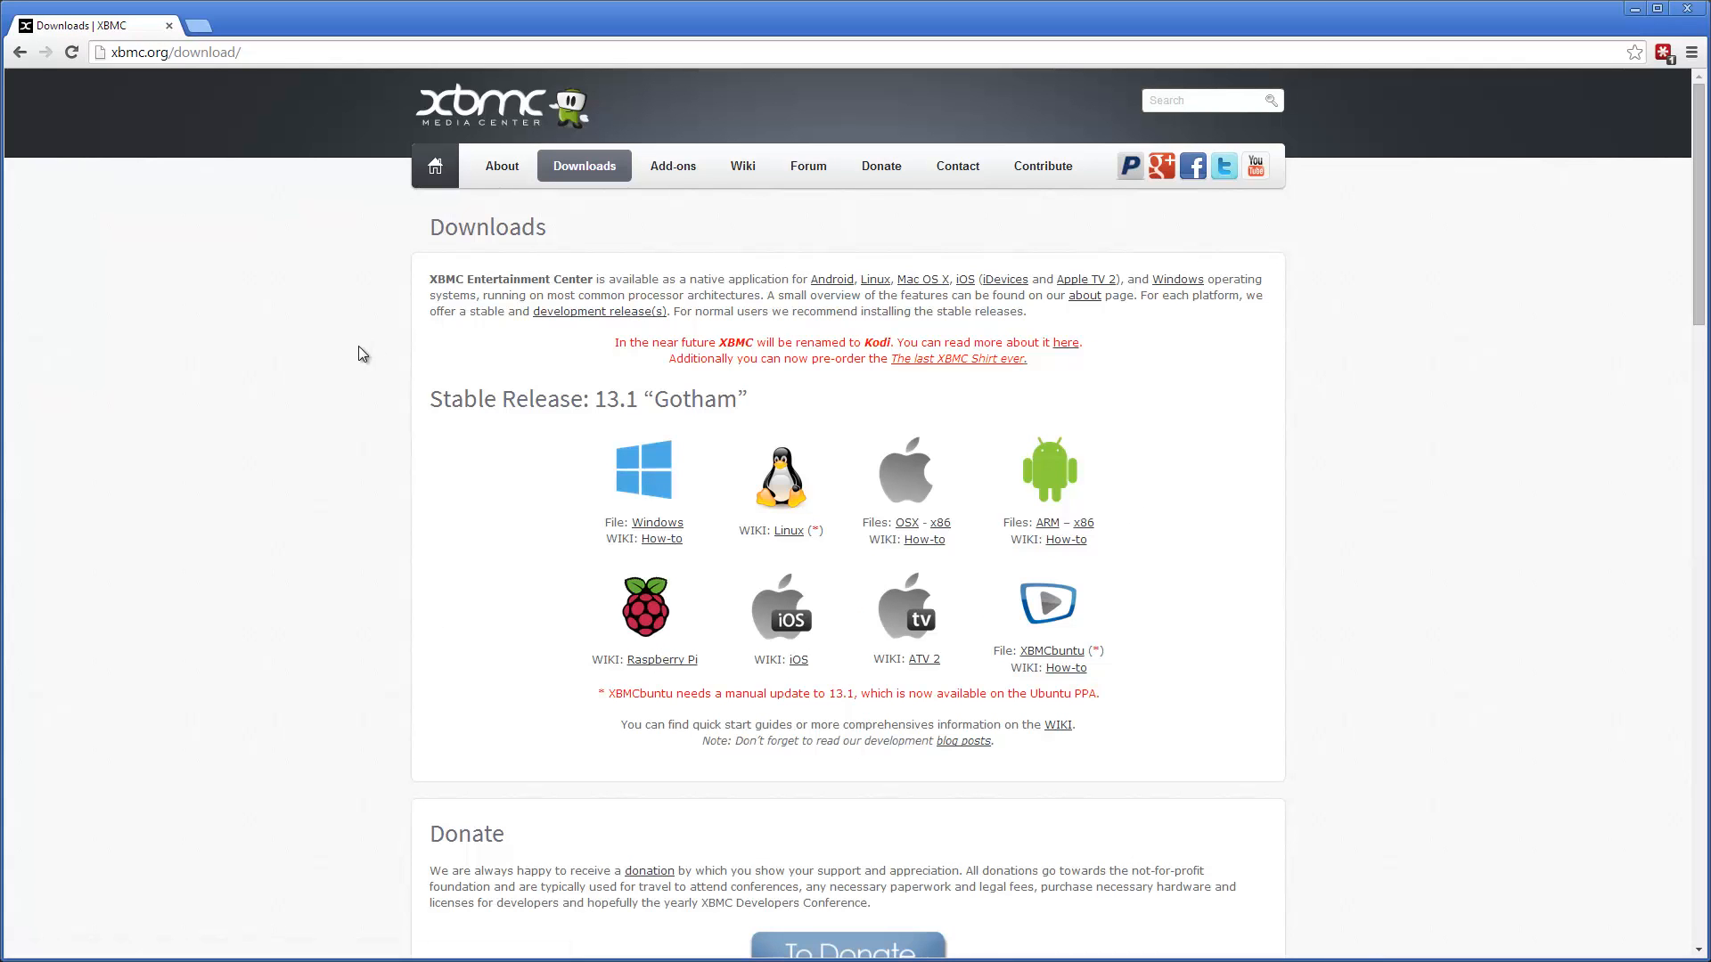
{"action": "scroll", "scroll_direction": "down", "scroll_amount": 3}
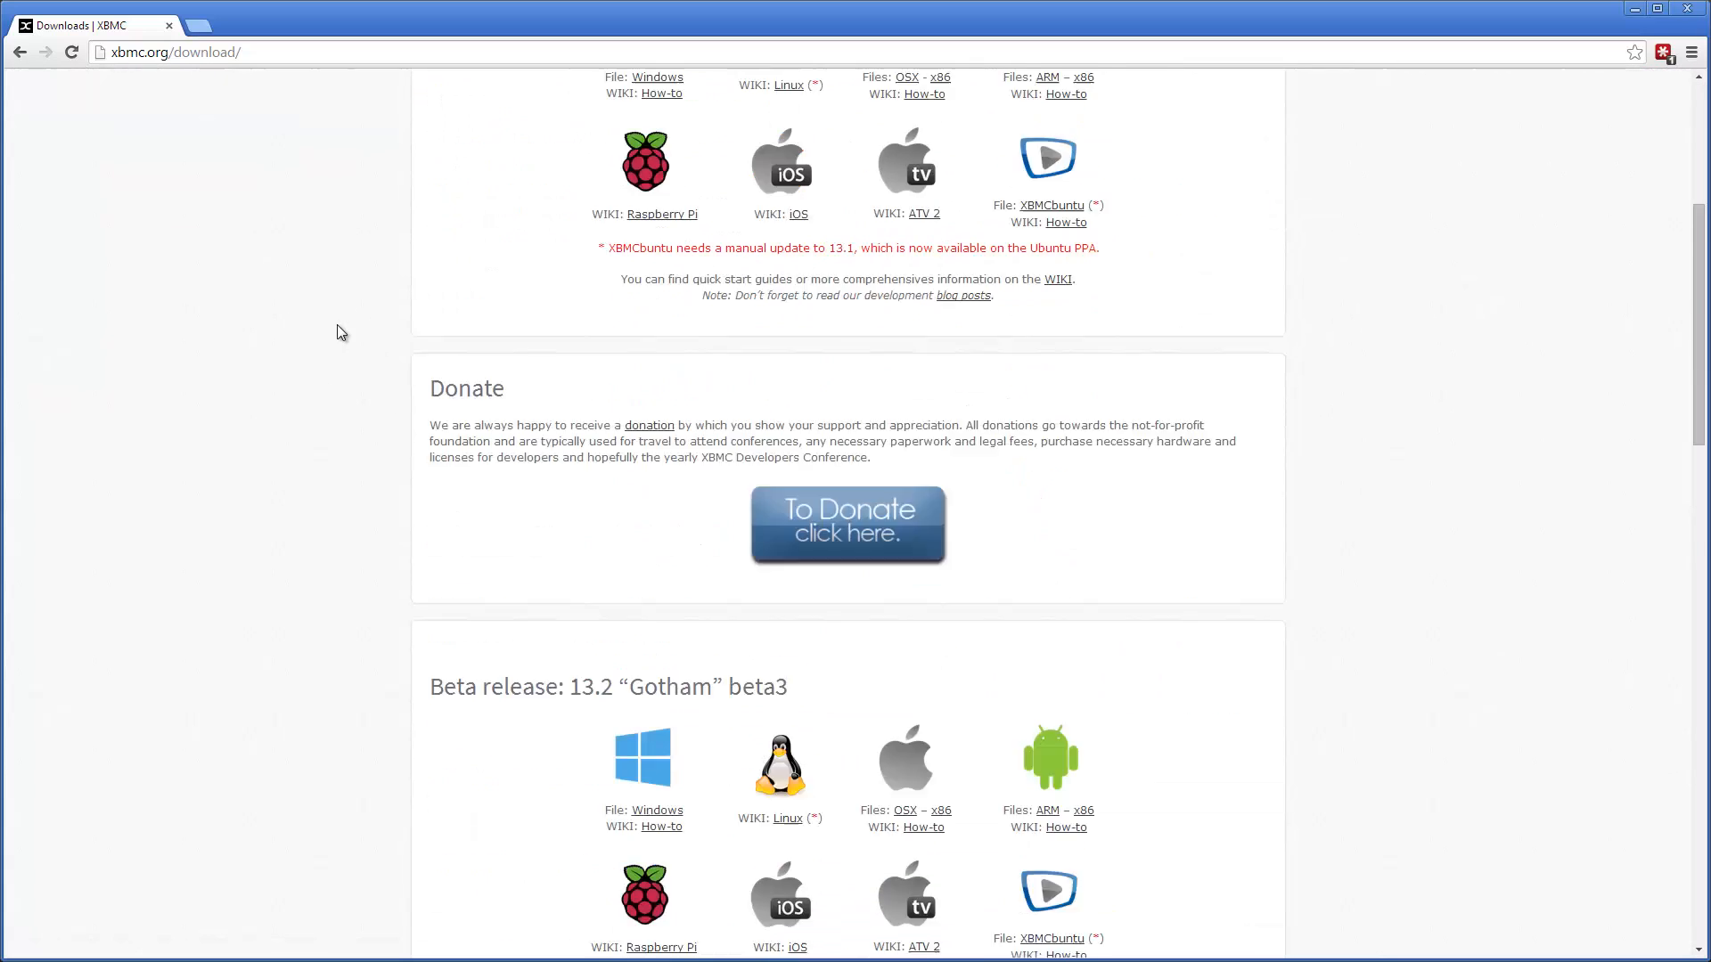
{"action": "scroll", "scroll_direction": "down", "scroll_amount": 3}
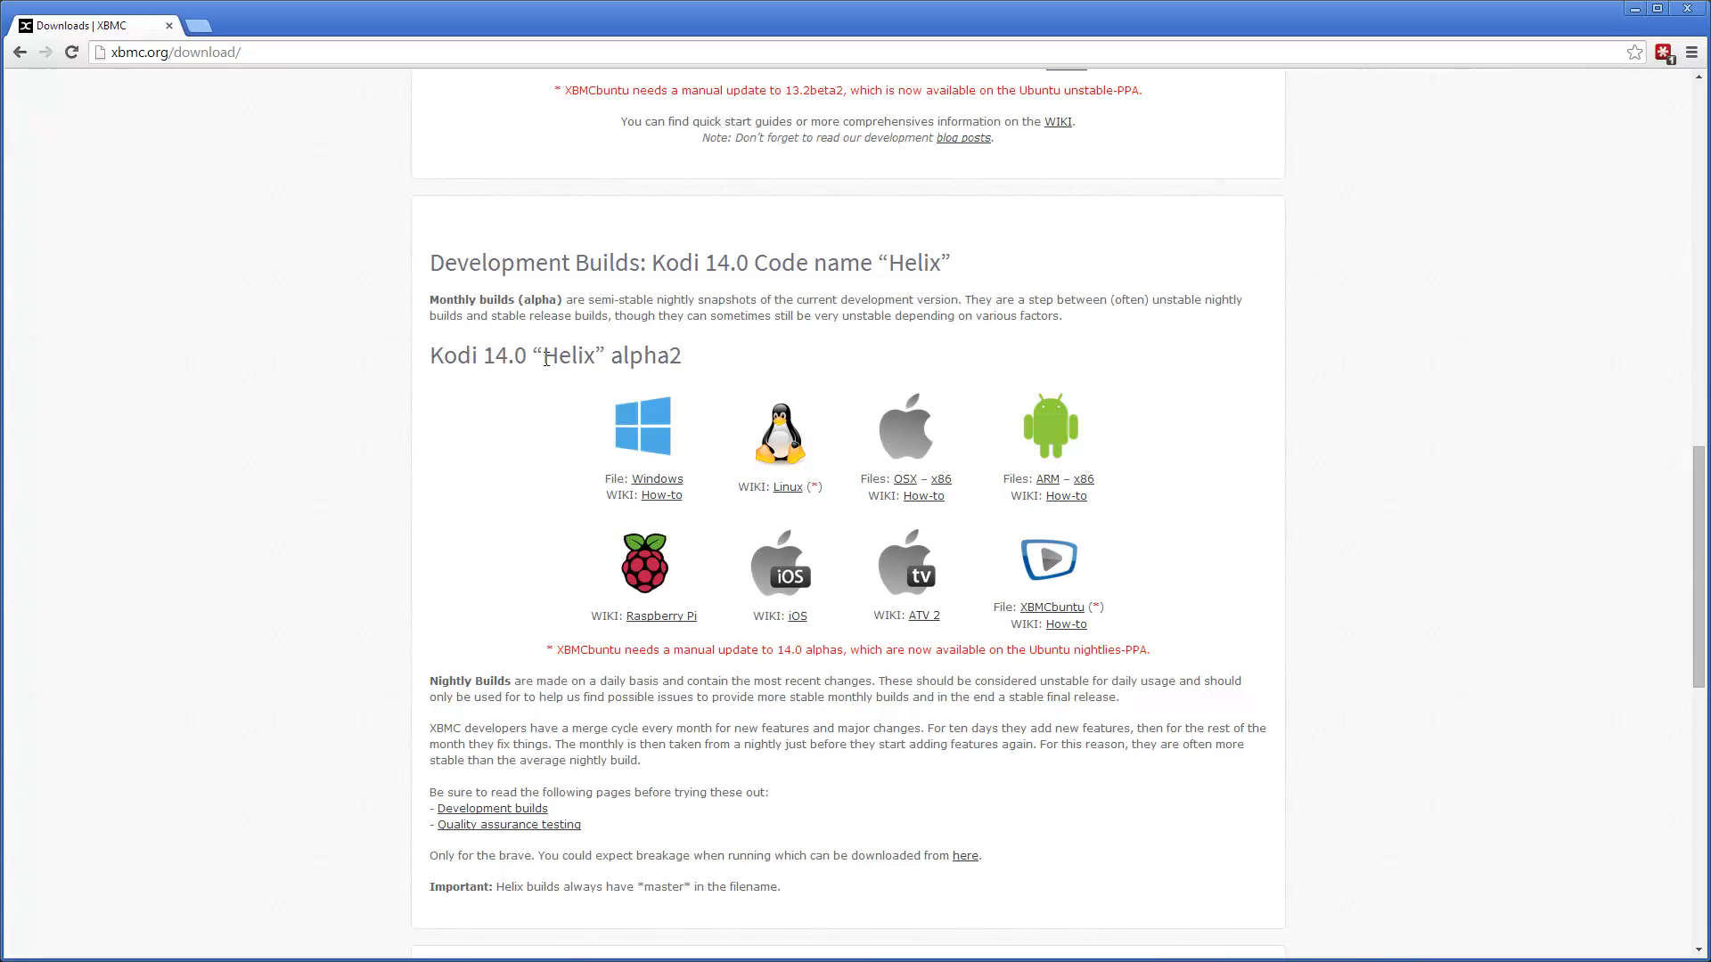
{"action": "mouse_move", "coordinate": [343, 410]}
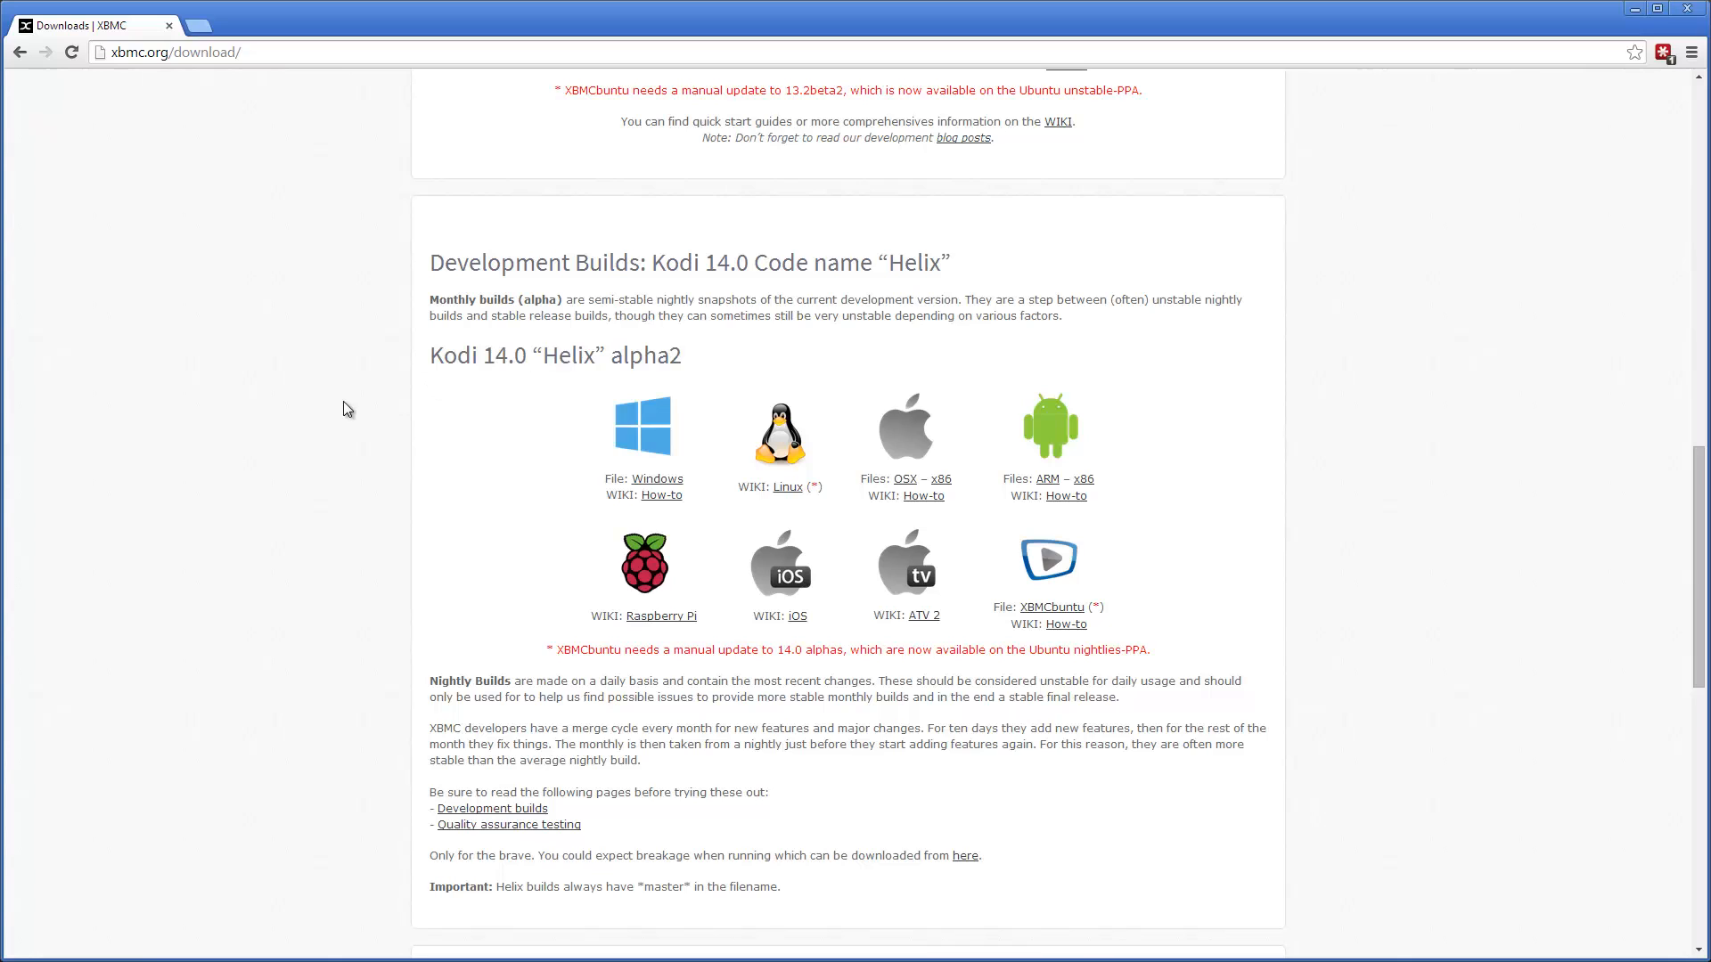
{"action": "scroll", "scroll_direction": "down", "scroll_amount": 3}
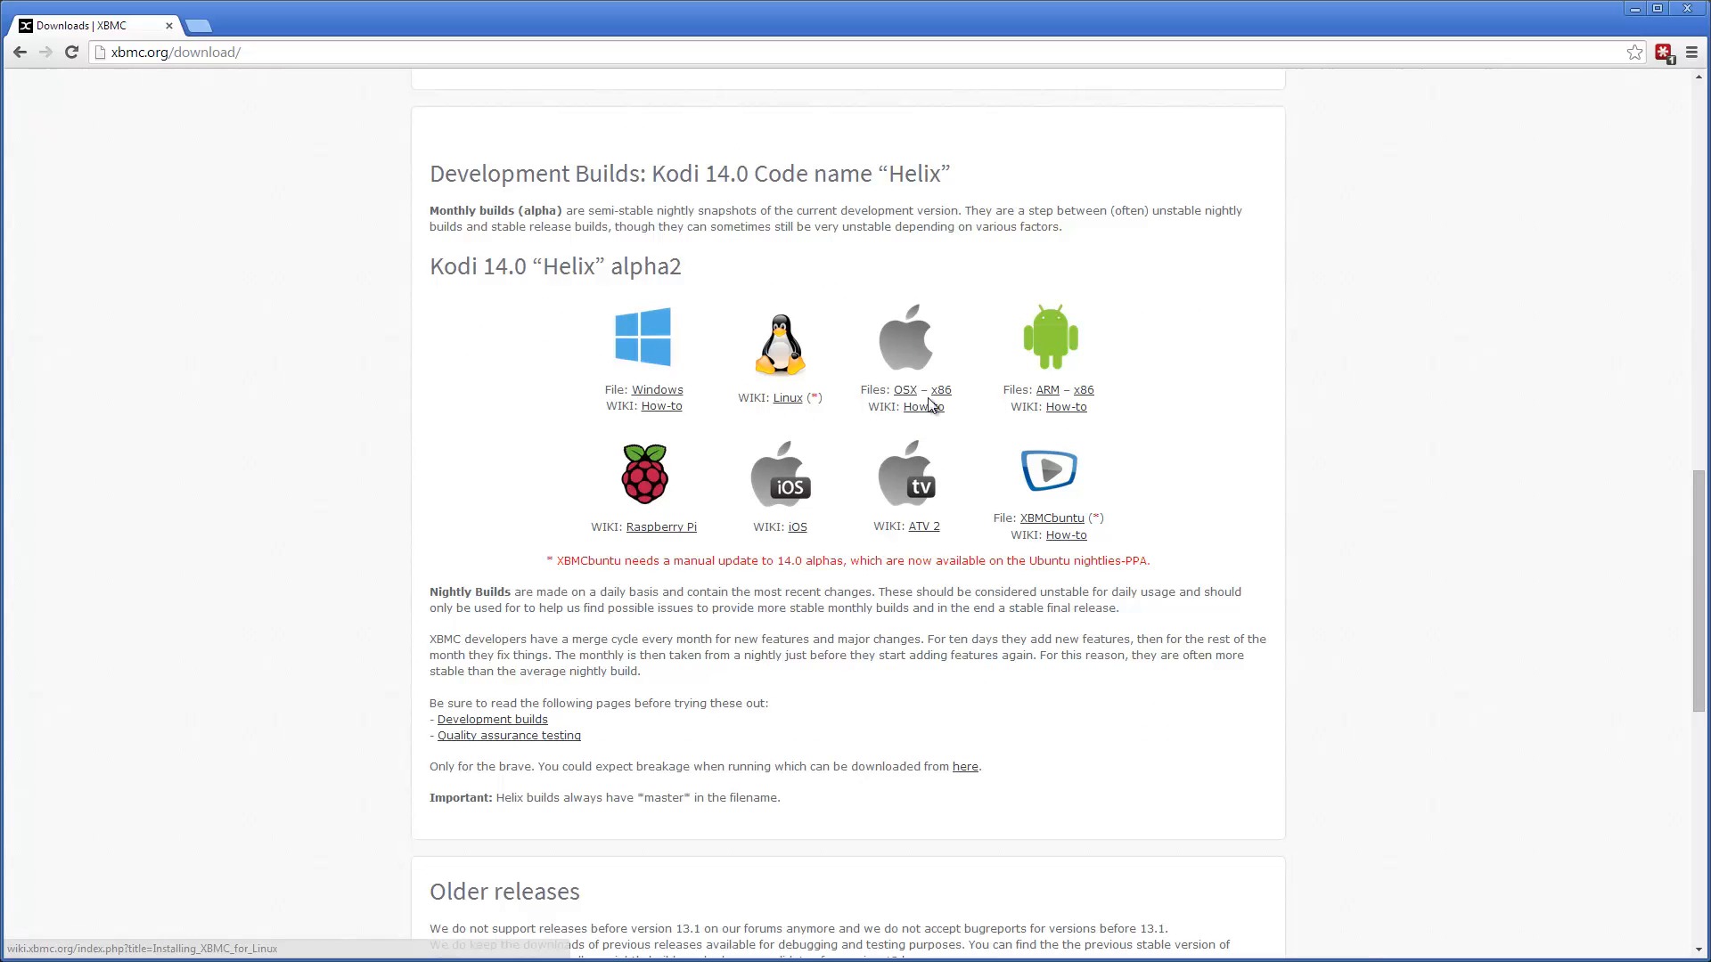
{"action": "scroll", "scroll_direction": "down", "scroll_amount": 3}
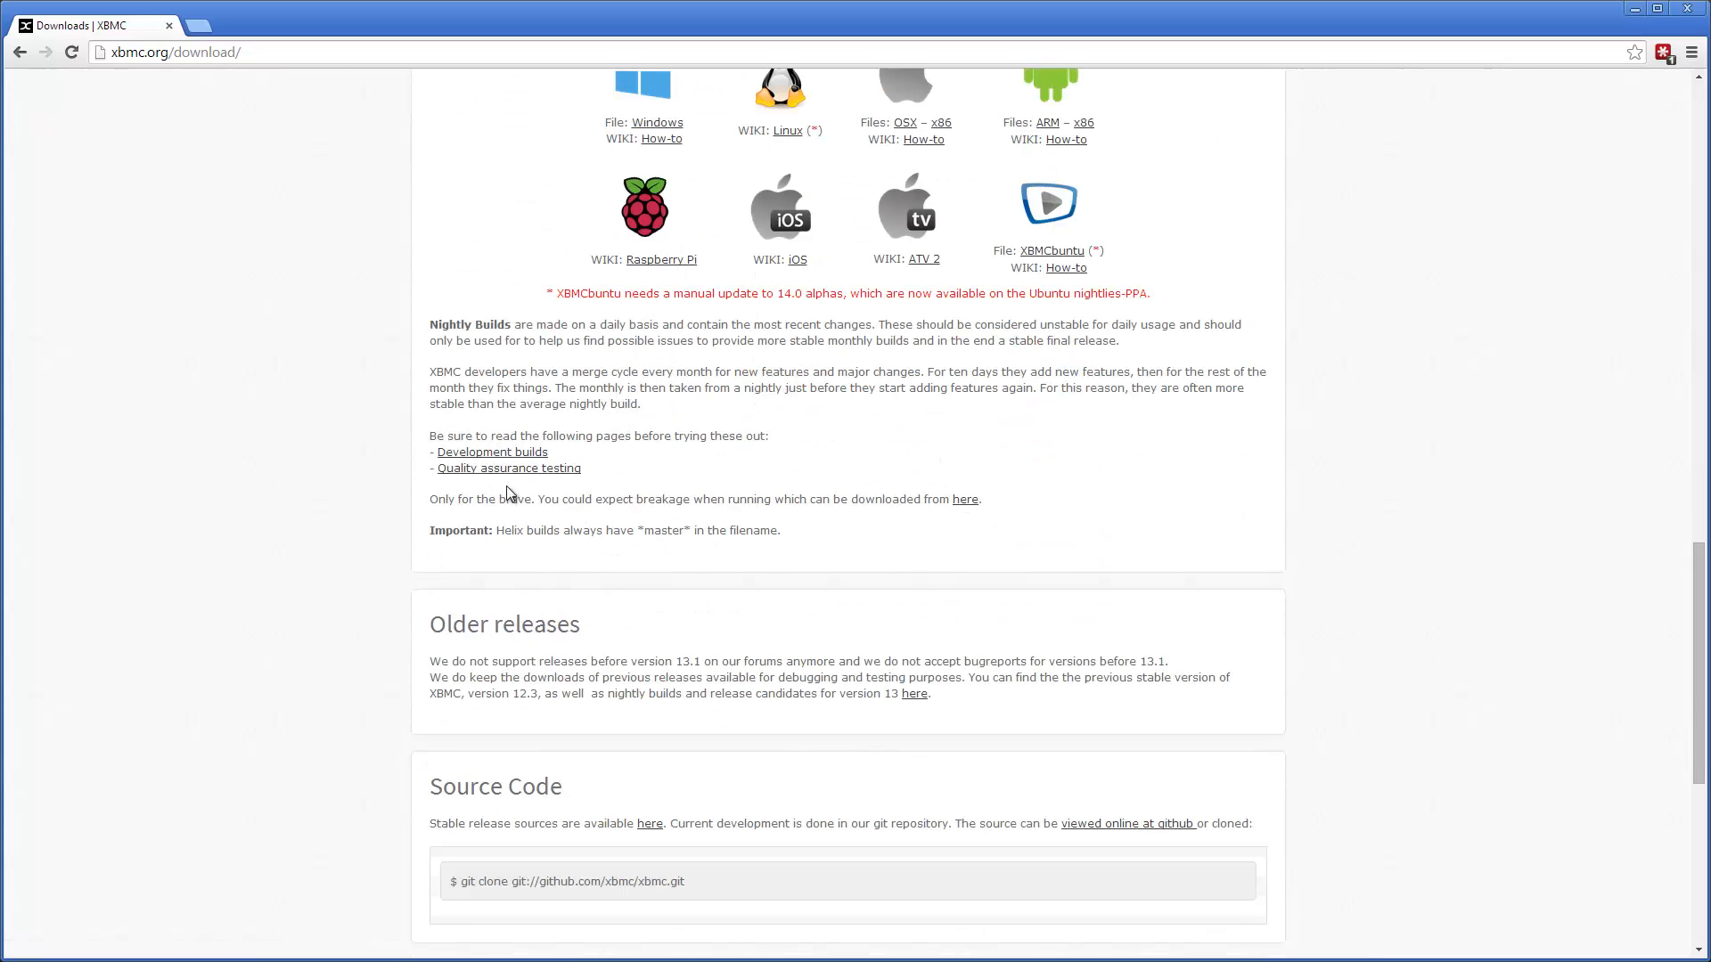
{"action": "mouse_move", "coordinate": [492, 451]}
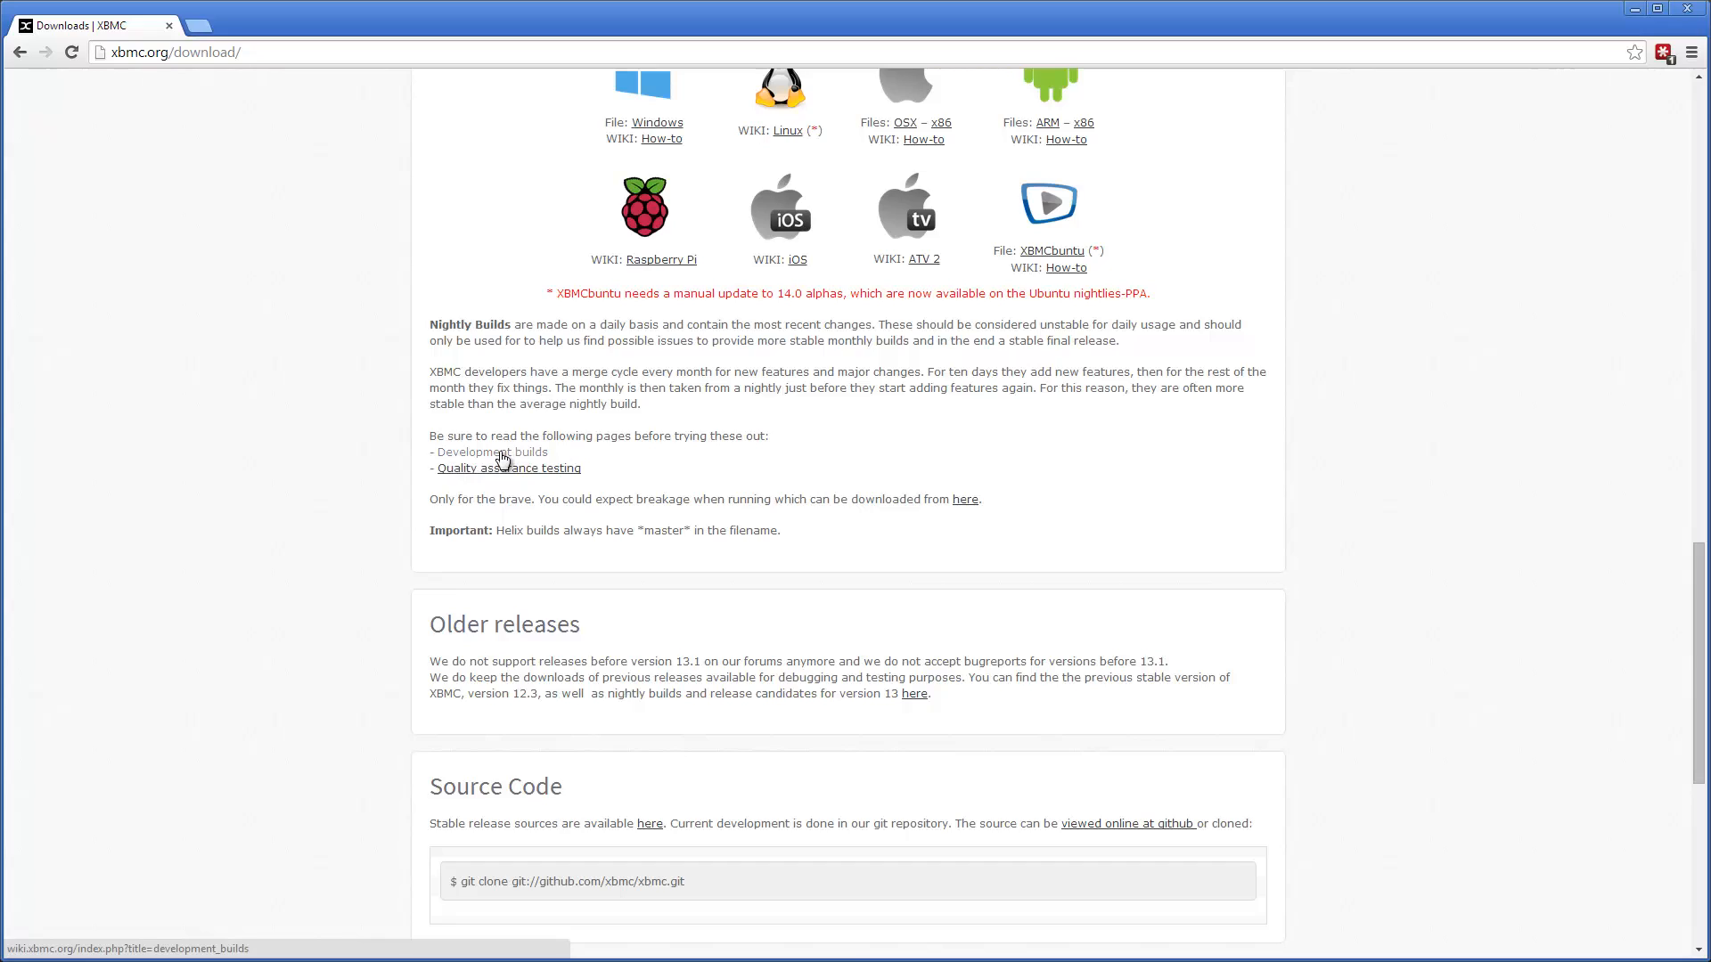
Follow the Development builds link to the XBMC Wiki and scroll to the Monthly build table with 14 Alpha 2
{"action": "left_click", "coordinate": [492, 451]}
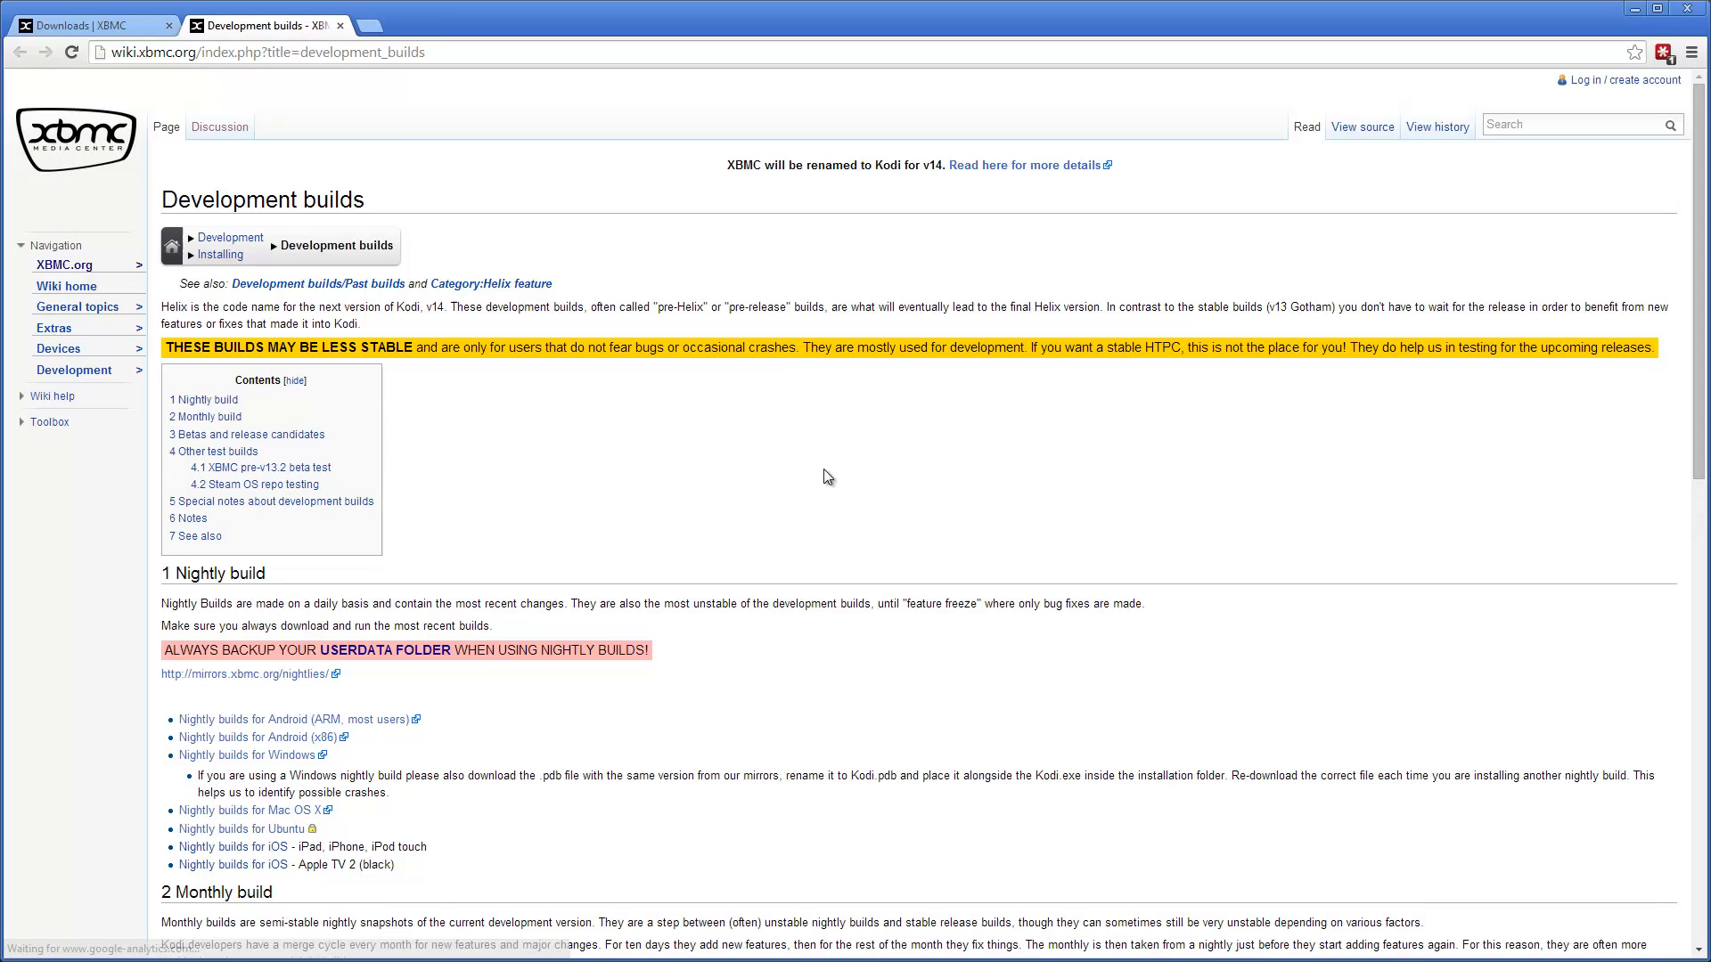
{"action": "mouse_move", "coordinate": [763, 407]}
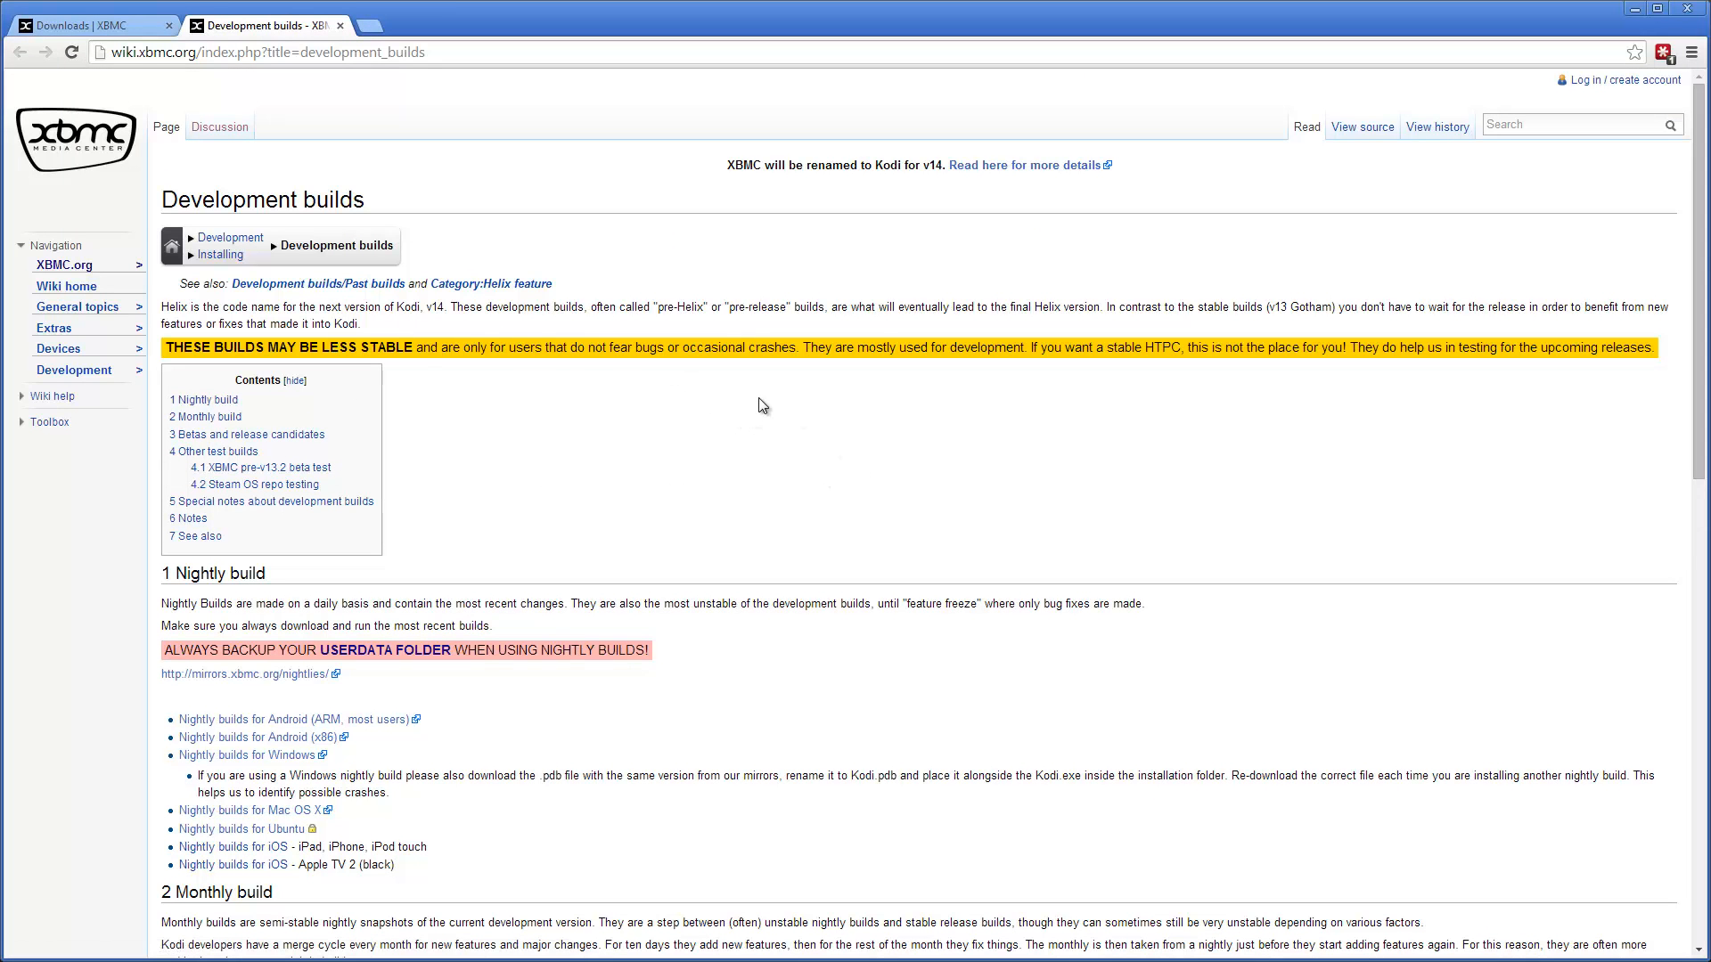
{"action": "scroll", "scroll_direction": "down", "scroll_amount": 3}
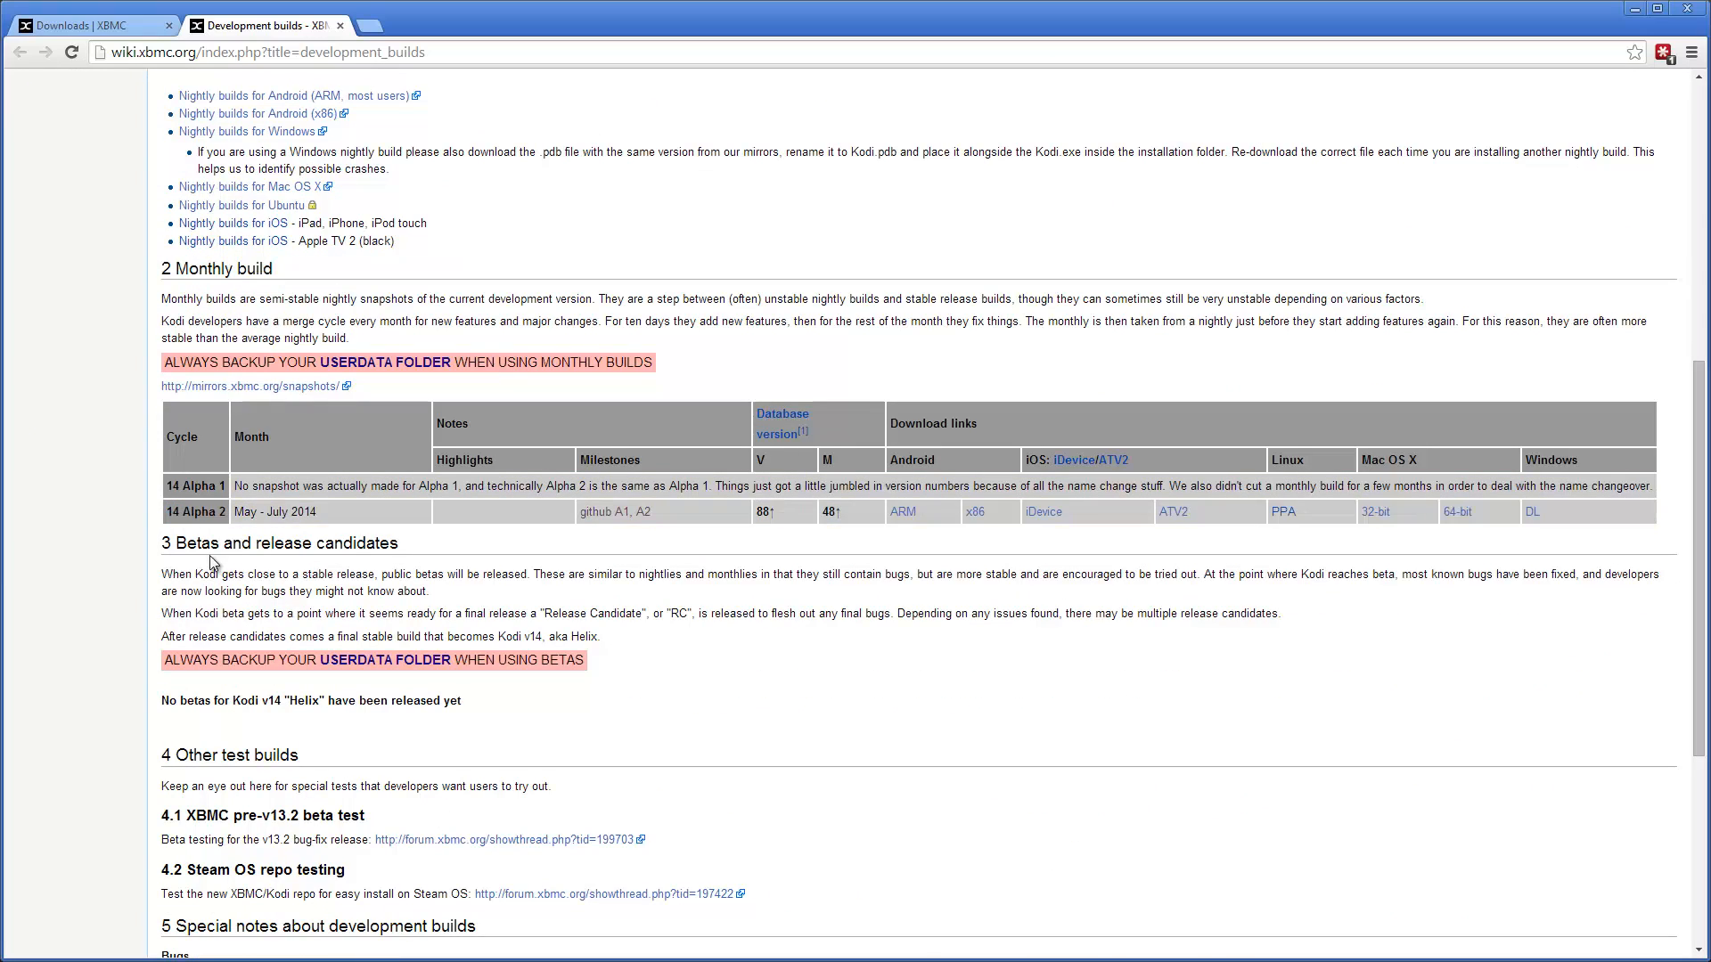
{"action": "scroll", "scroll_direction": "down", "scroll_amount": 3}
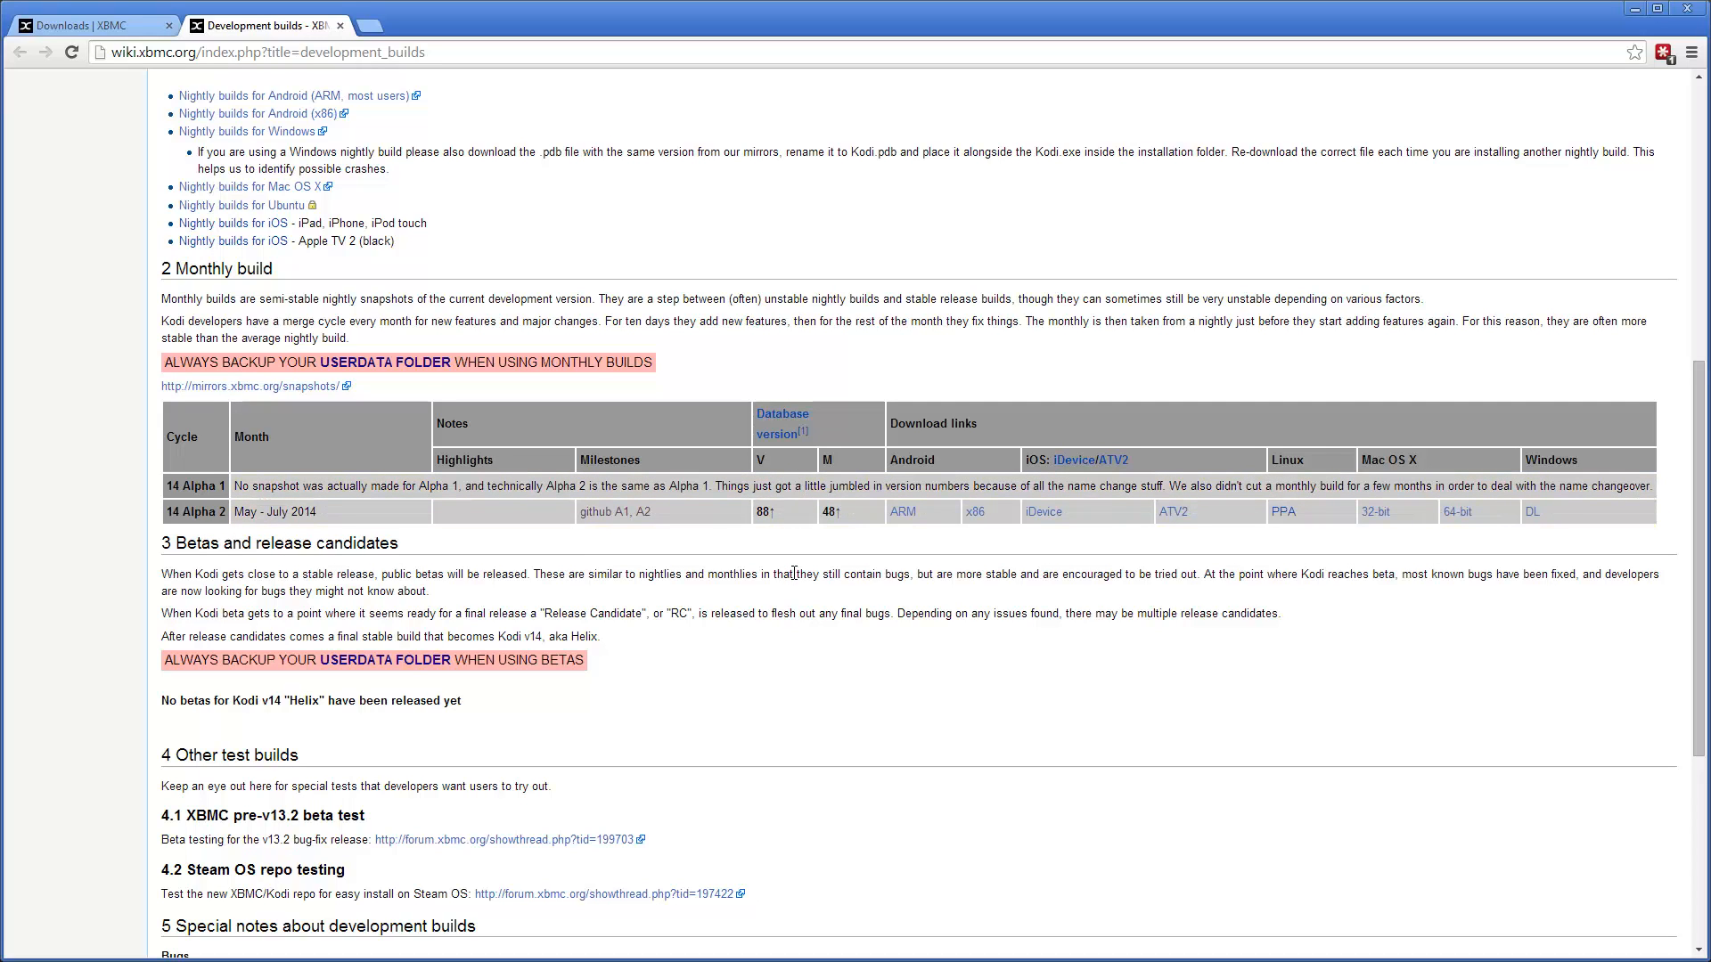
{"action": "mouse_move", "coordinate": [902, 512]}
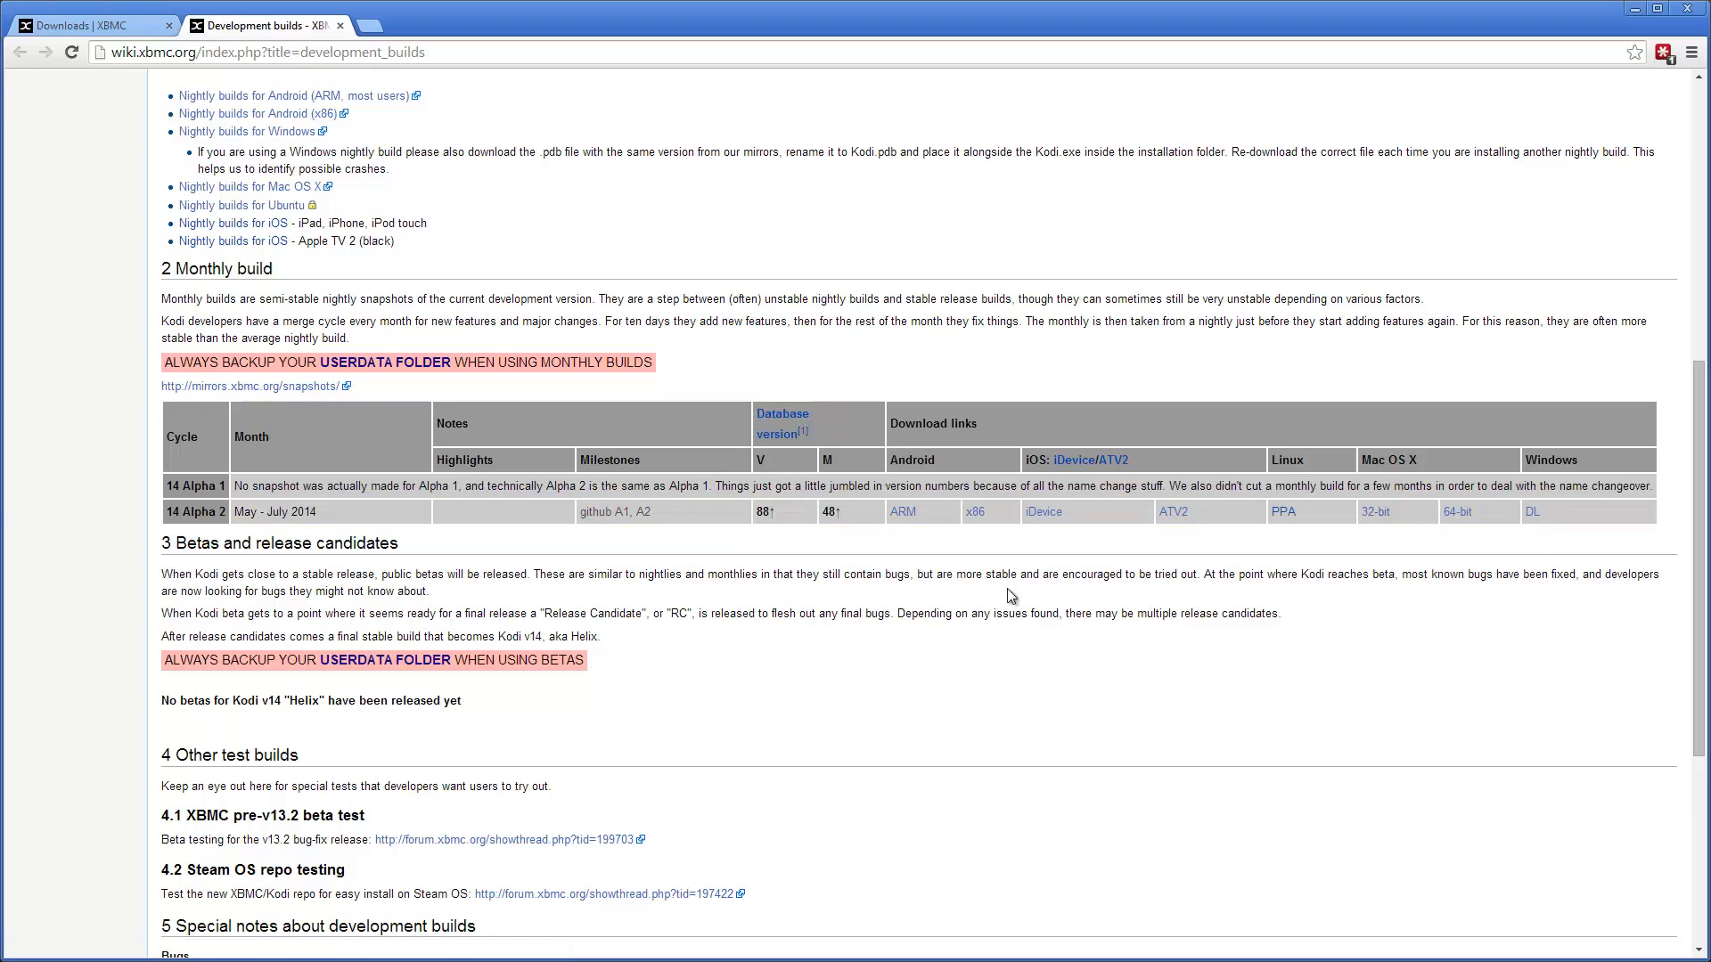
{"action": "mouse_move", "coordinate": [643, 511]}
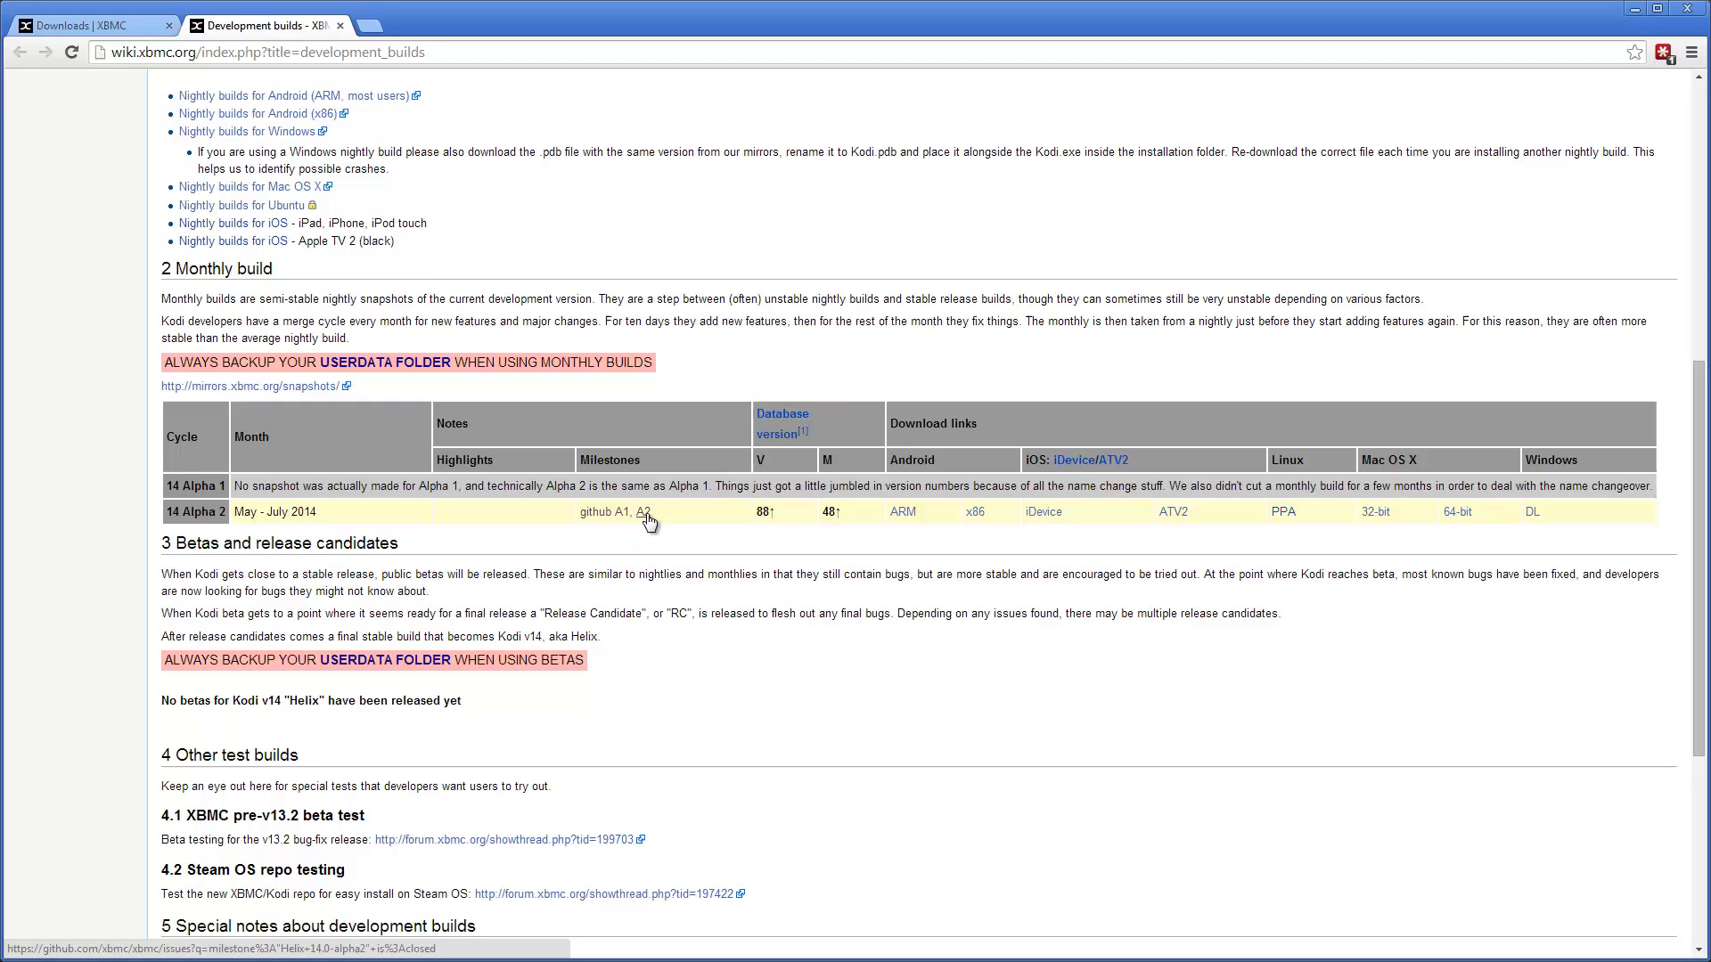
{"action": "left_click", "coordinate": [633, 513]}
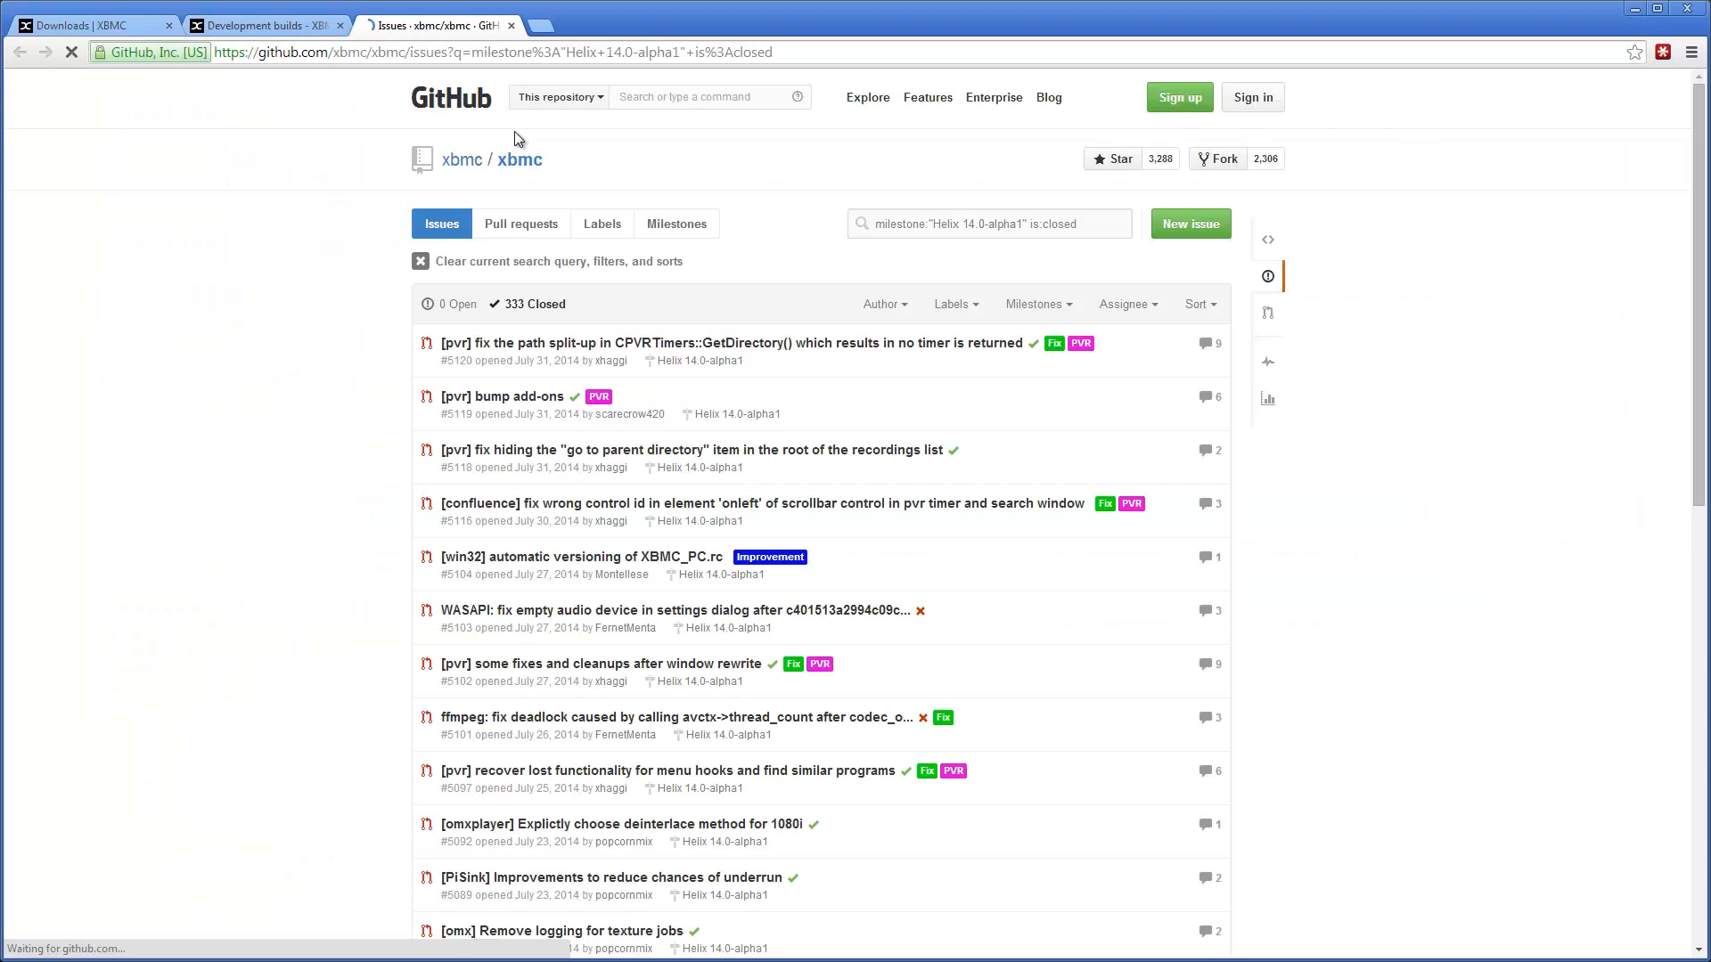
{"action": "scroll", "scroll_direction": "down", "scroll_amount": 3}
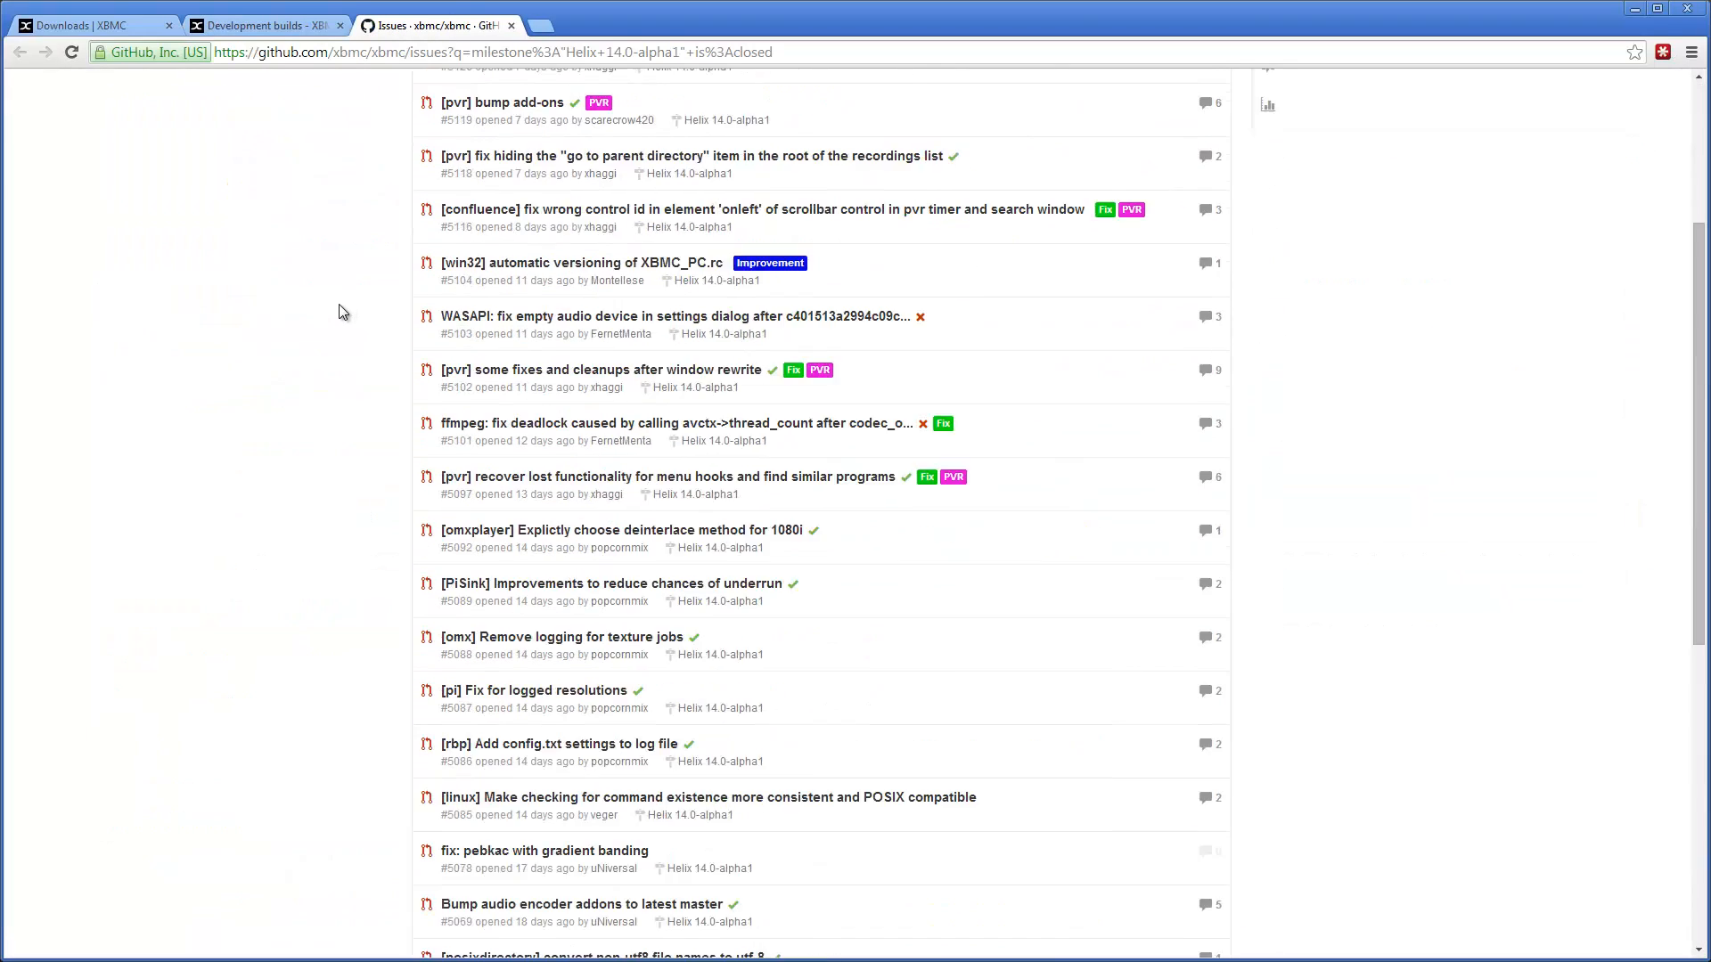
{"action": "scroll", "scroll_direction": "up", "scroll_amount": 3}
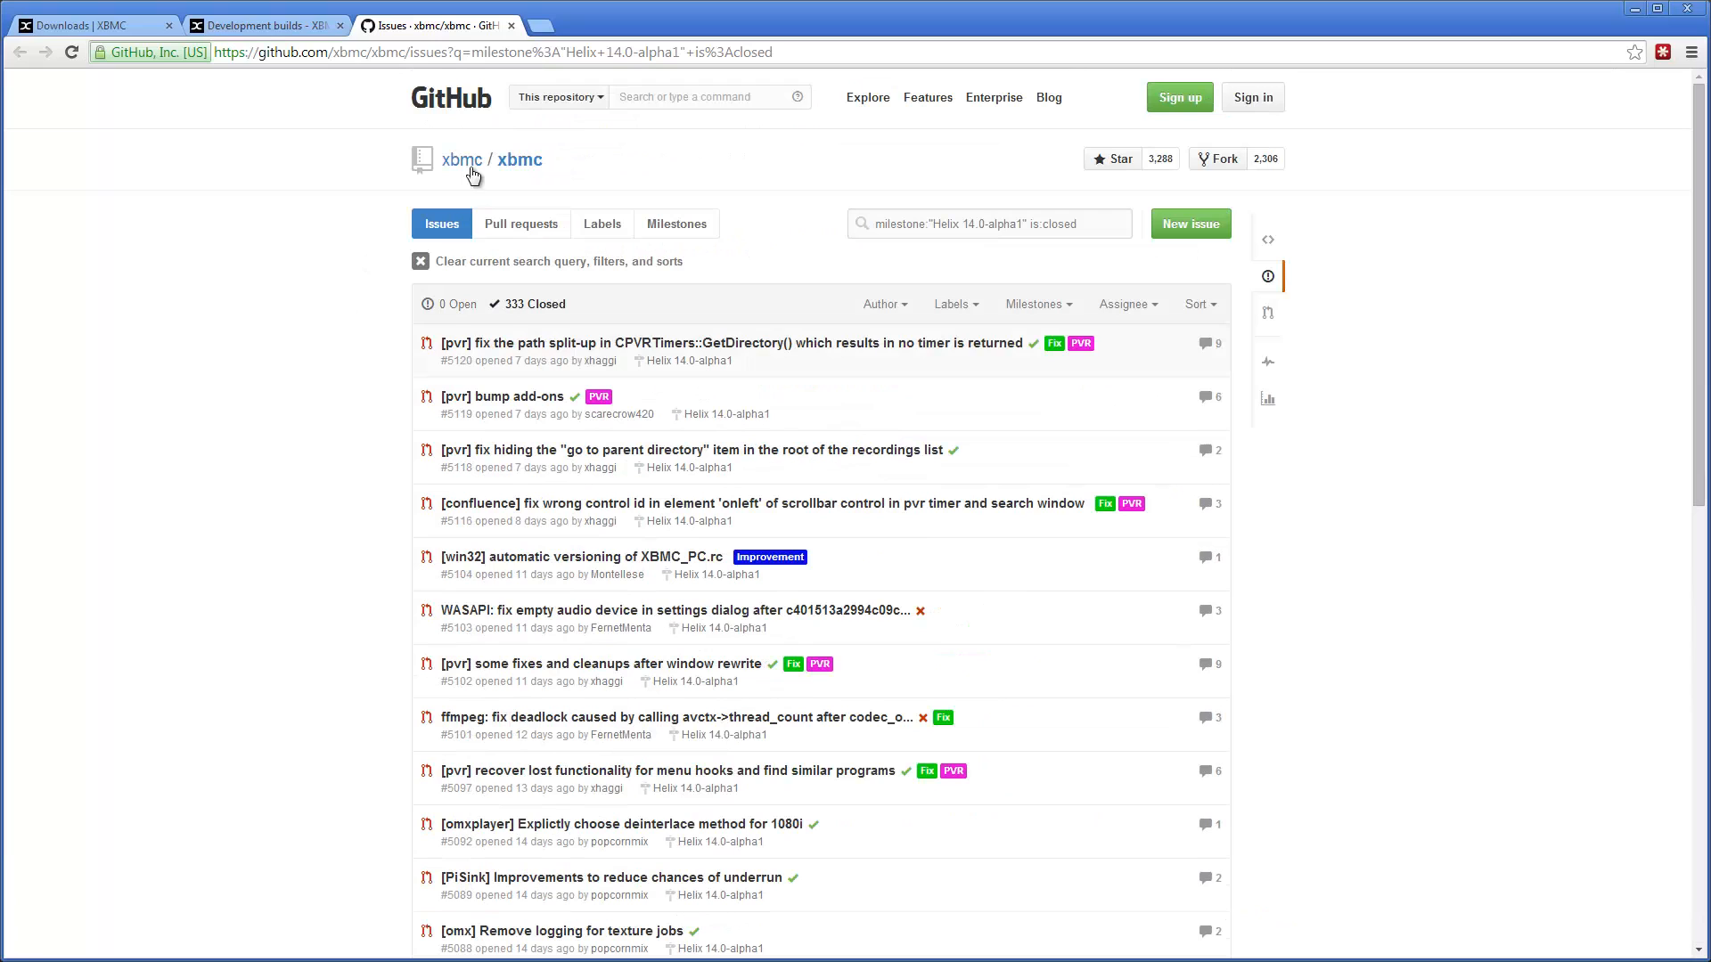
{"action": "mouse_move", "coordinate": [513, 25]}
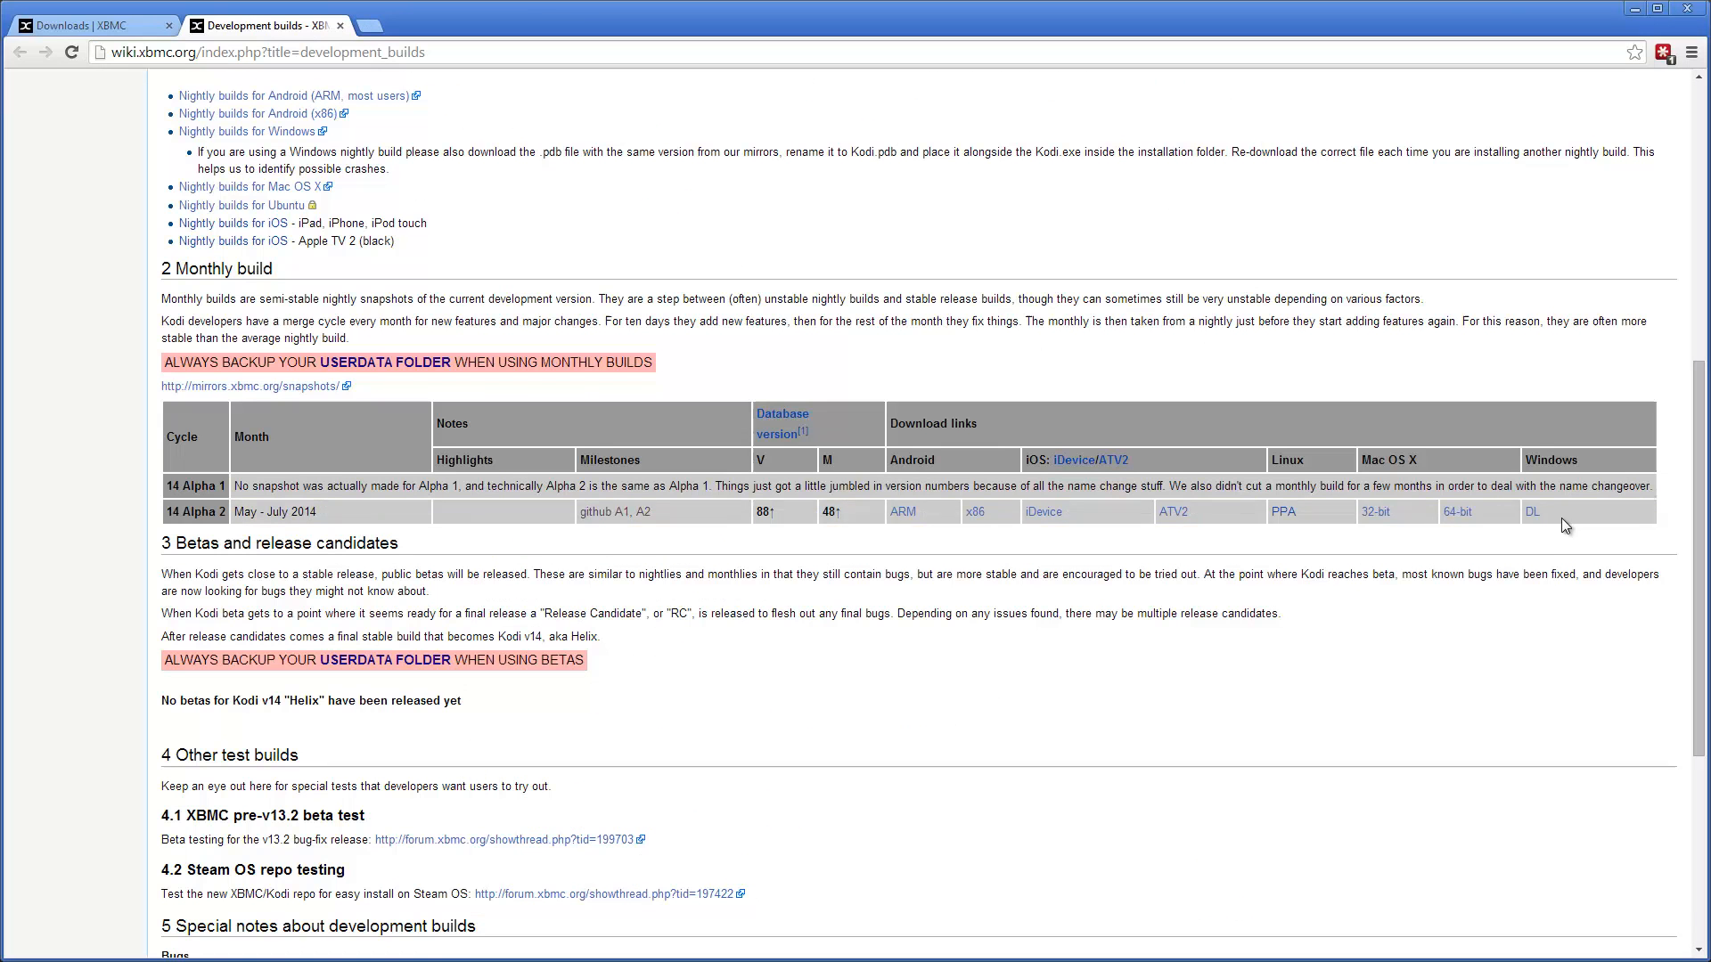
Download the Windows build of 14 Alpha 2 and launch the xbmc-14.0-Helix installer from Chrome's download bar
{"action": "left_click", "coordinate": [1533, 512]}
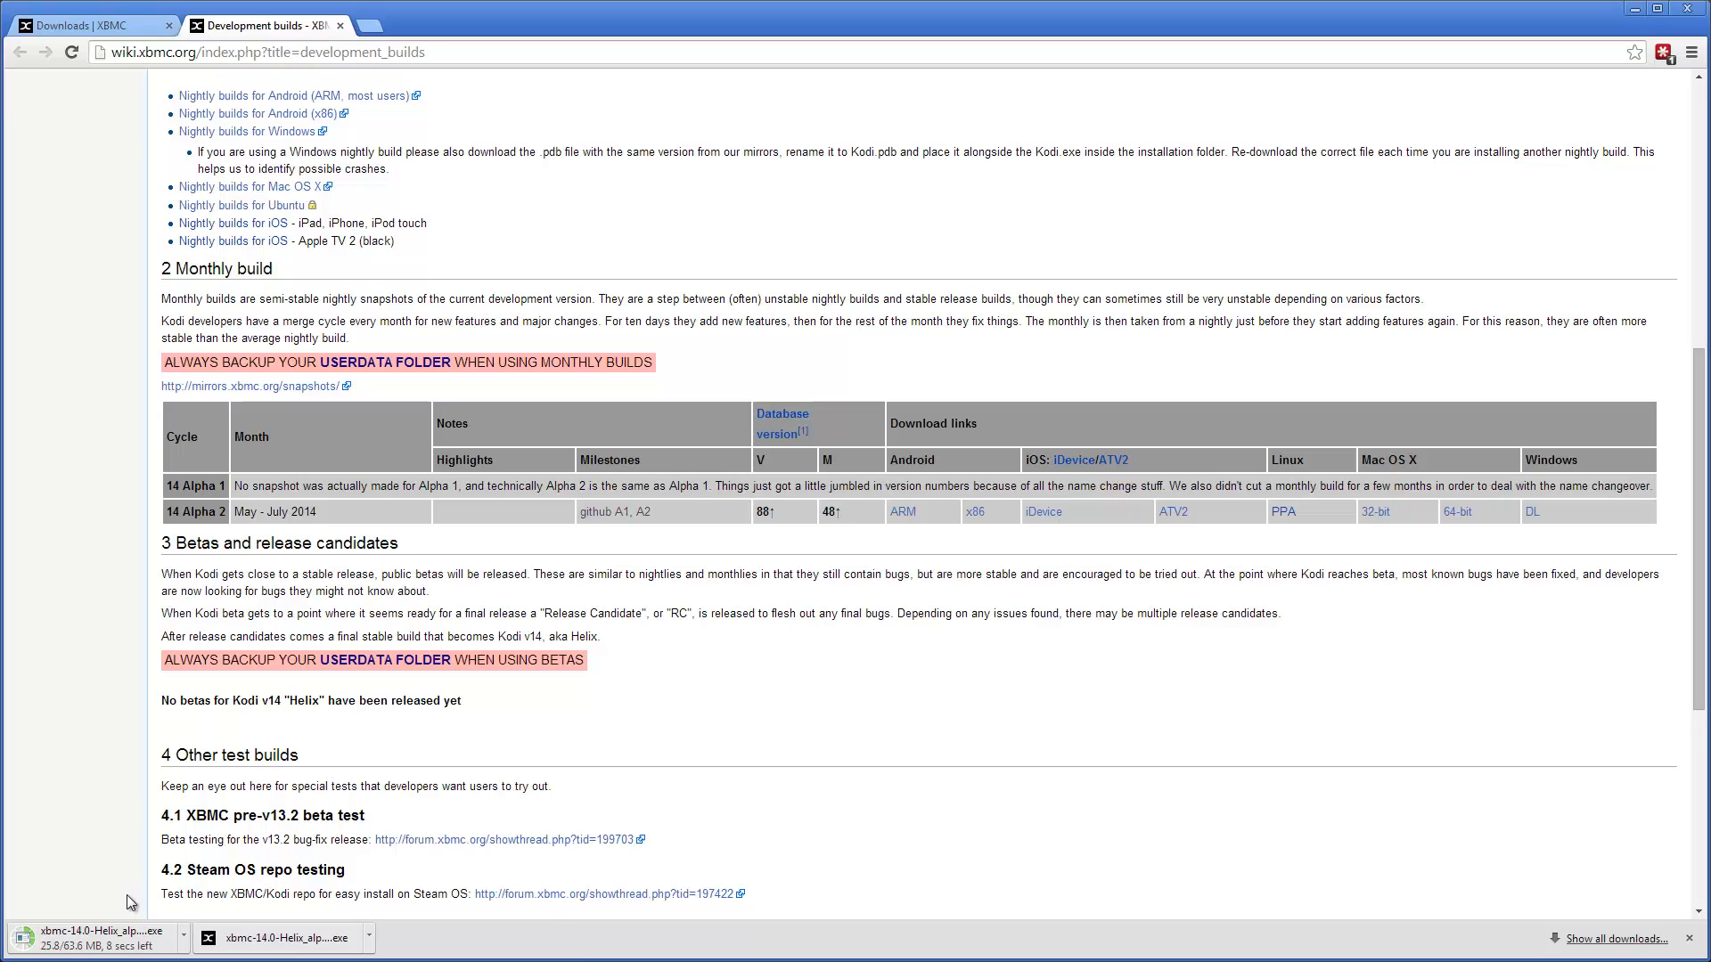
{"action": "mouse_move", "coordinate": [96, 895]}
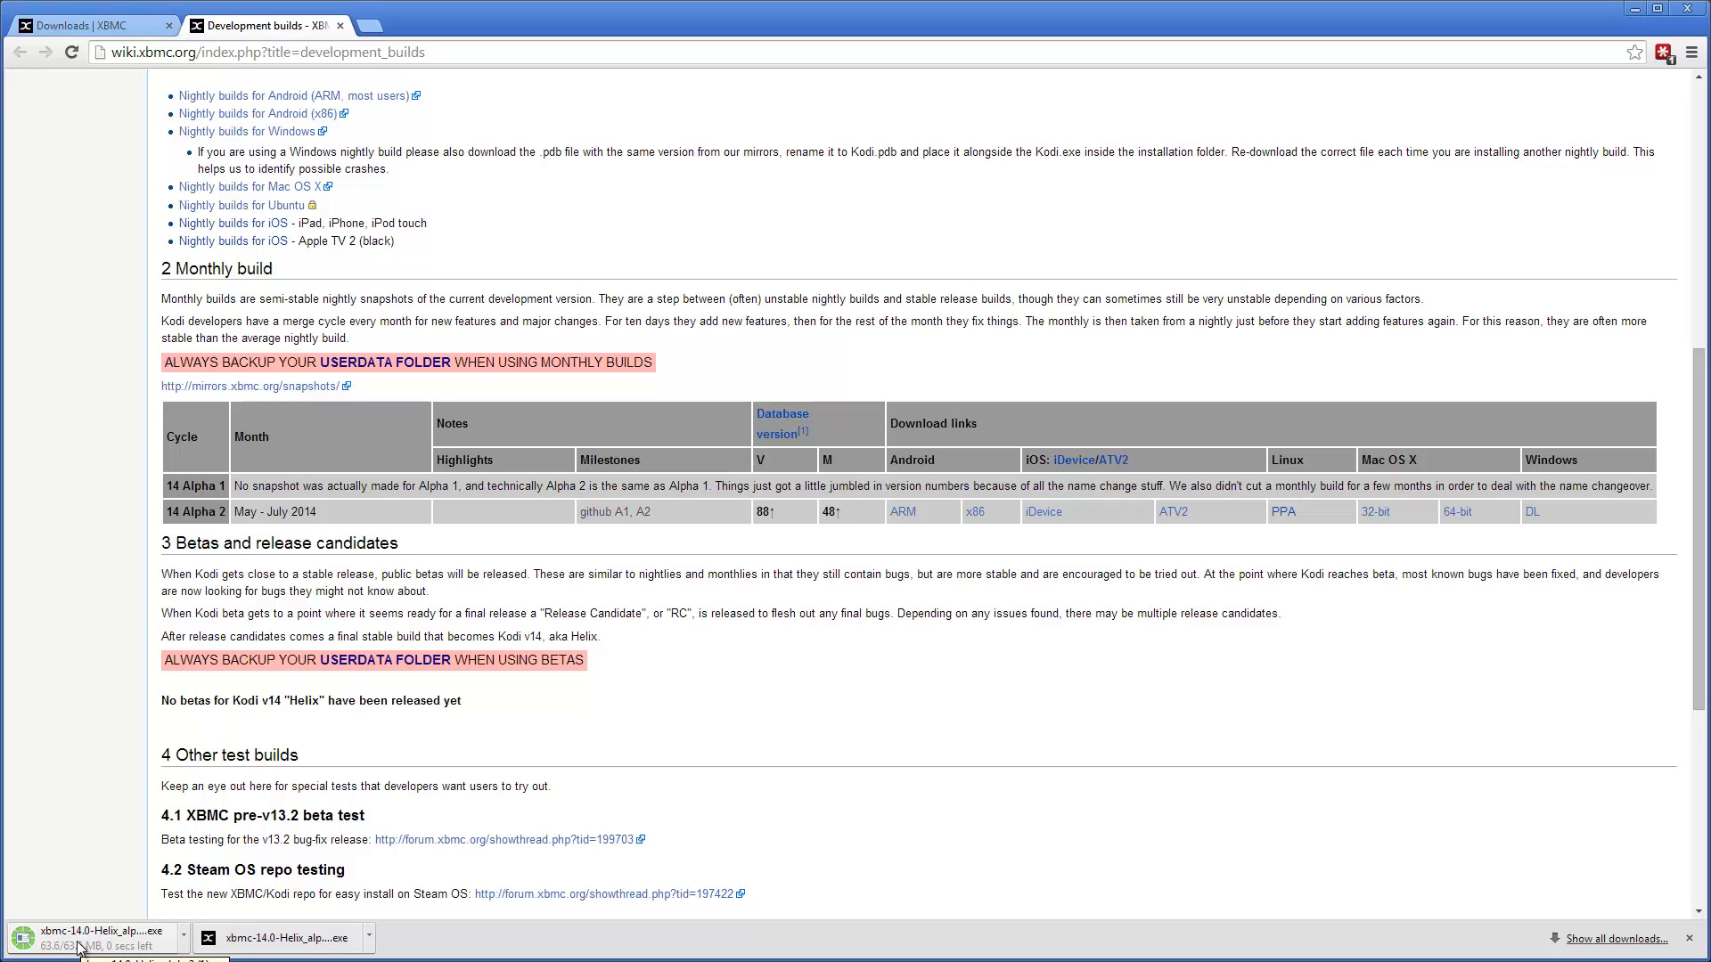
{"action": "left_click", "coordinate": [96, 932]}
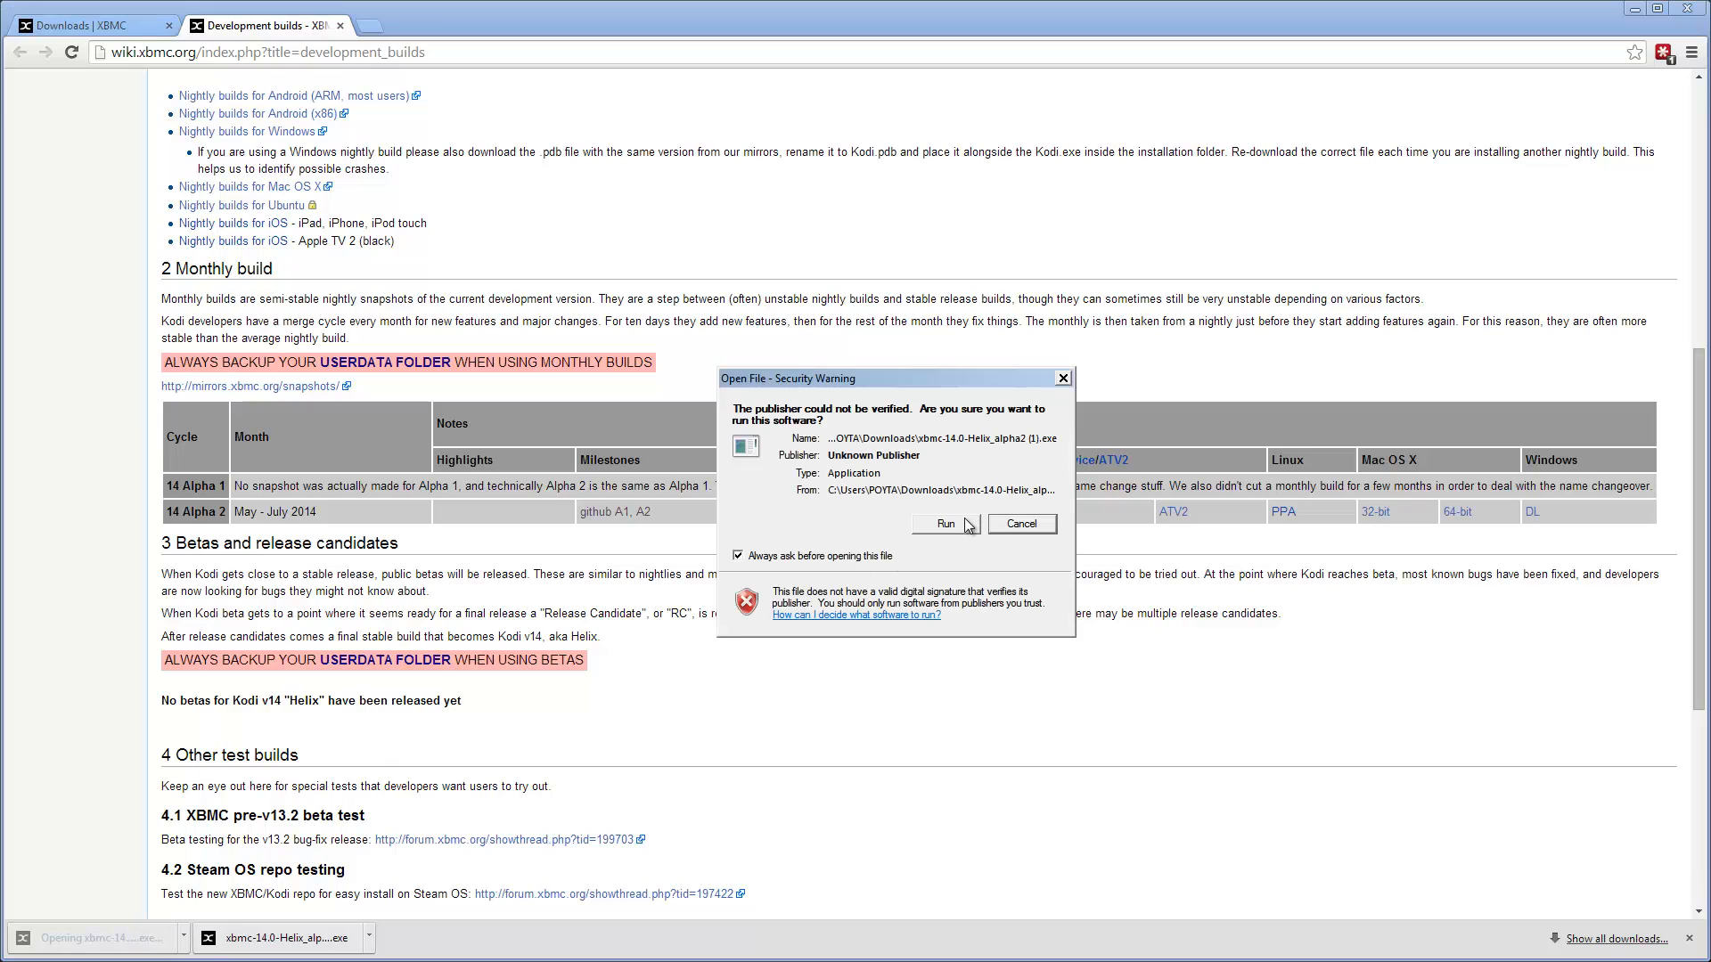
Run the unverified installer and accept full components and the default Program Files folder, starting installation
{"action": "left_click", "coordinate": [943, 524]}
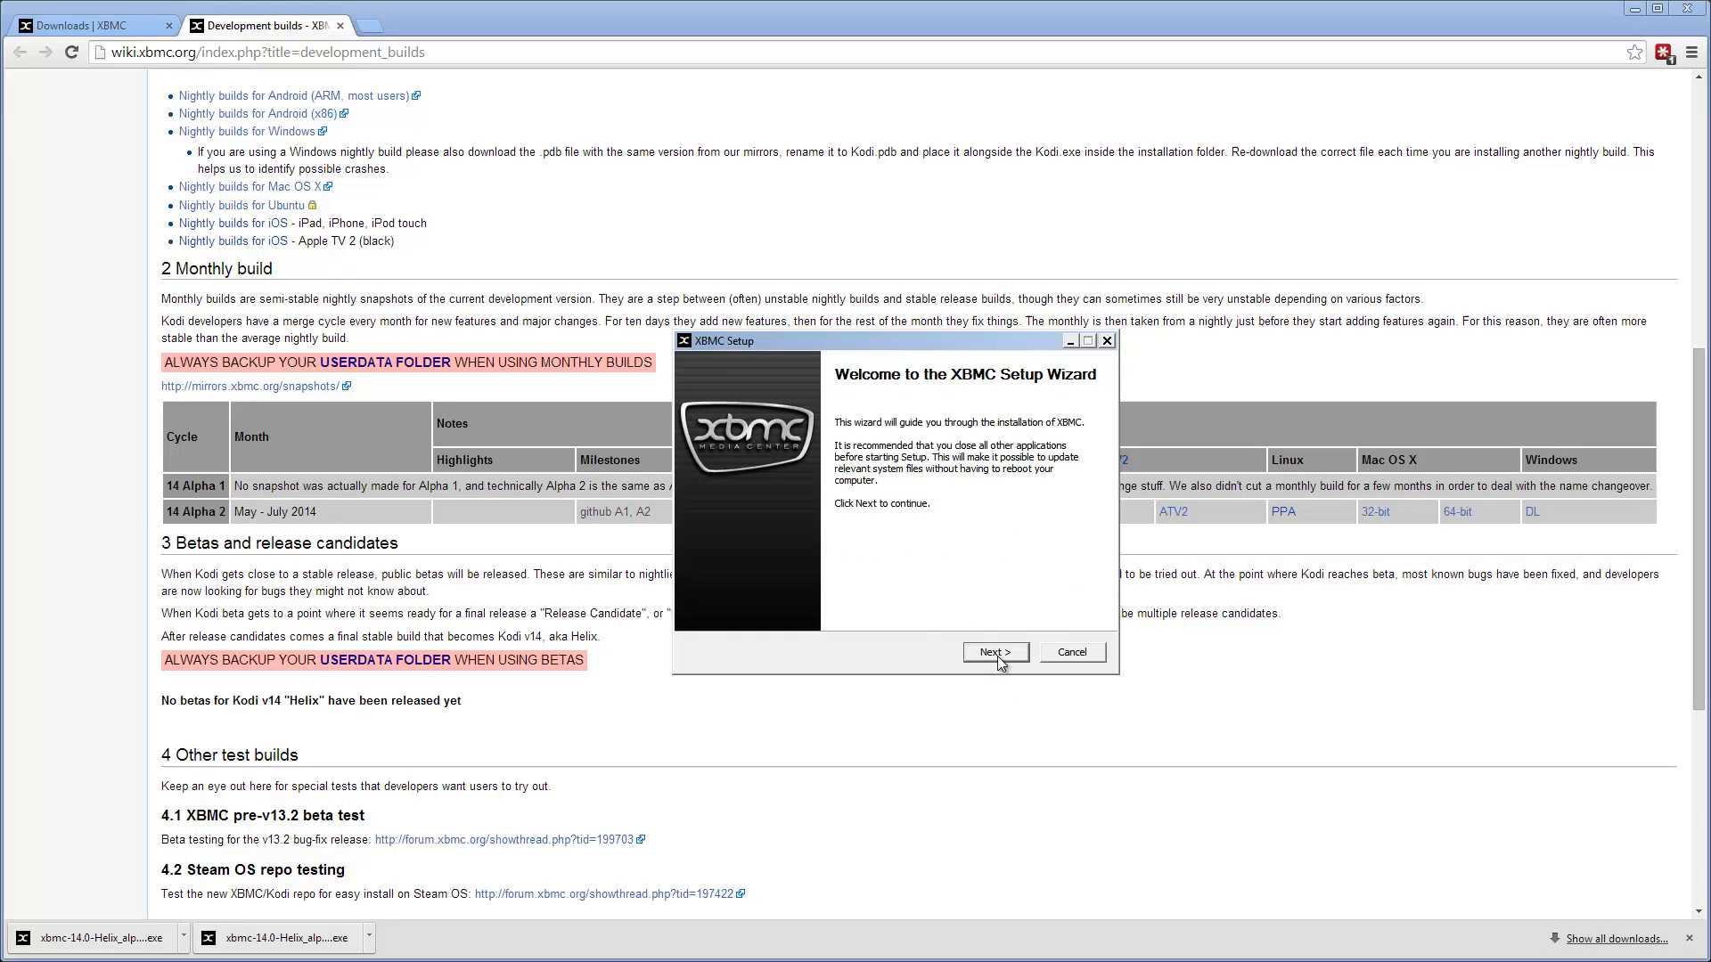
{"action": "left_click", "coordinate": [993, 652]}
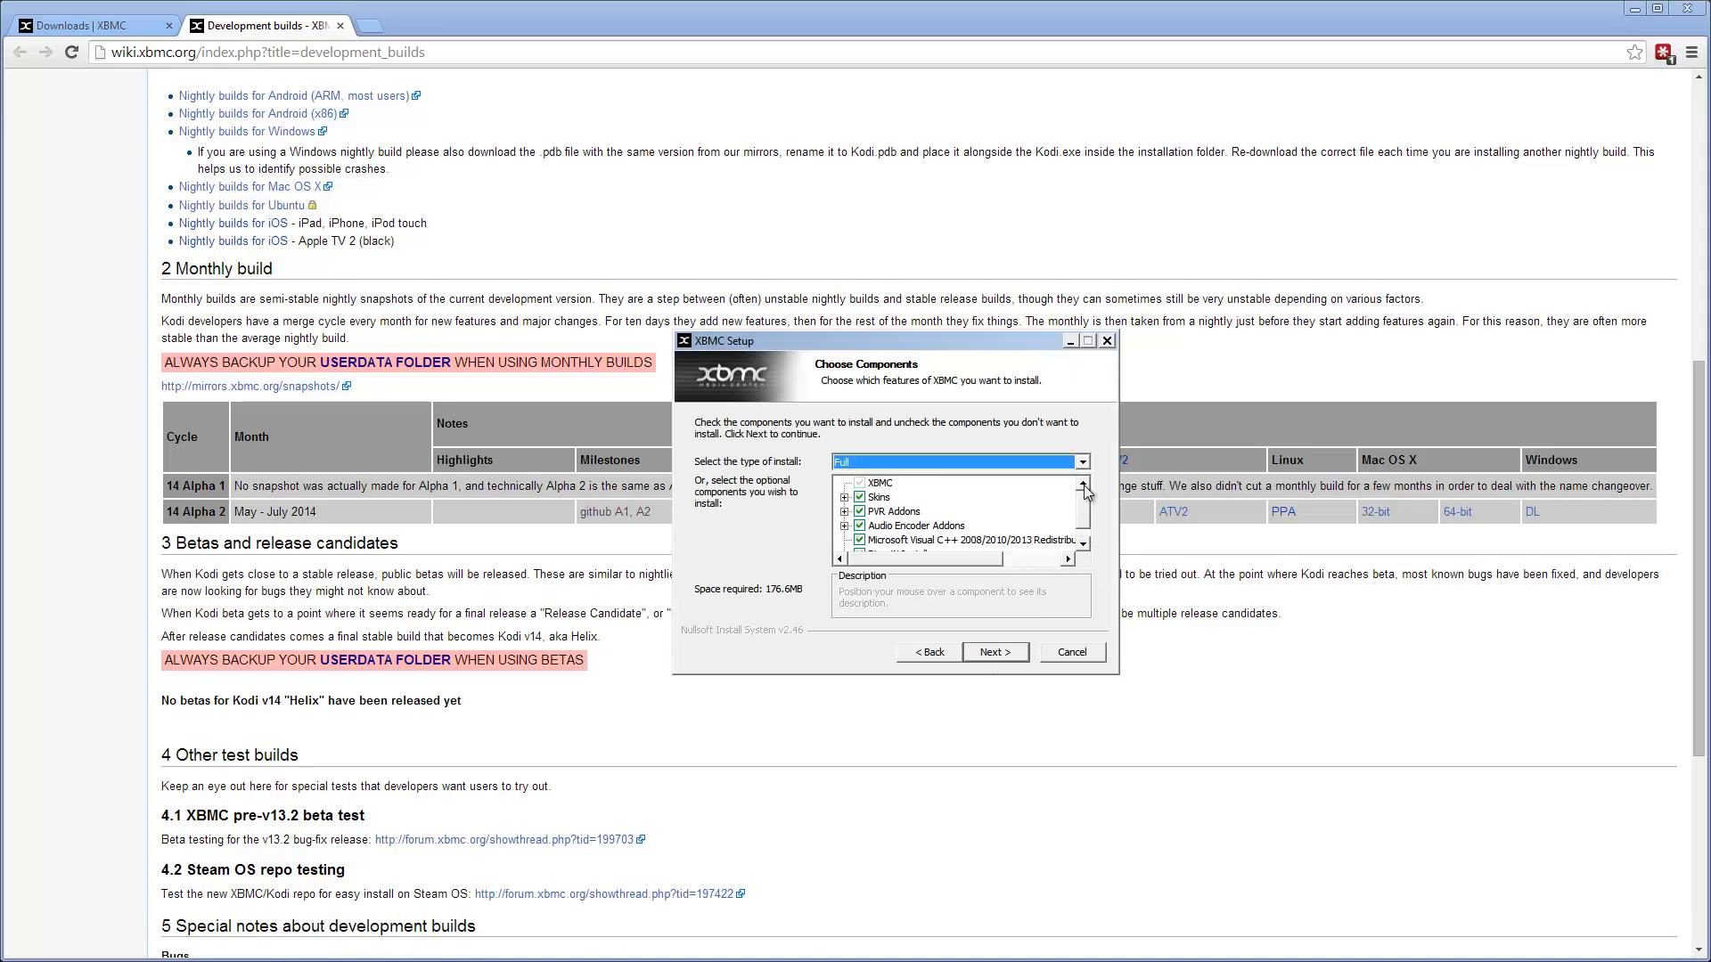
{"action": "left_click", "coordinate": [994, 652]}
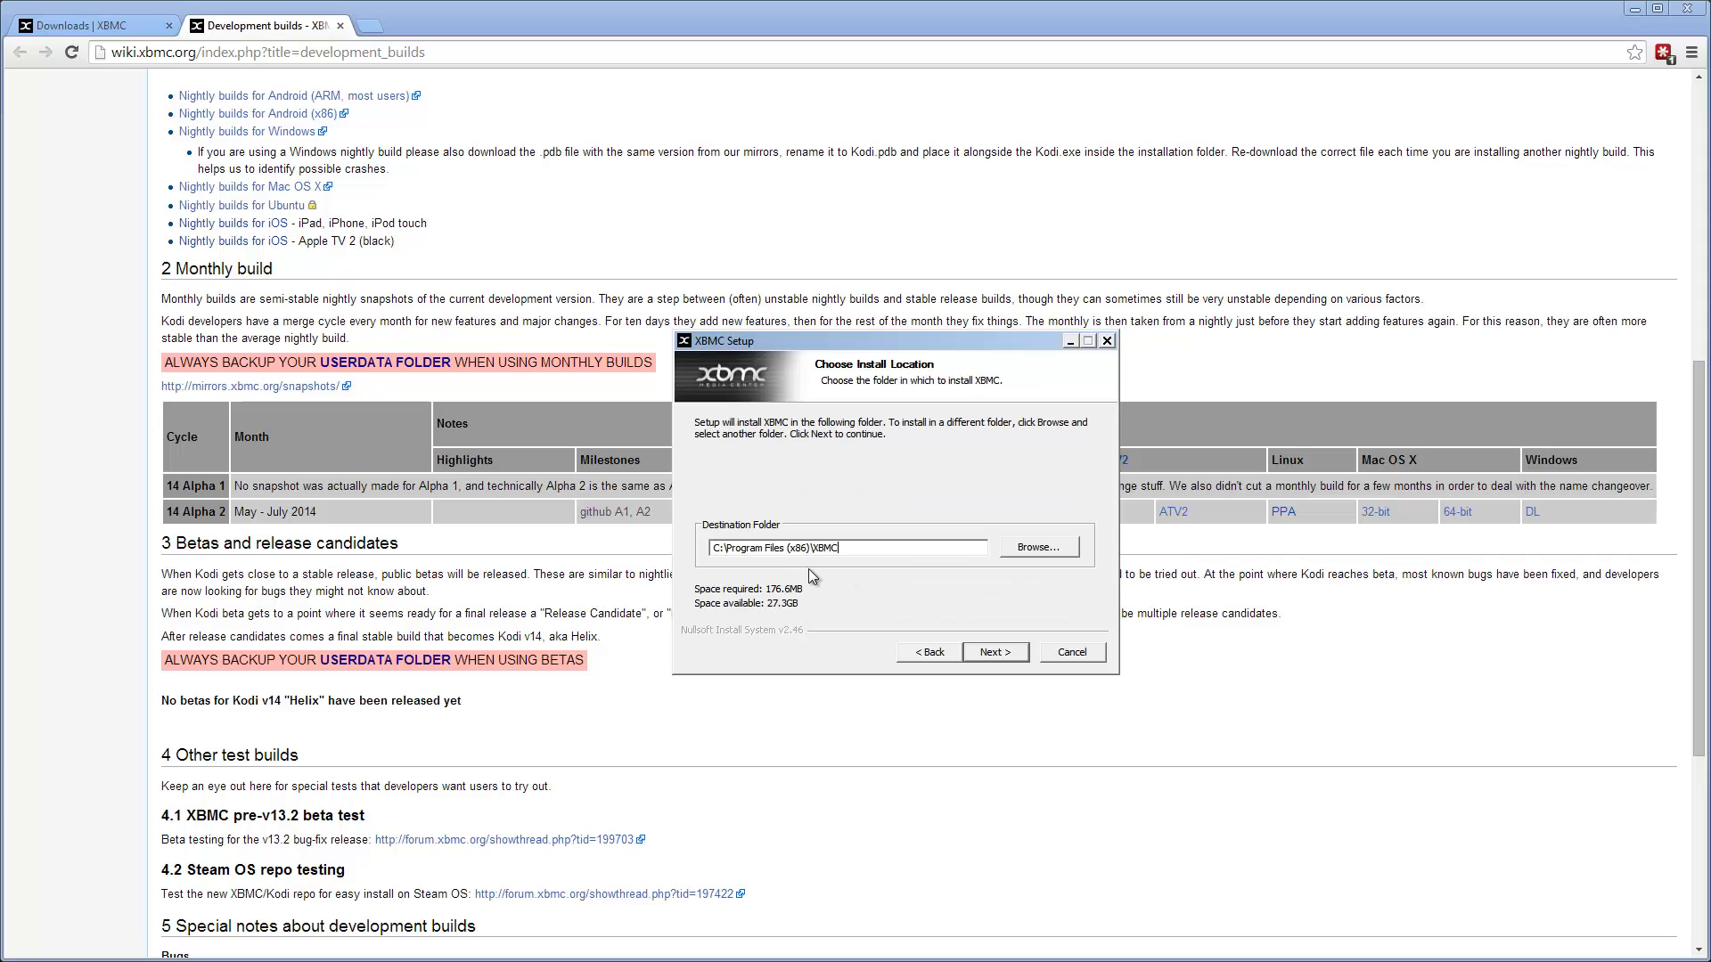
{"action": "left_click", "coordinate": [995, 652]}
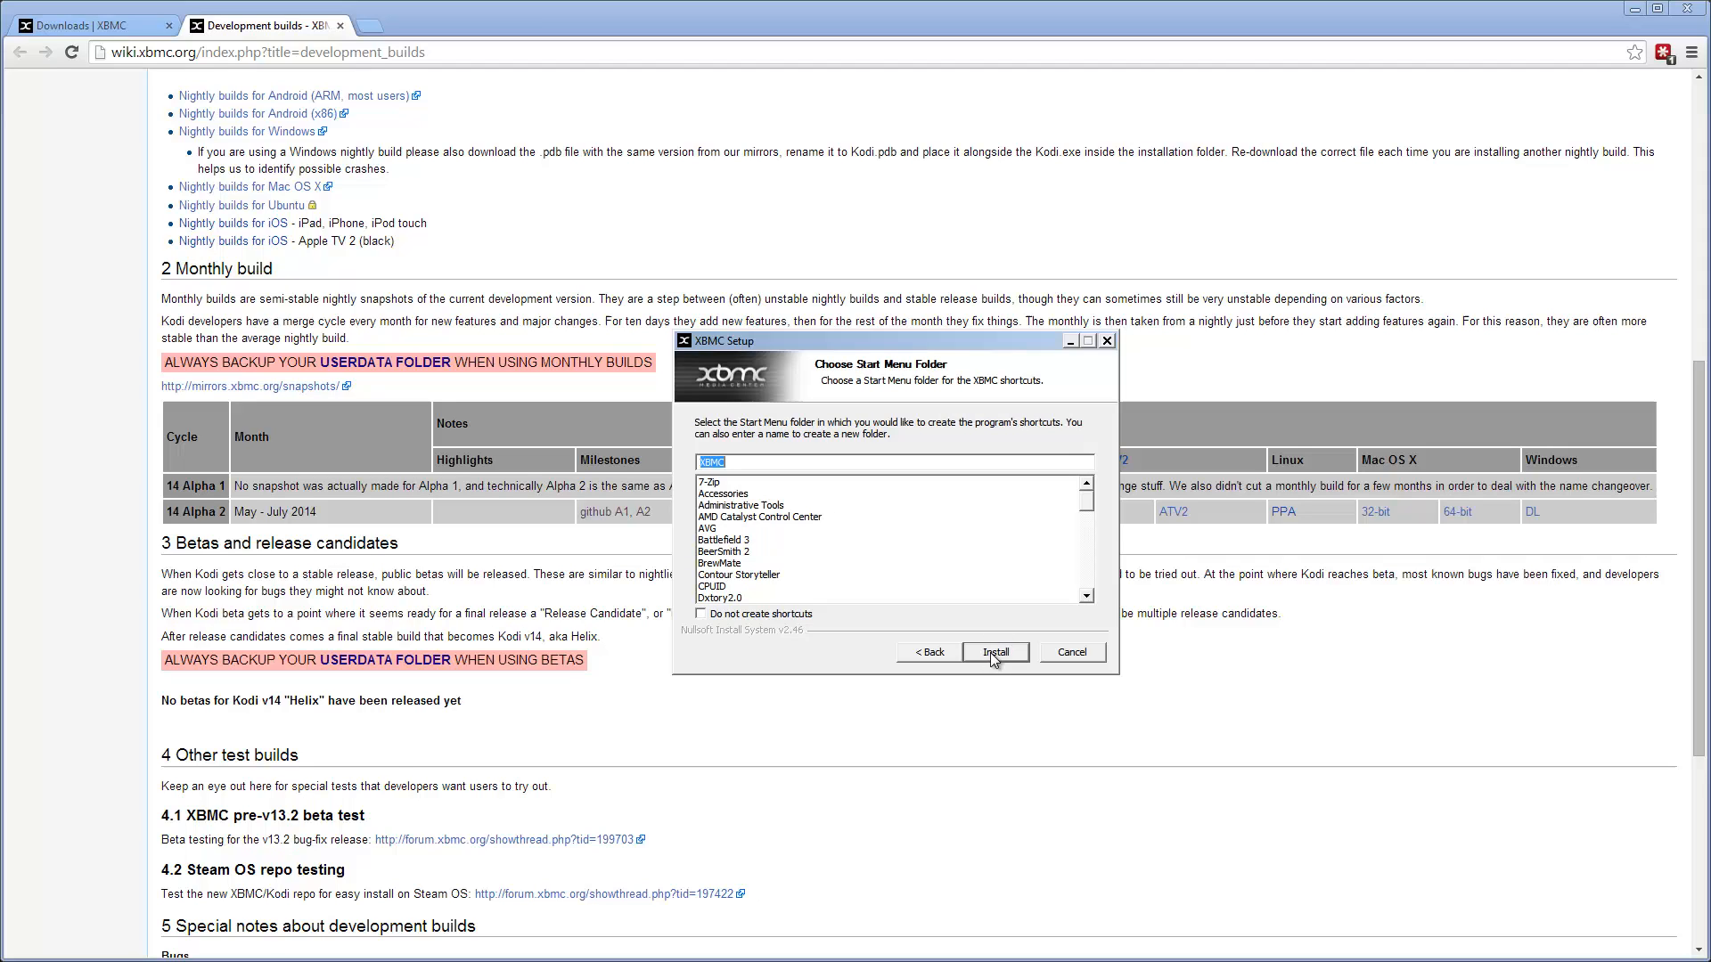
{"action": "mouse_move", "coordinate": [998, 668]}
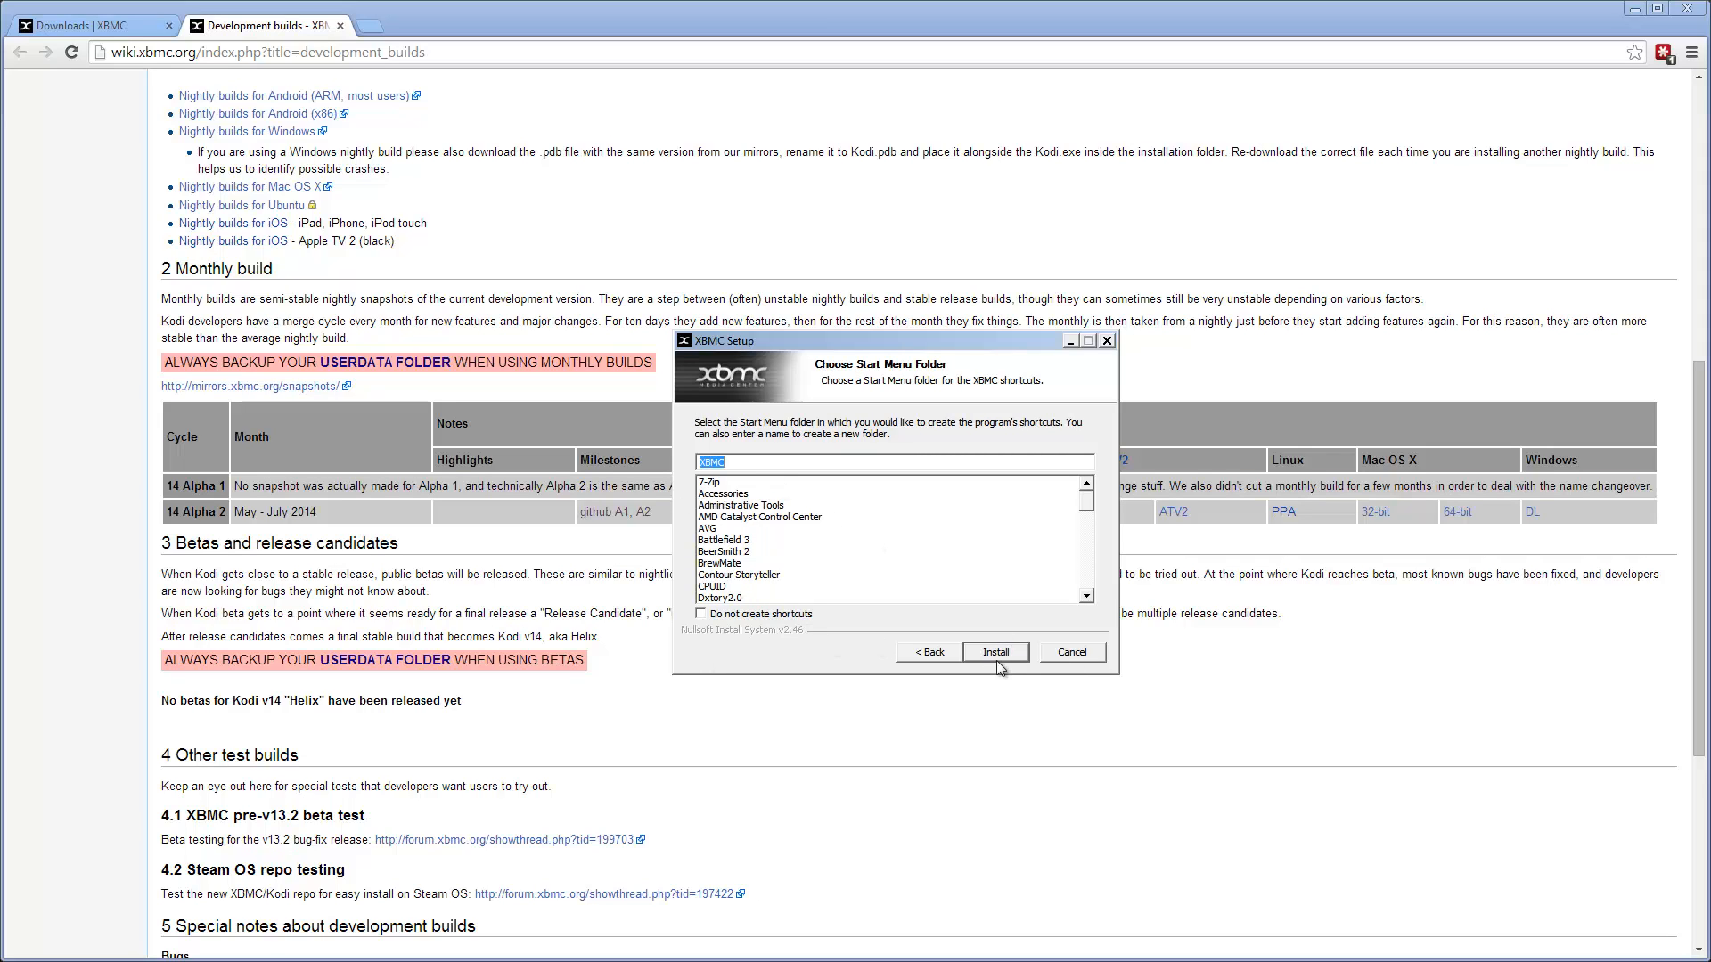
{"action": "left_click", "coordinate": [995, 652]}
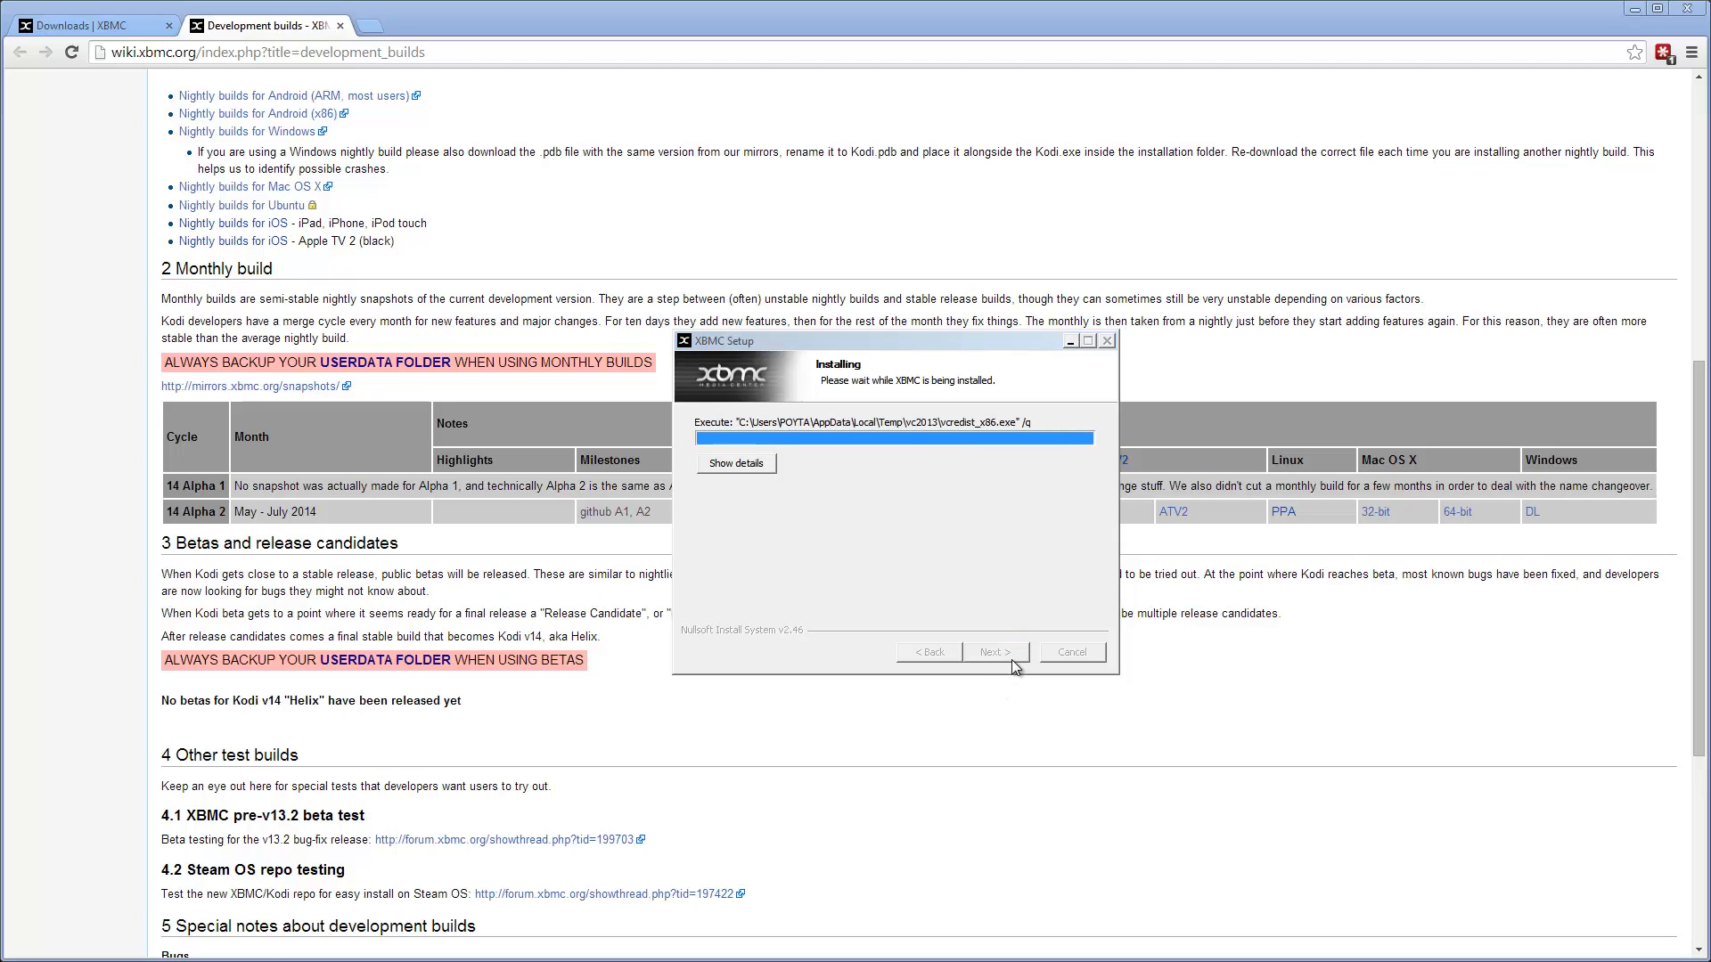
{"action": "mouse_move", "coordinate": [1010, 668]}
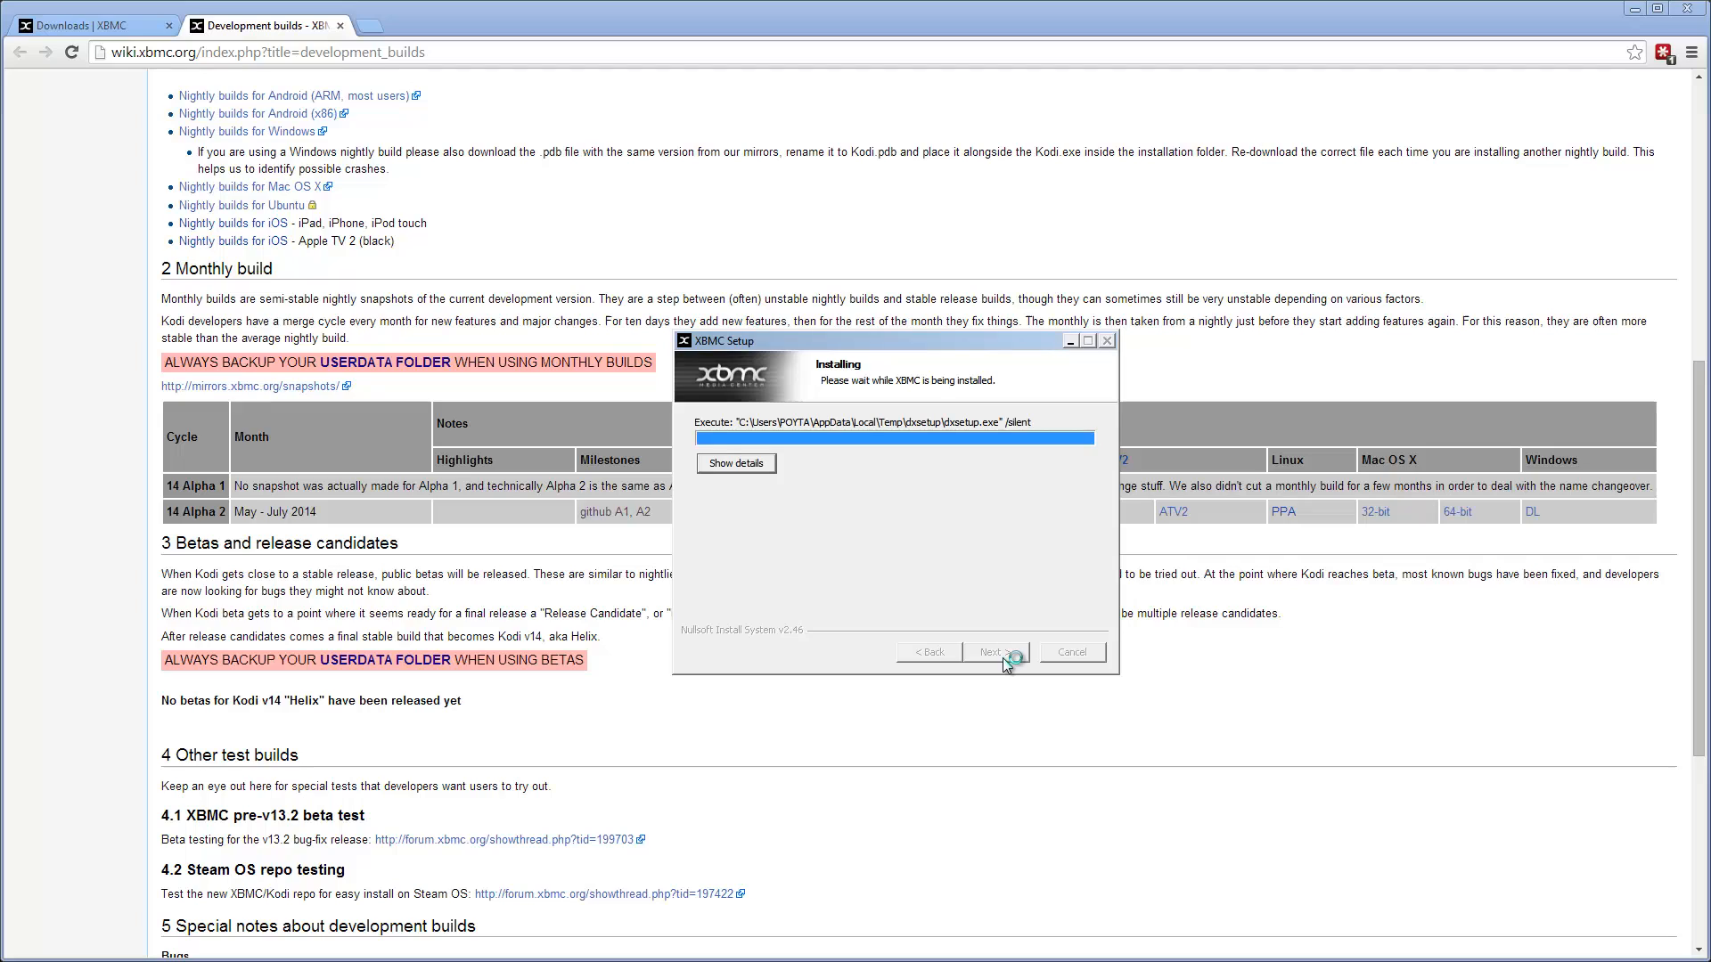
{"action": "mouse_move", "coordinate": [966, 425]}
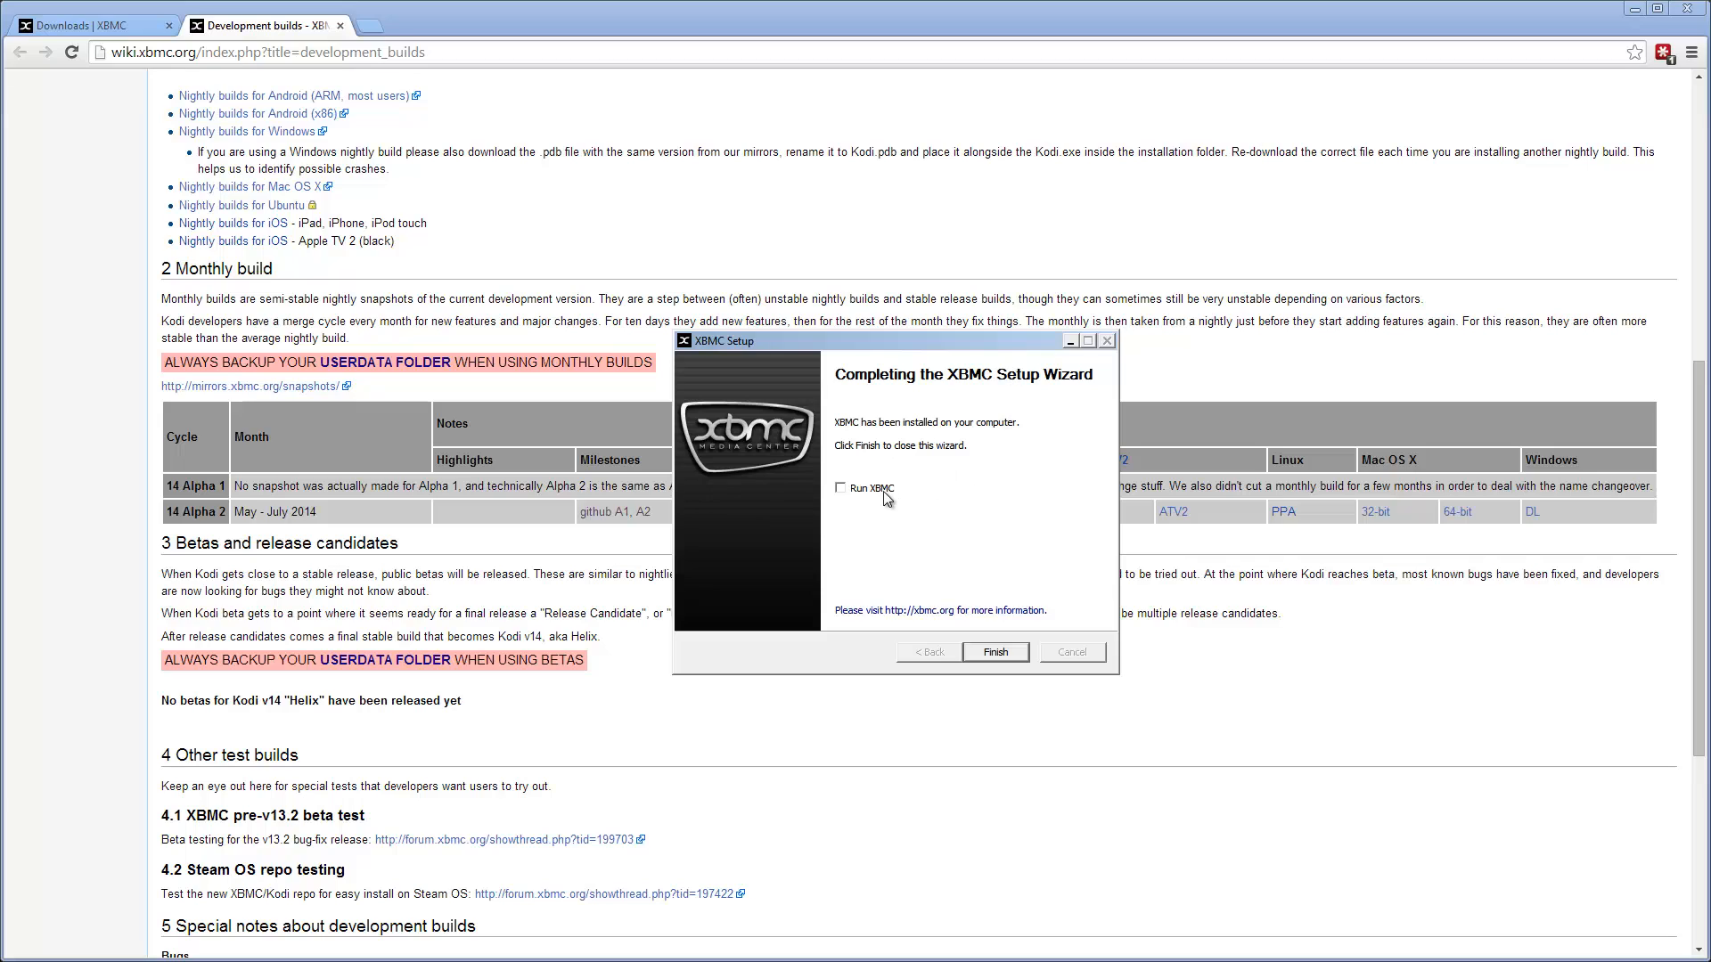
Tick 'Run XBMC' and finish setup so XBMC launches to its home screen
{"action": "left_click", "coordinate": [840, 489]}
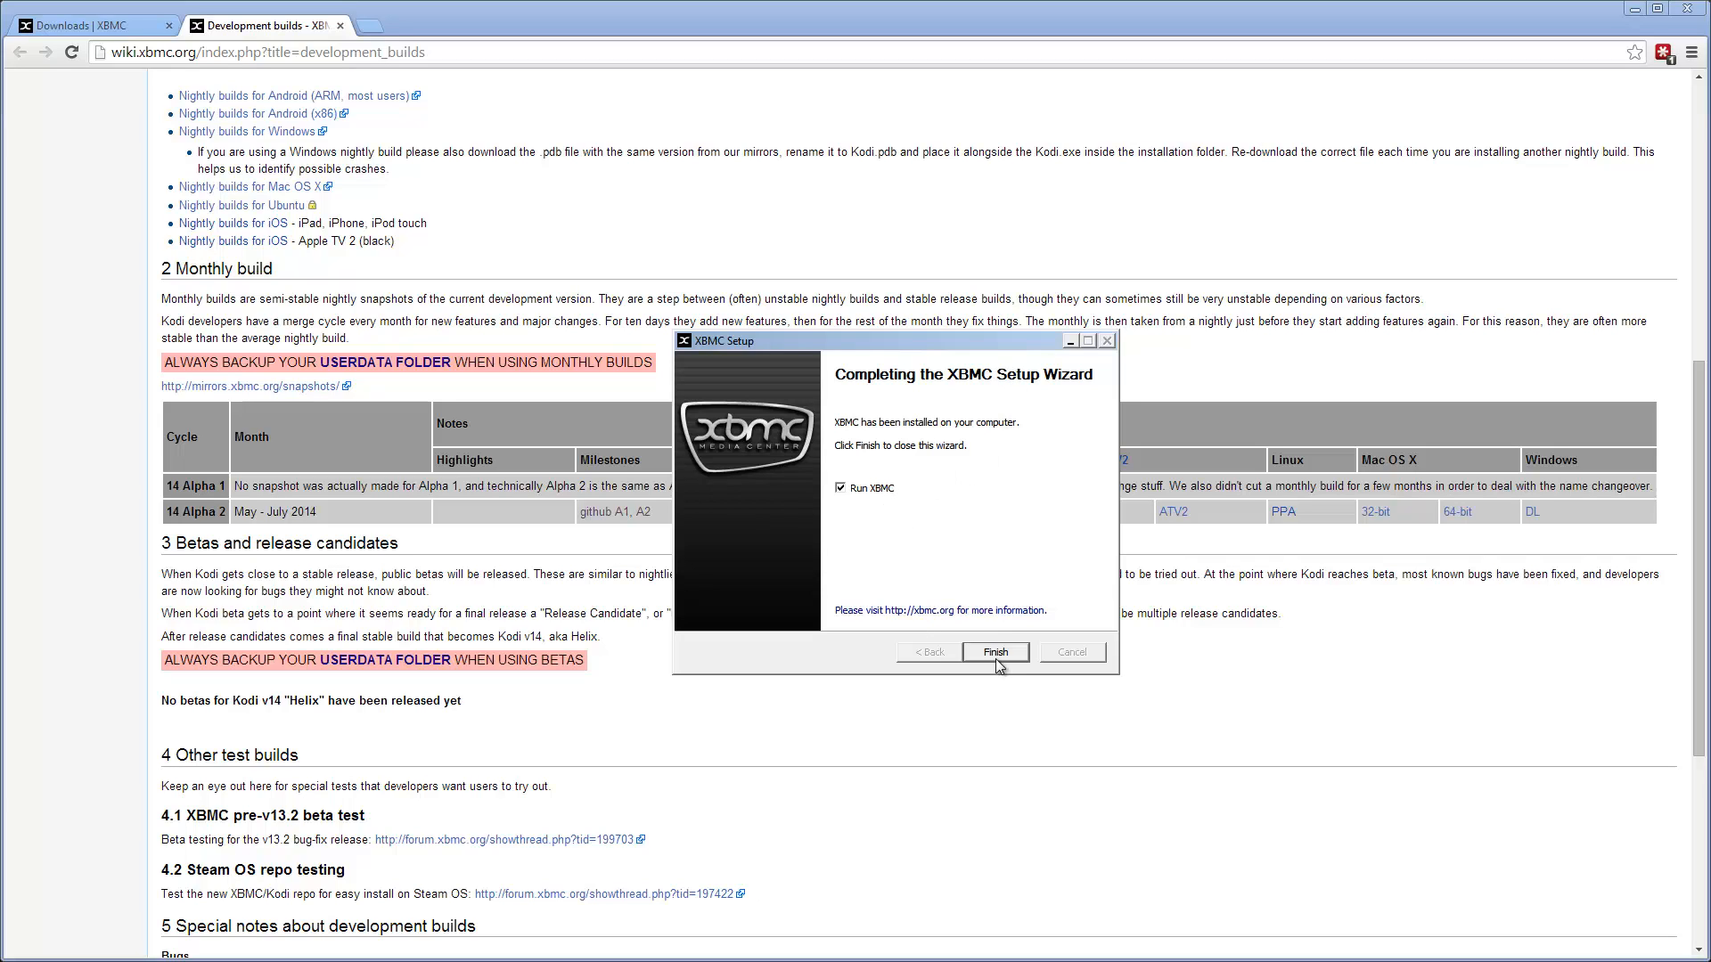
{"action": "left_click", "coordinate": [995, 653]}
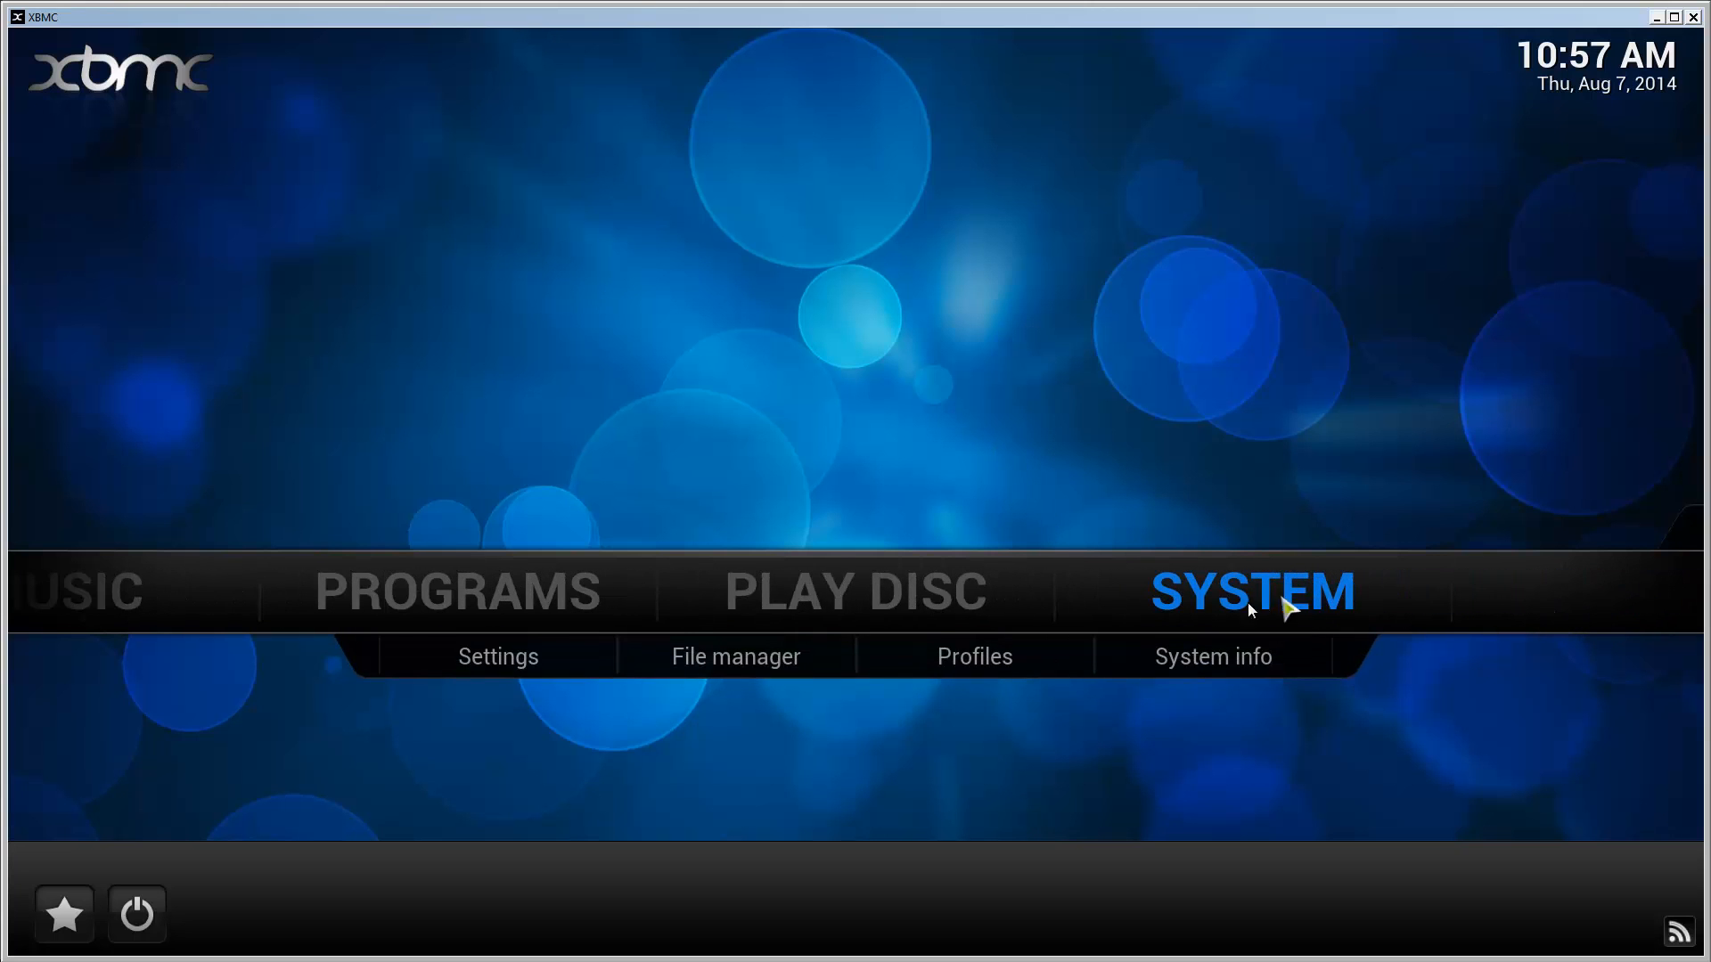
Show the System info summary confirming XBMC 14.0-ALPHA2 running on Windows 7
{"action": "left_click", "coordinate": [1212, 656]}
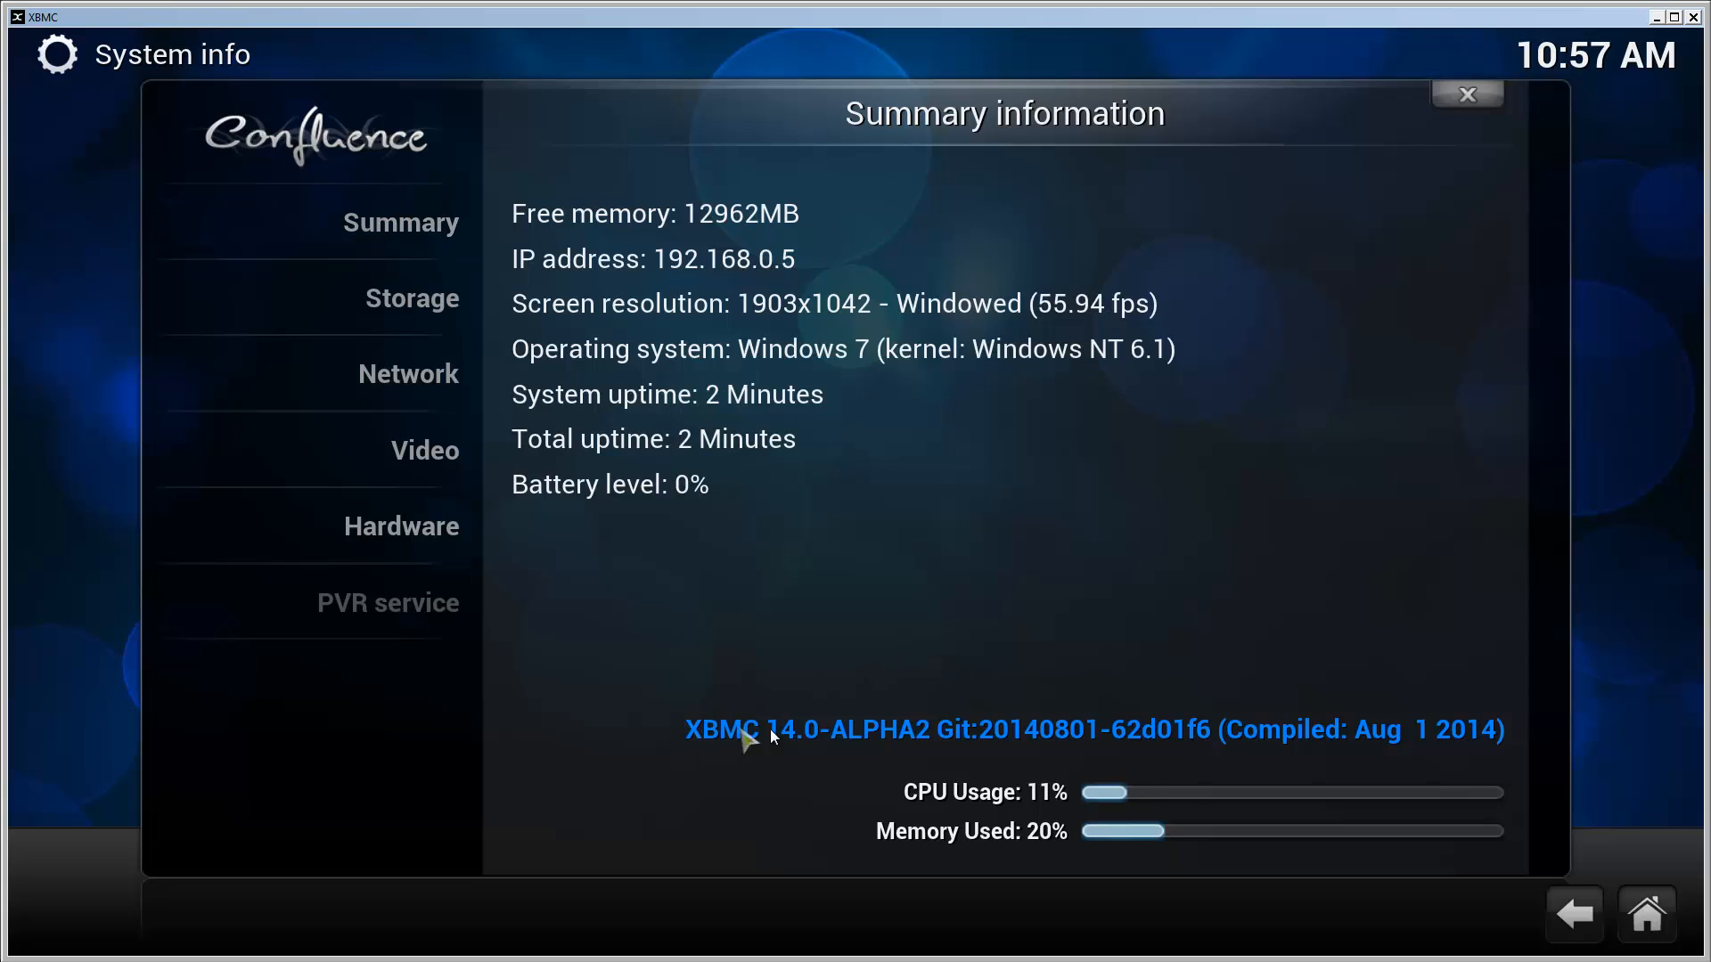
{"action": "mouse_move", "coordinate": [920, 732]}
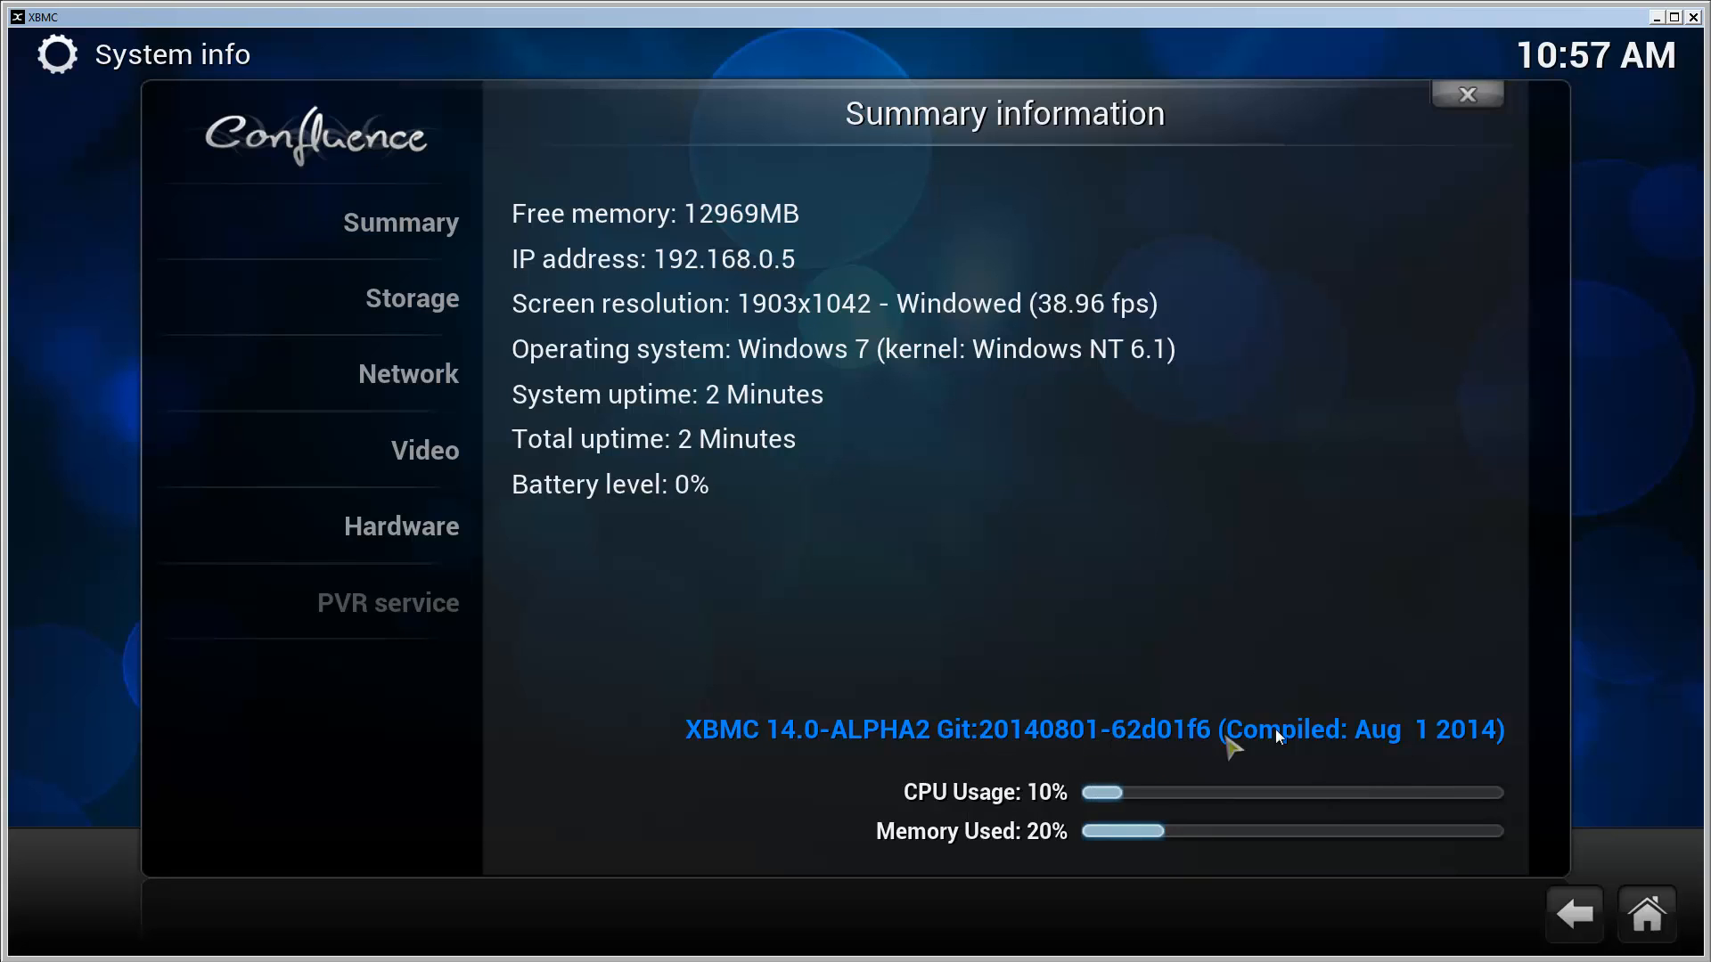
{"action": "mouse_move", "coordinate": [1574, 914]}
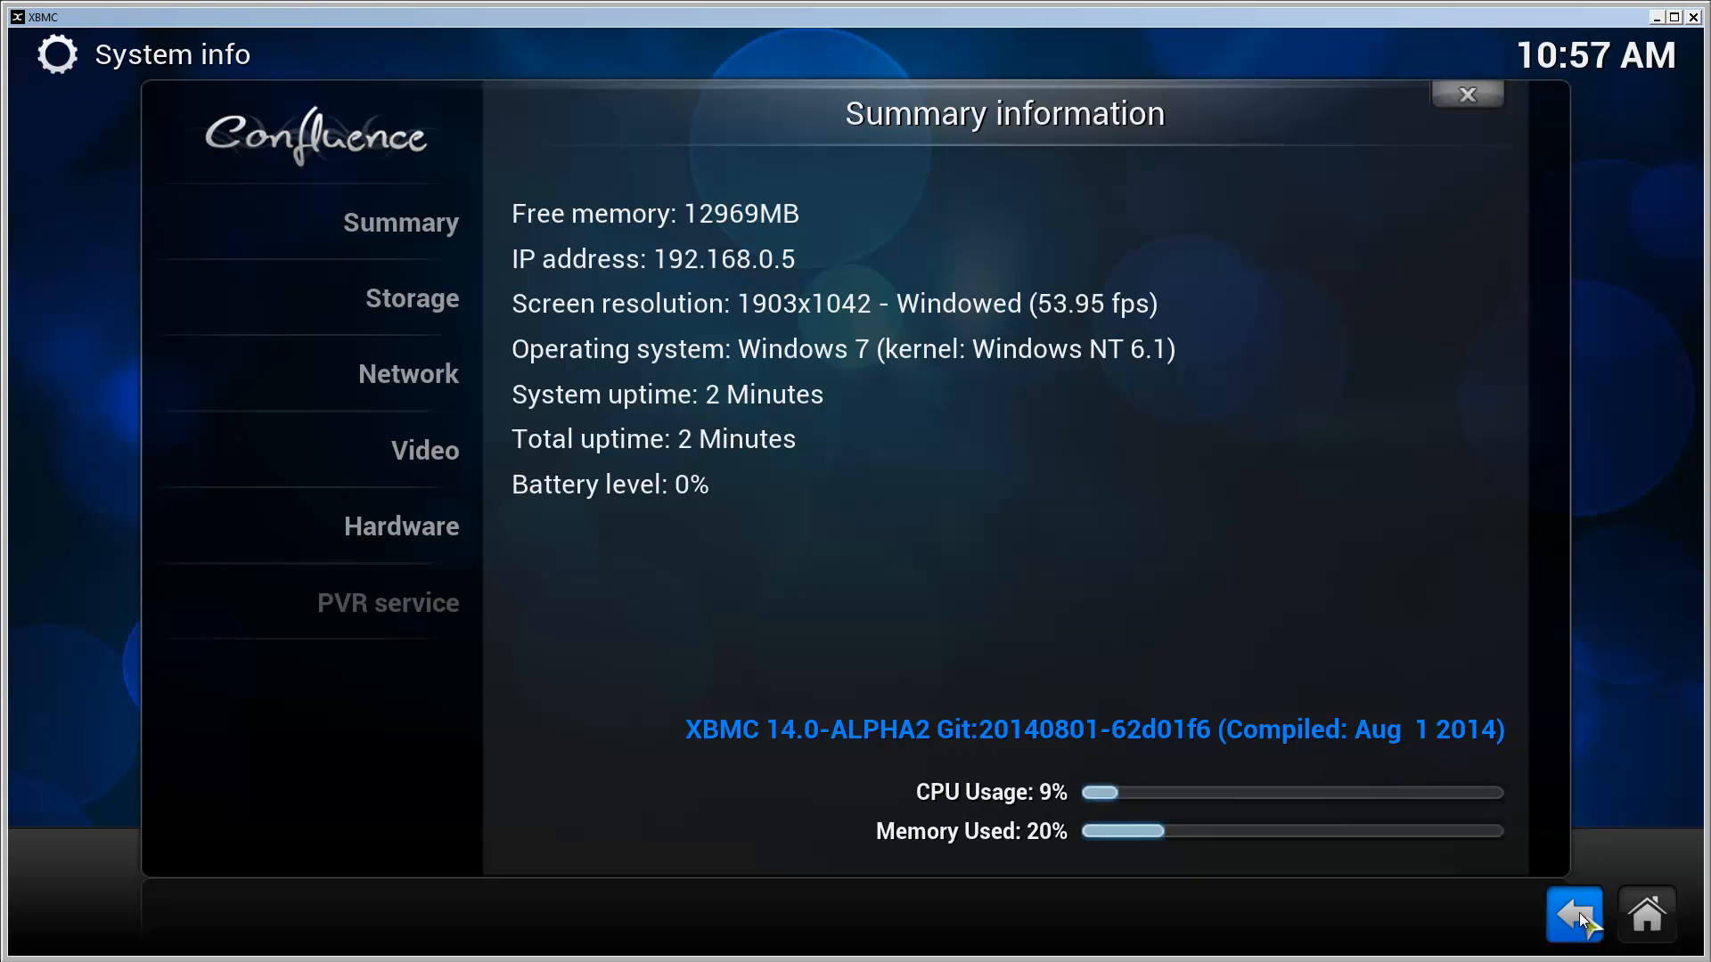
{"action": "left_click", "coordinate": [1574, 912]}
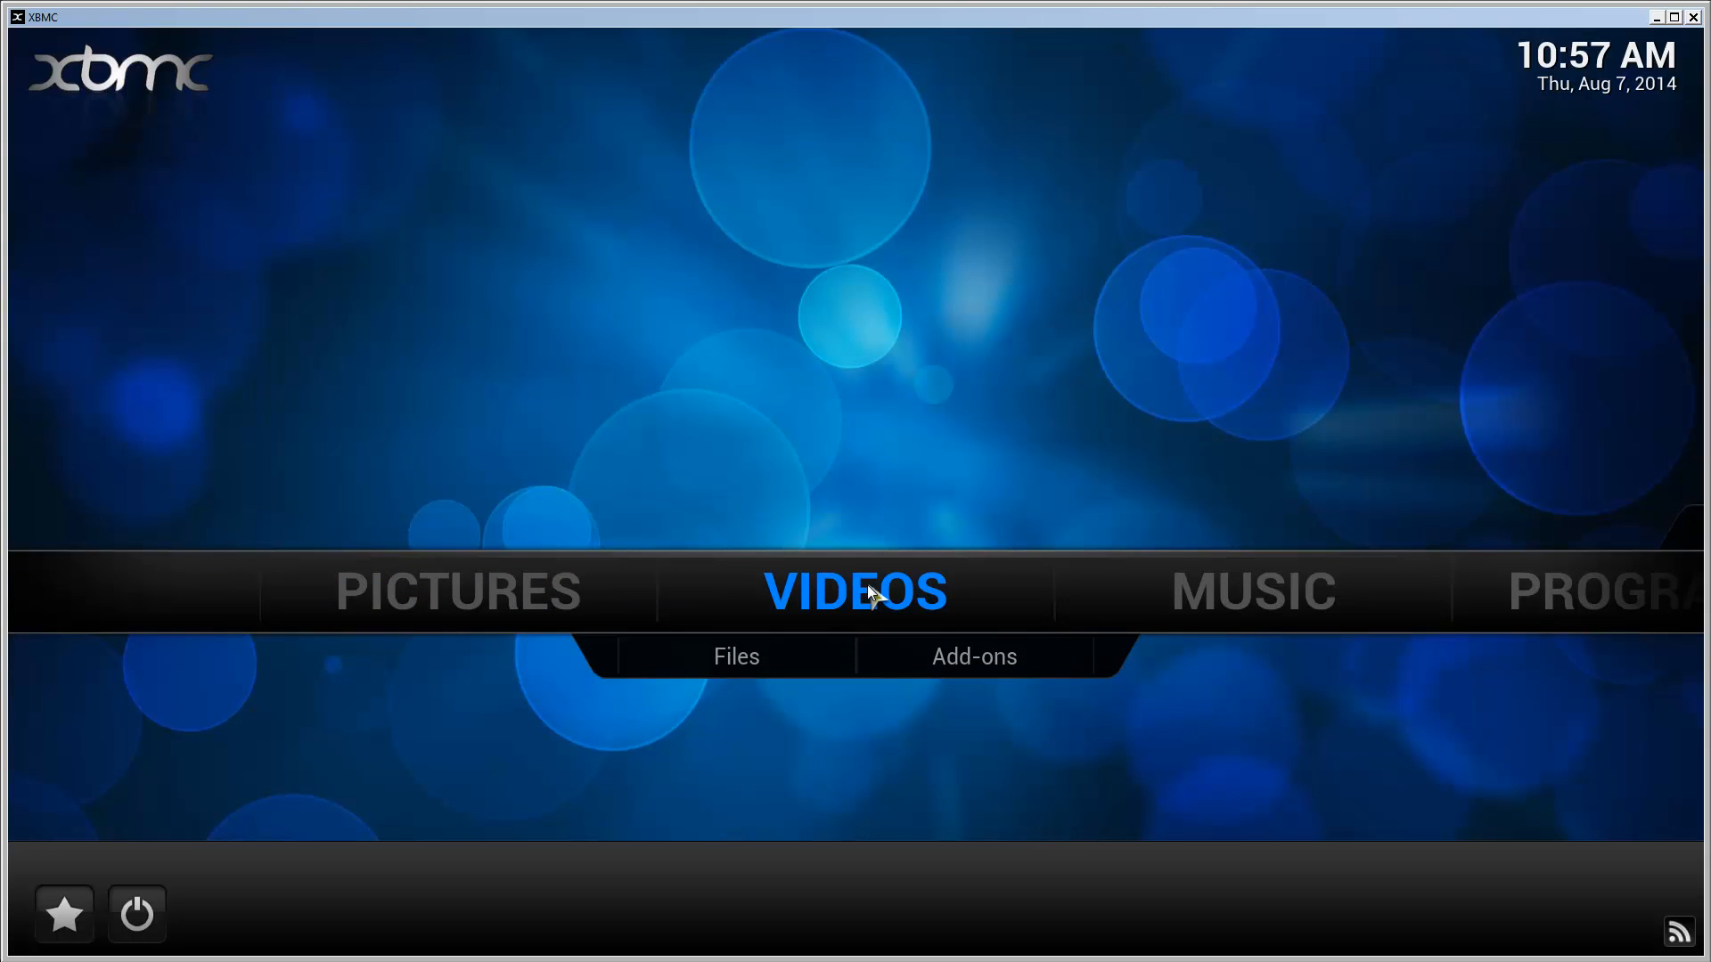
{"action": "mouse_move", "coordinate": [898, 638]}
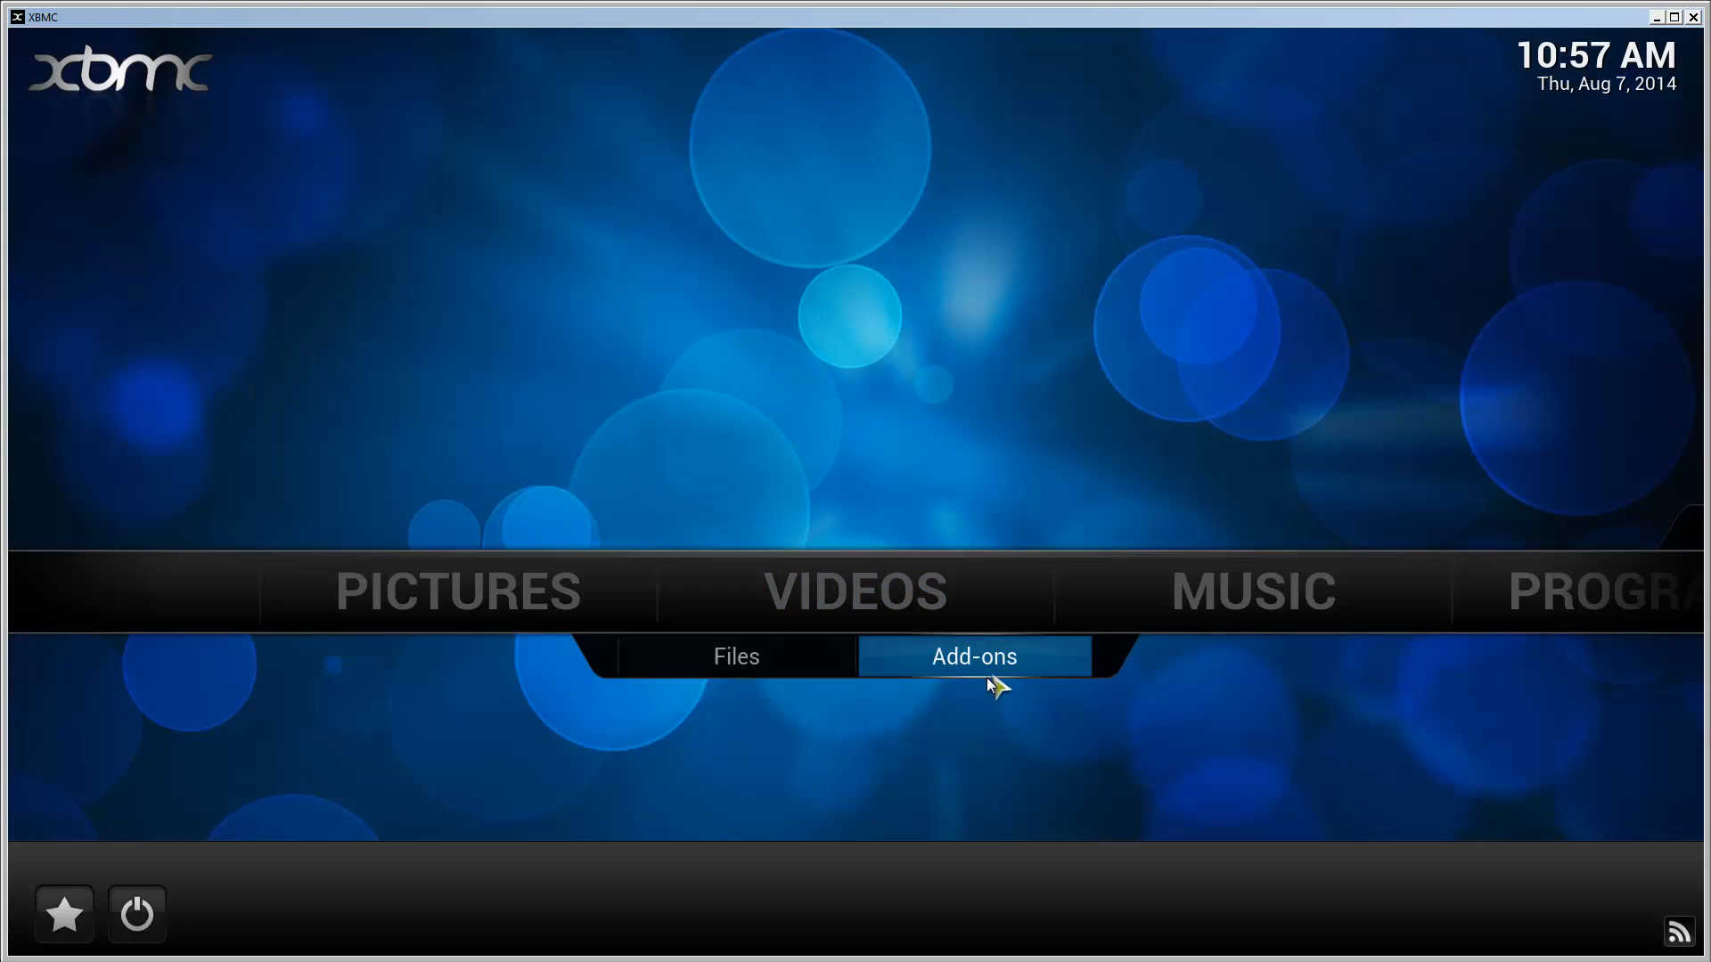
{"action": "mouse_move", "coordinate": [966, 674]}
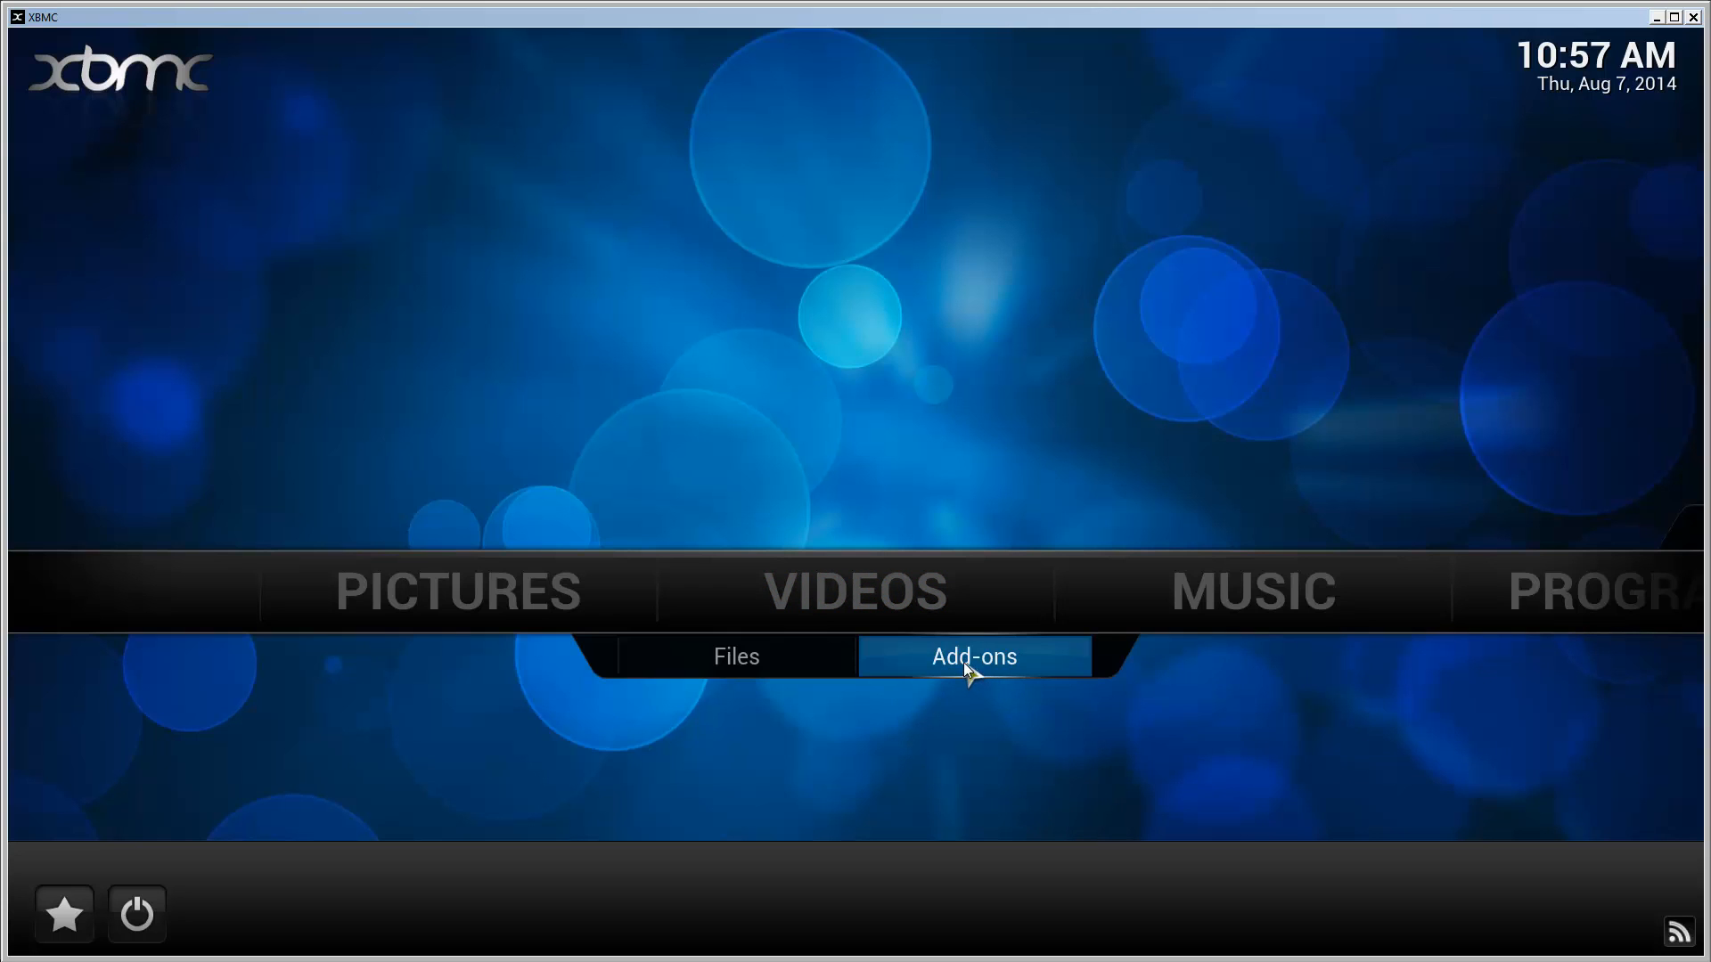
{"action": "mouse_move", "coordinate": [951, 663]}
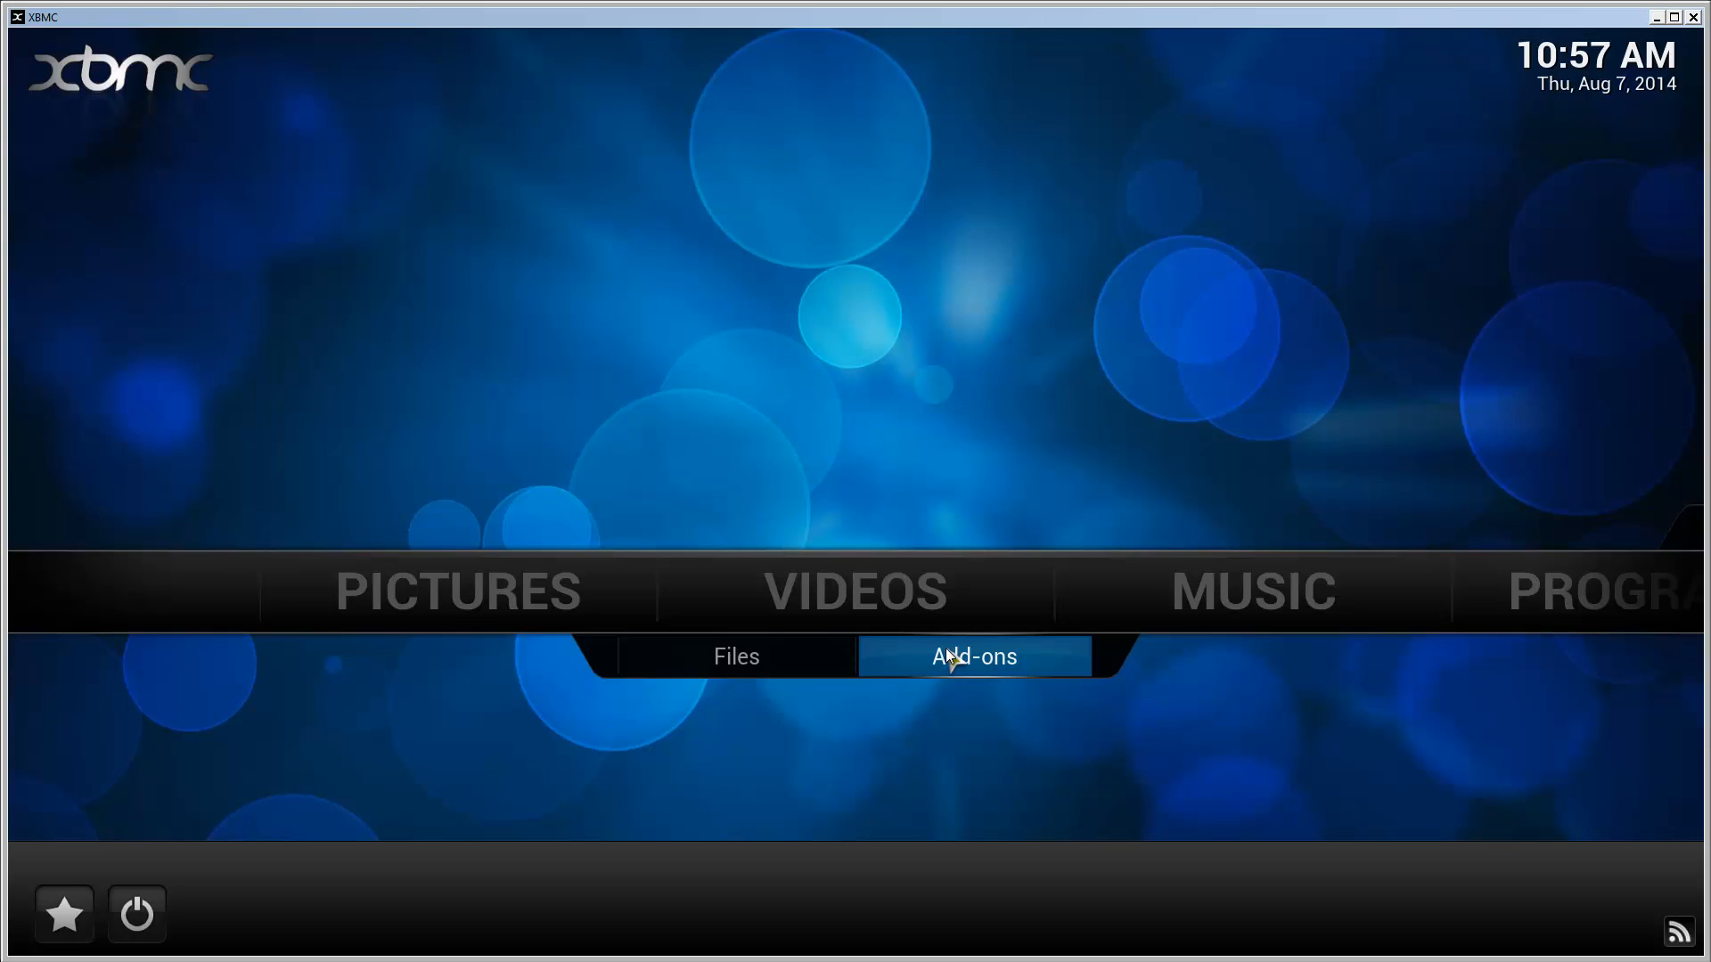
{"action": "mouse_move", "coordinate": [948, 658]}
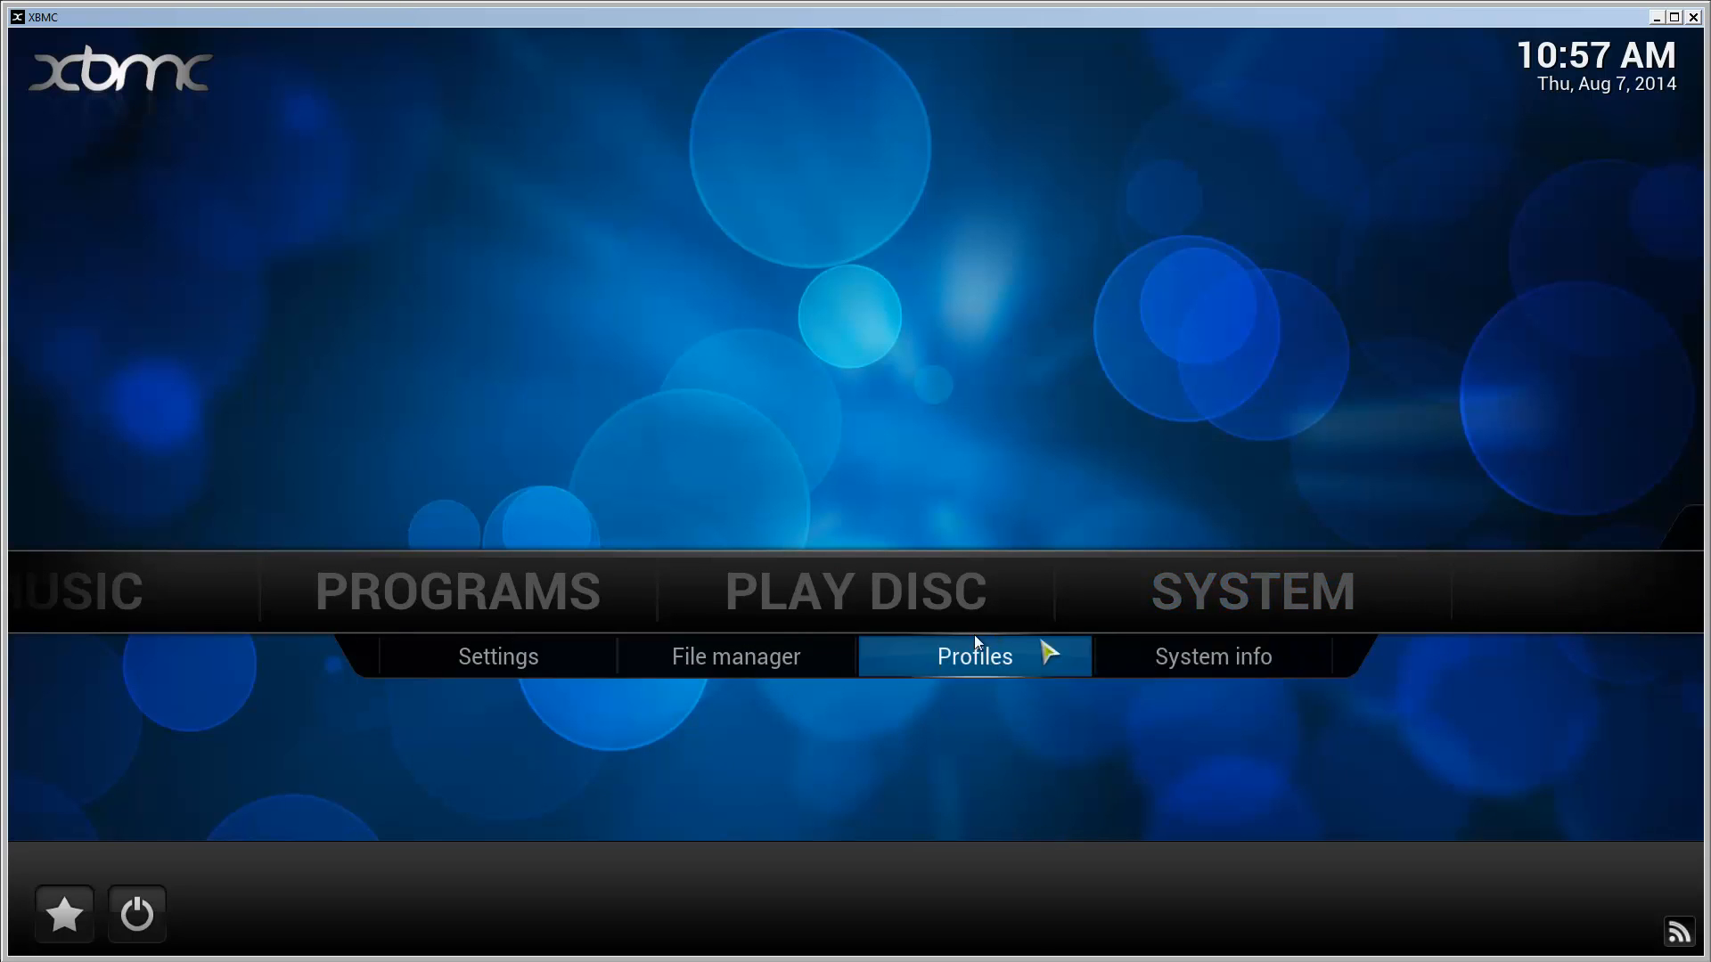
{"action": "left_click", "coordinate": [1212, 656]}
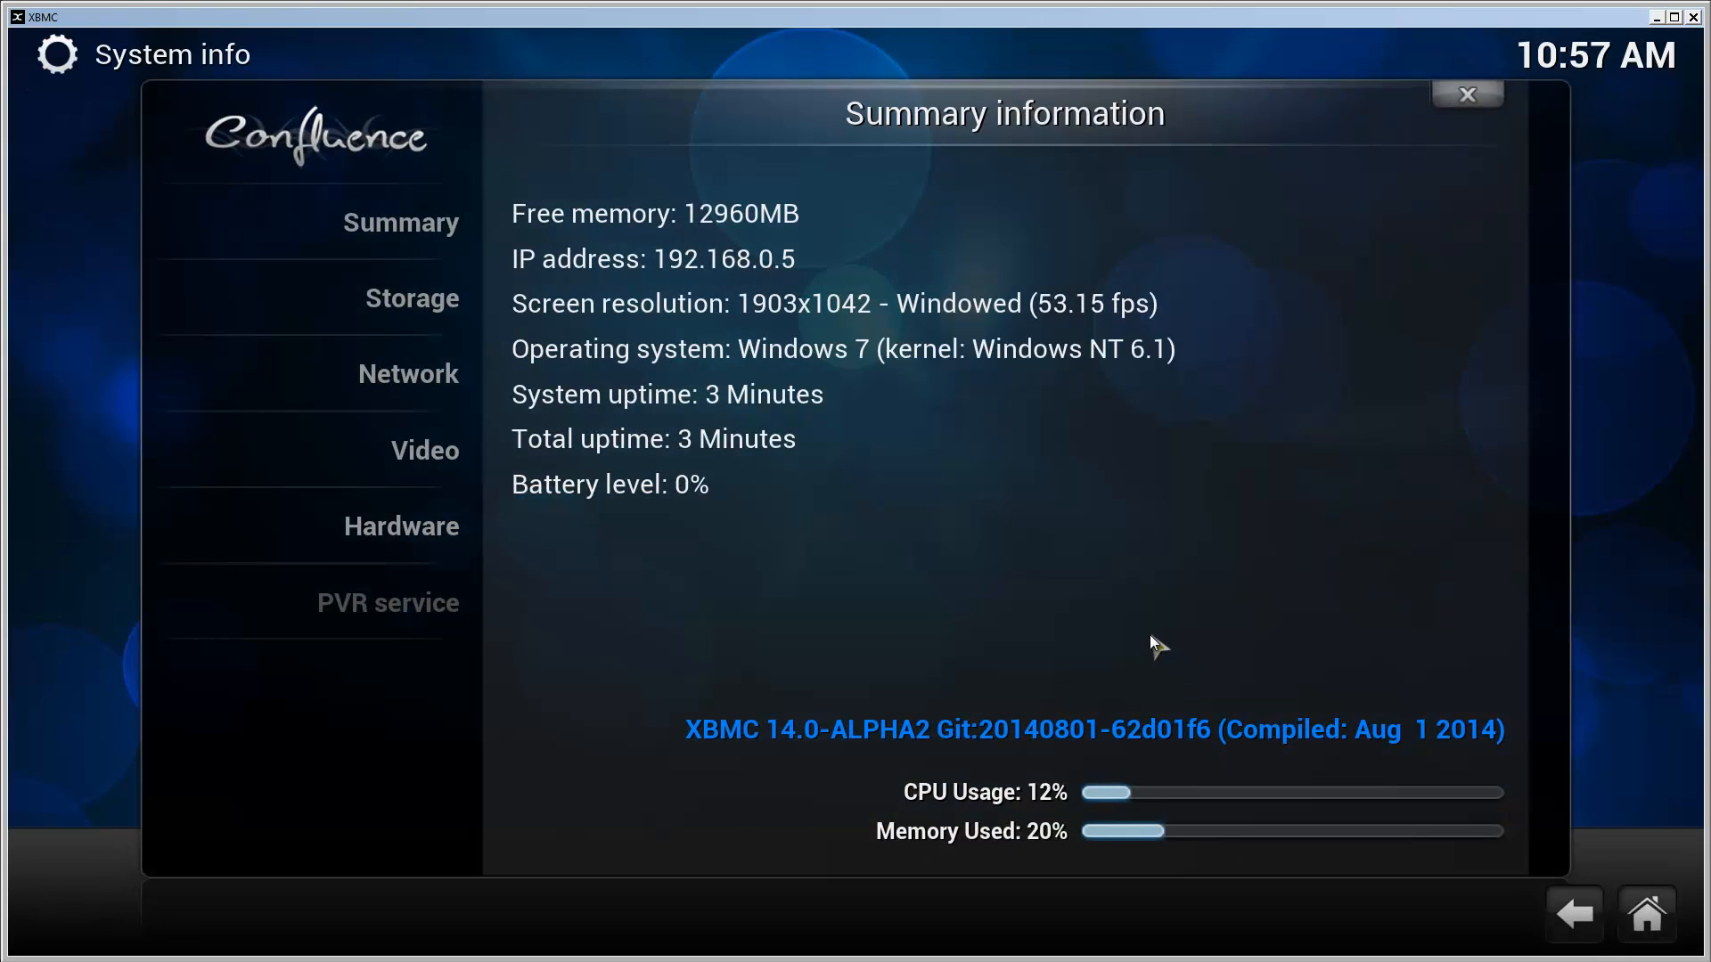
{"action": "mouse_move", "coordinate": [1265, 647]}
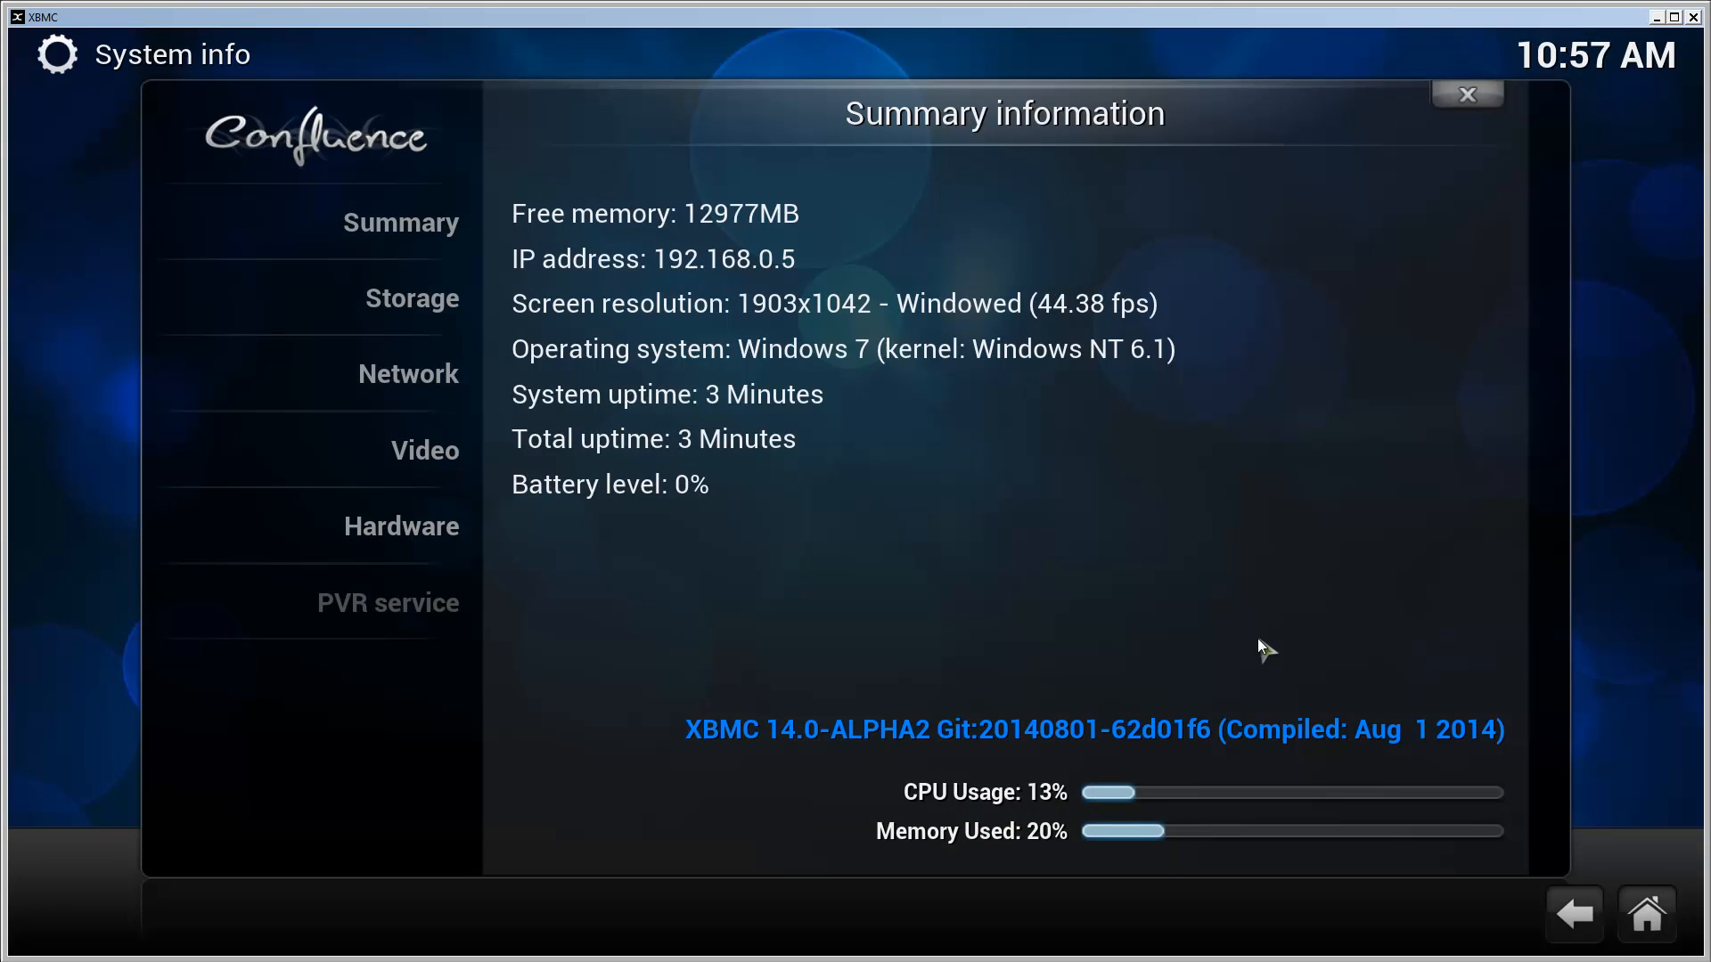